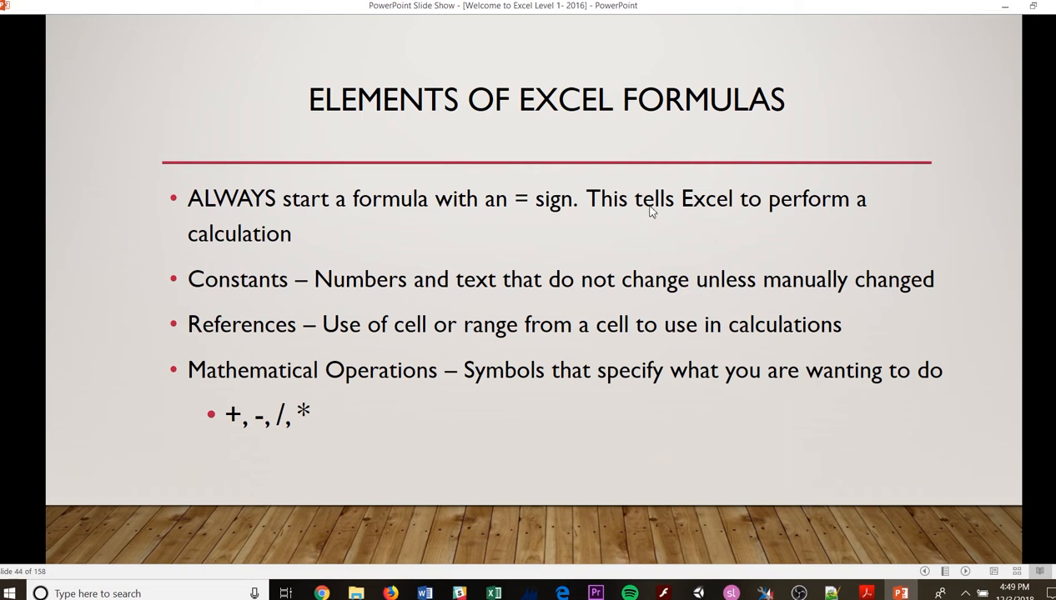
pyautogui.moveTo(687, 217)
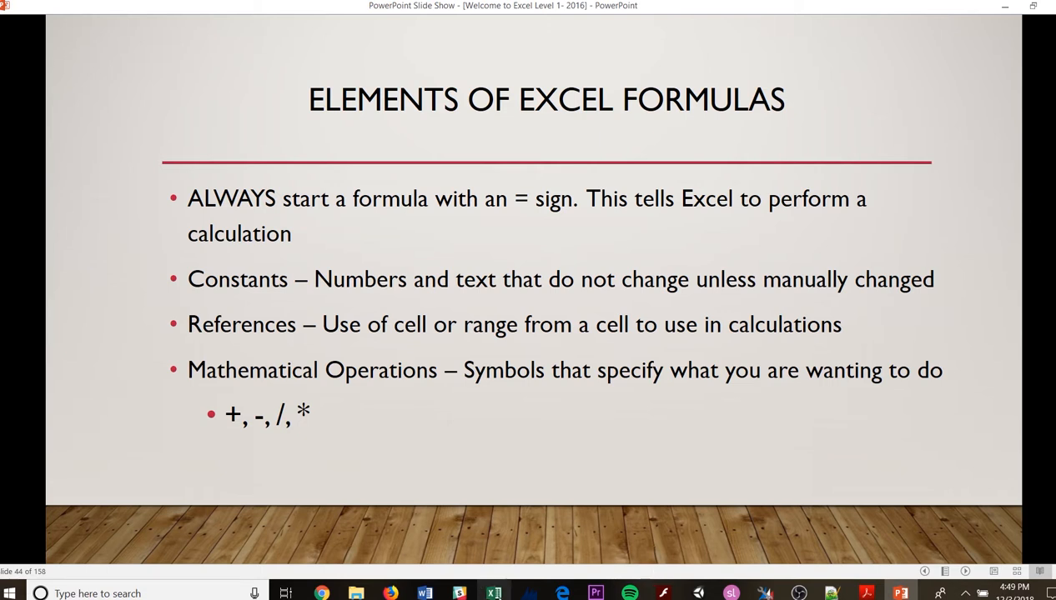
# - Switch to the sales sheet and review the tax rate in B9 and the Phone and Smart TV sales
pyautogui.click(494, 594)
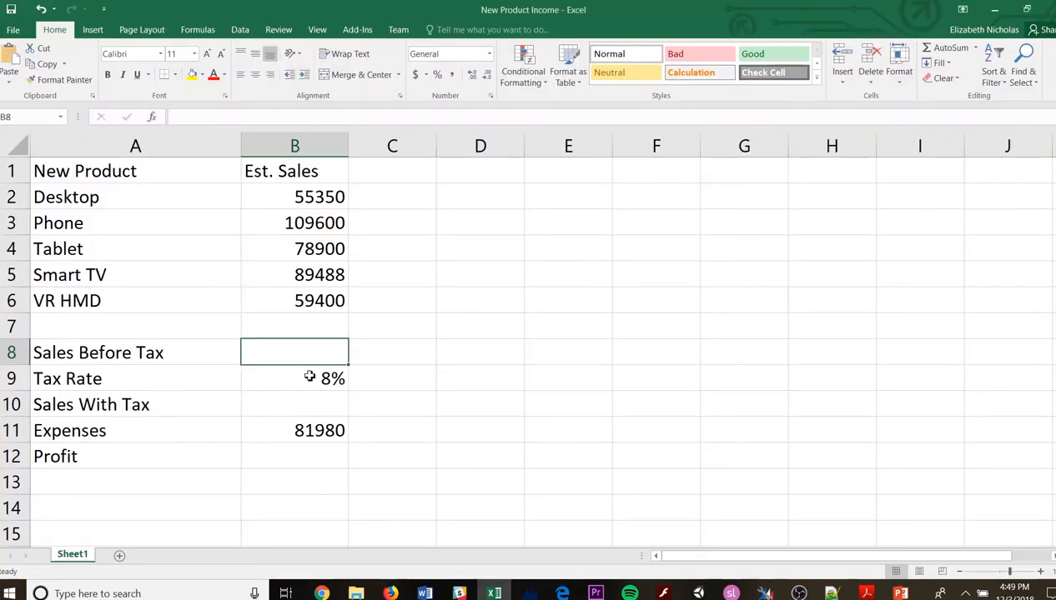
pyautogui.click(294, 377)
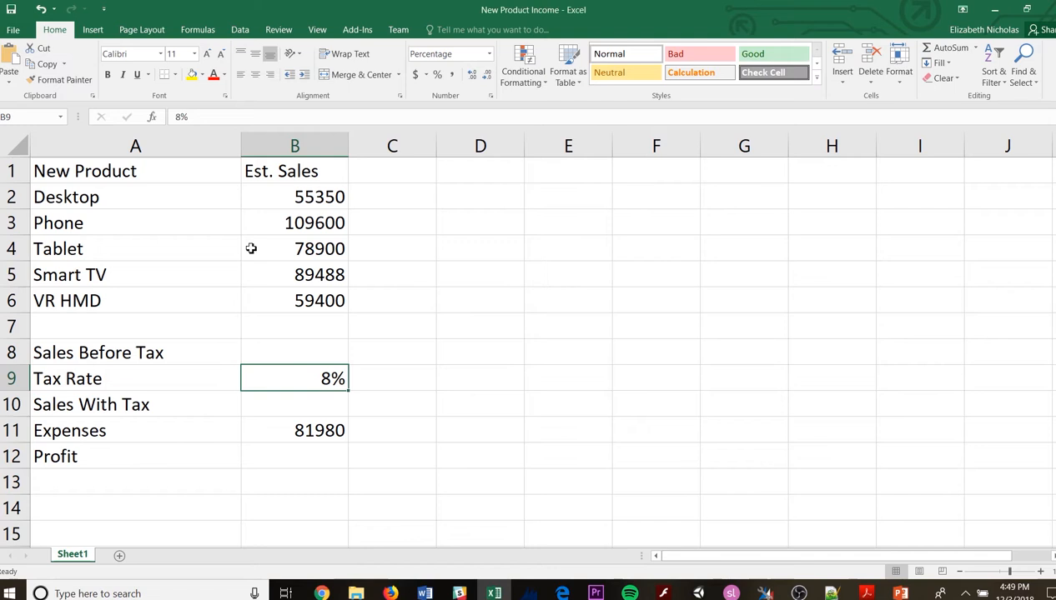
pyautogui.moveTo(299, 207)
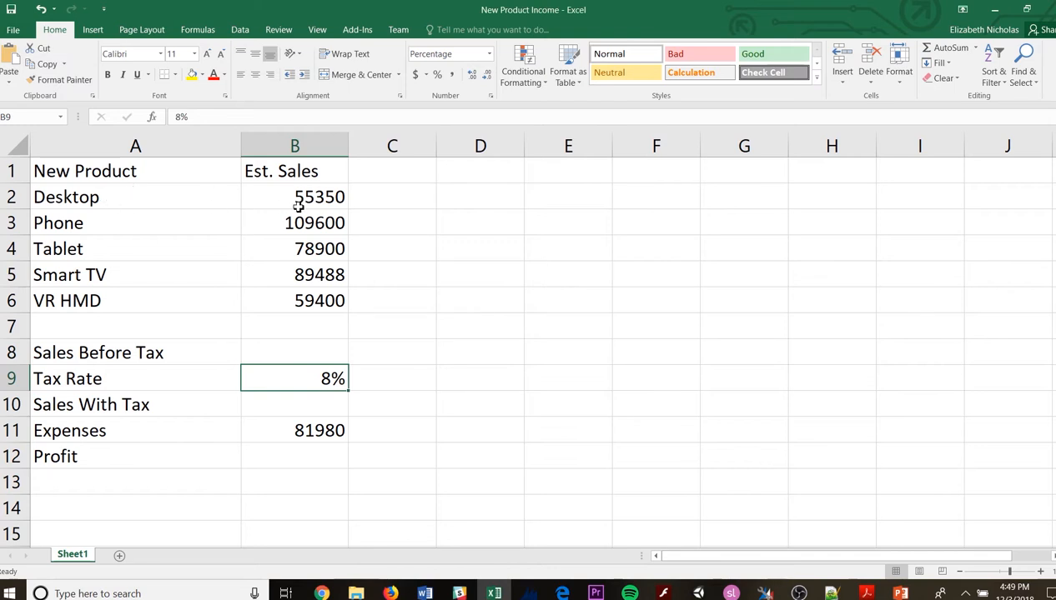
pyautogui.click(293, 224)
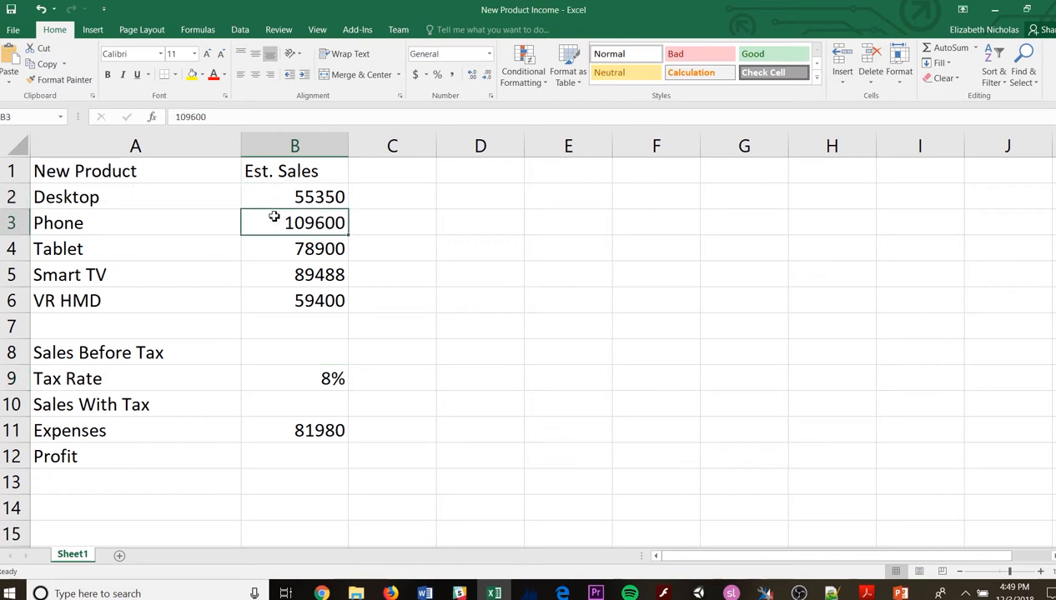
pyautogui.click(294, 274)
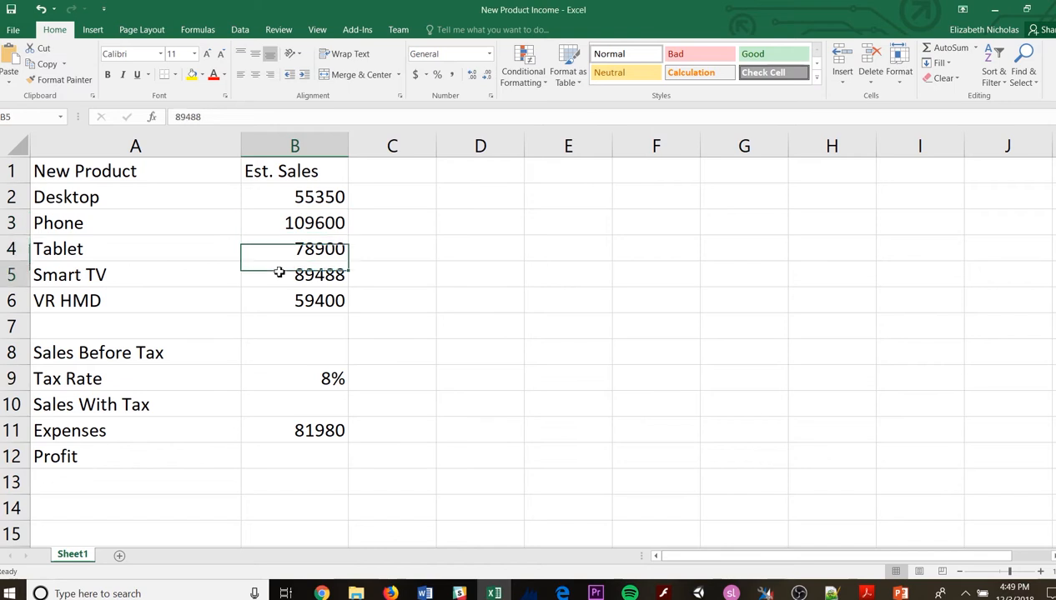
pyautogui.click(294, 377)
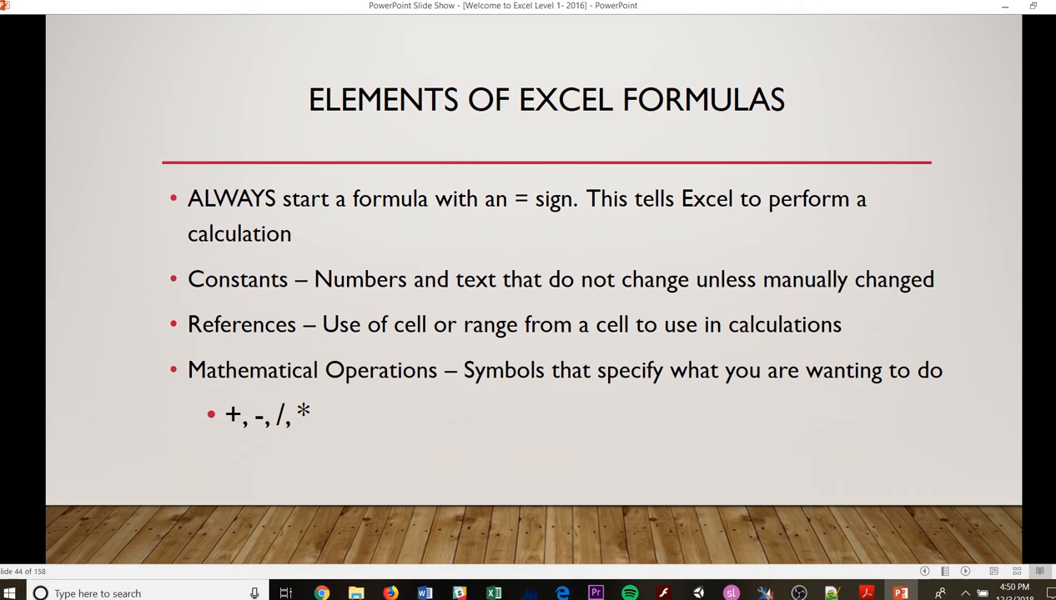
pyautogui.moveTo(139, 32)
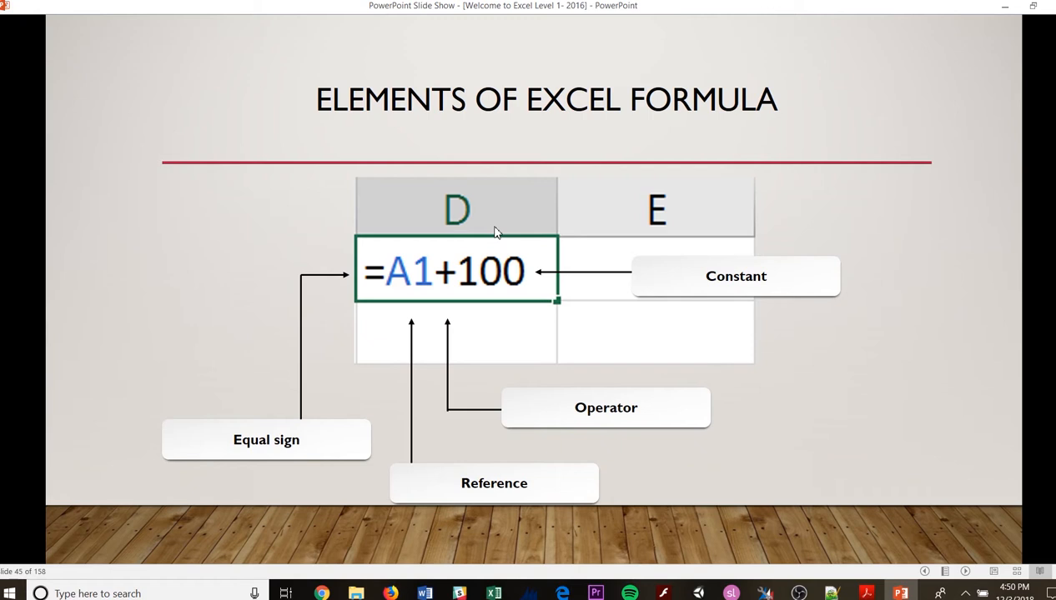
pyautogui.moveTo(385, 274)
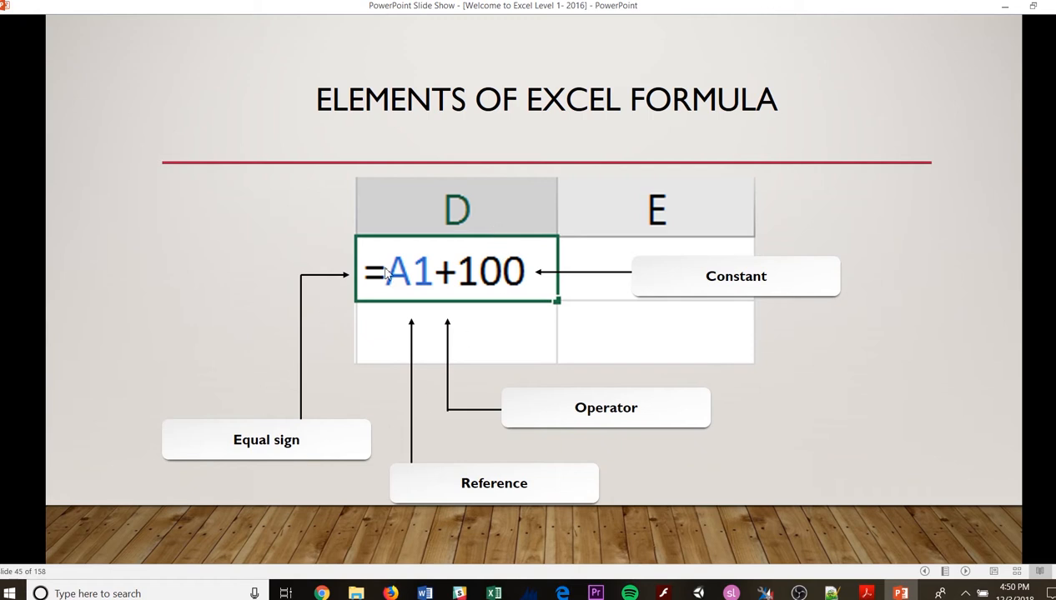
pyautogui.moveTo(410, 277)
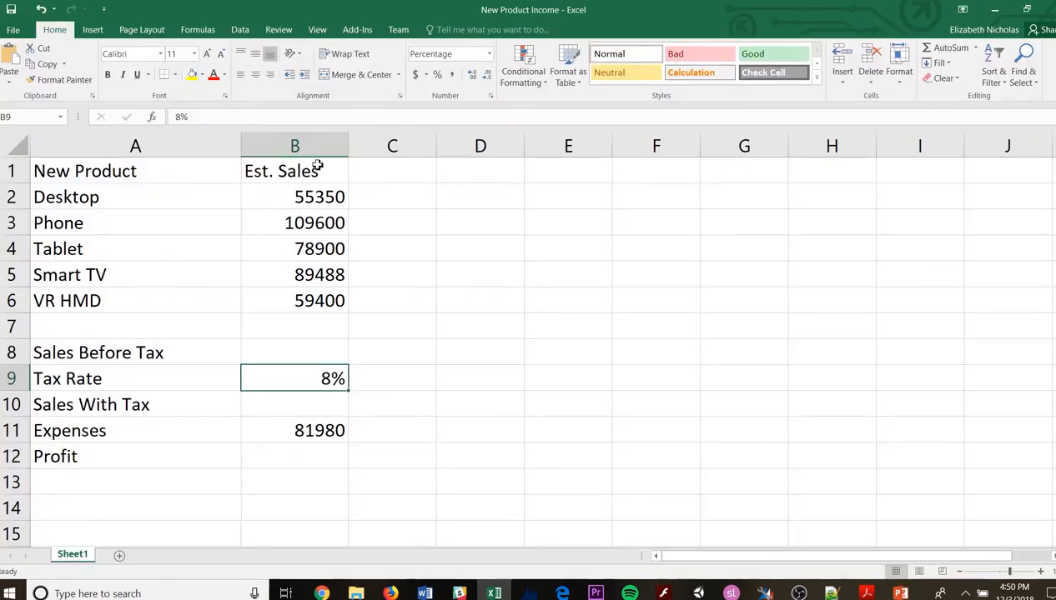
# - Select the Desktop sales figure in cell B2 of the sales sheet
pyautogui.click(294, 197)
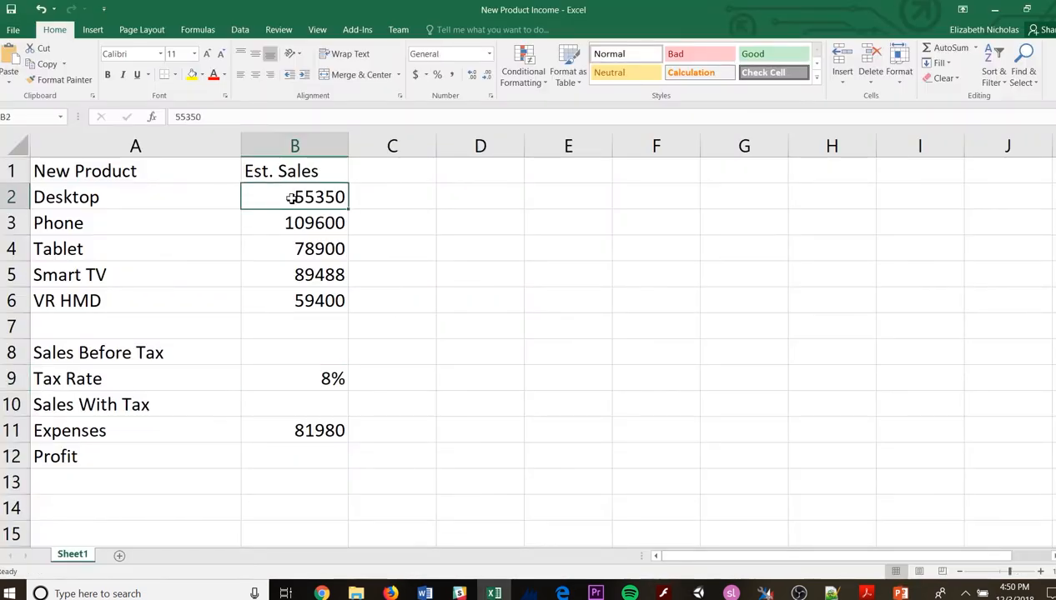
pyautogui.moveTo(304, 377)
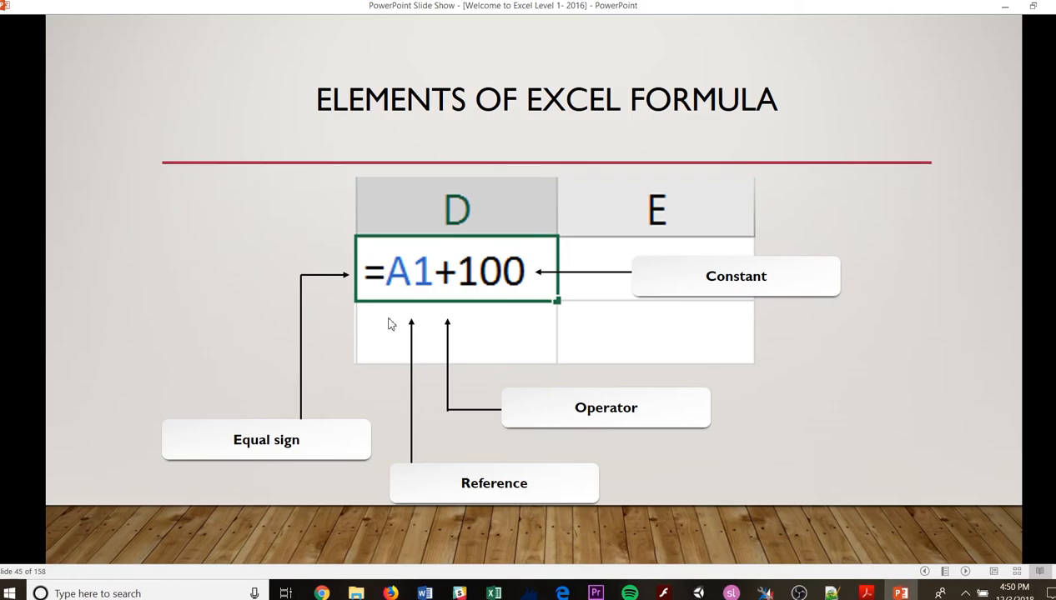
pyautogui.moveTo(517, 280)
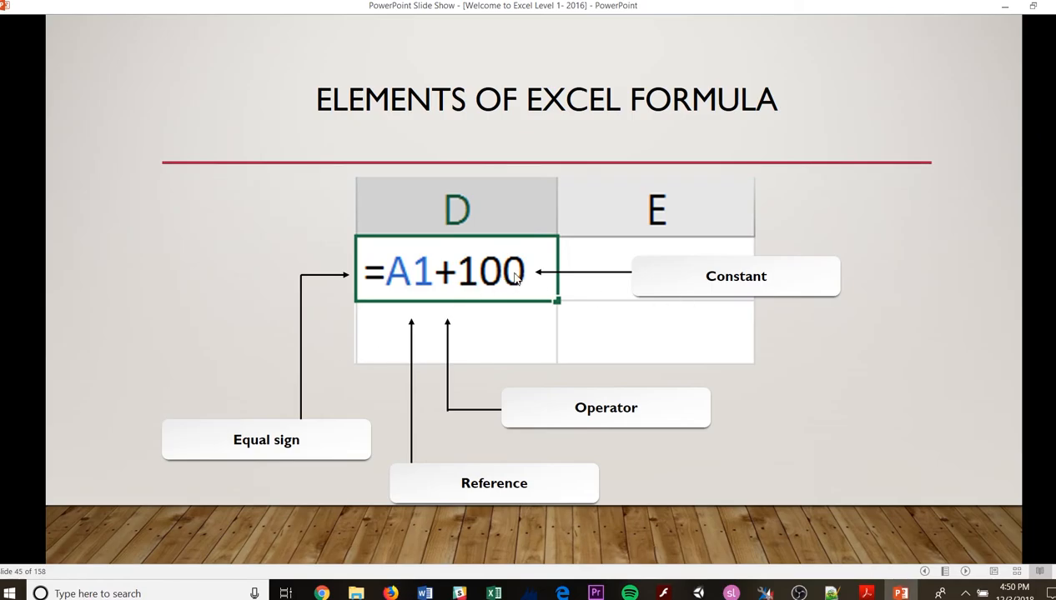
pyautogui.moveTo(417, 308)
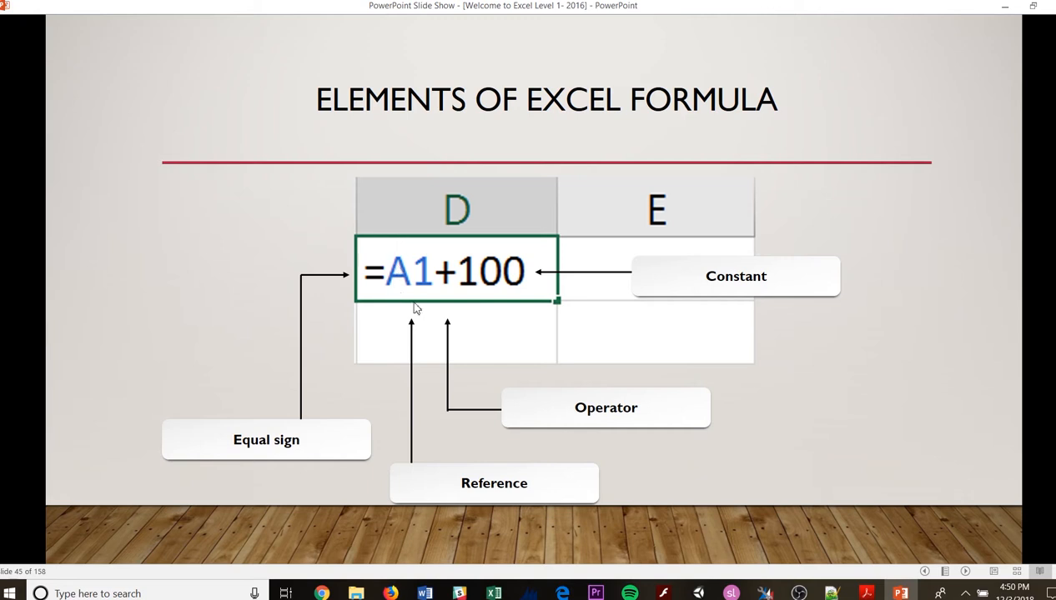
pyautogui.moveTo(414, 277)
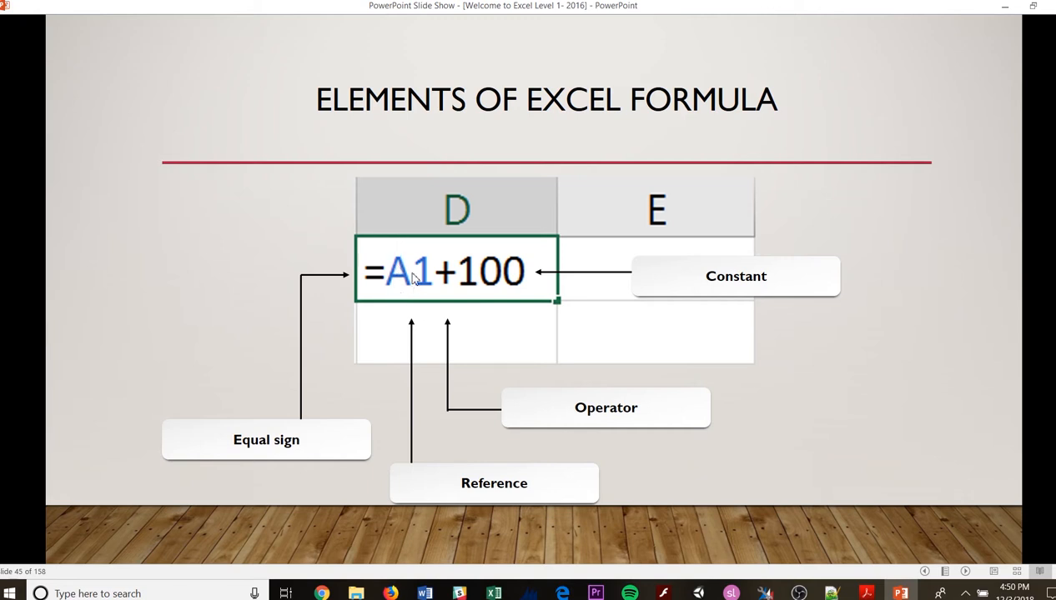
pyautogui.moveTo(397, 254)
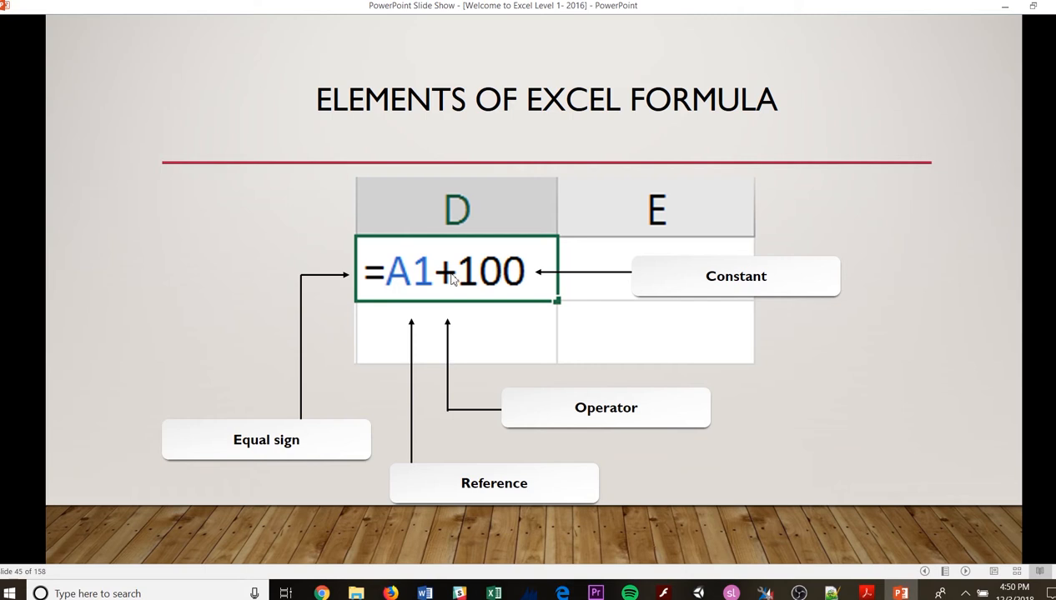
pyautogui.moveTo(510, 390)
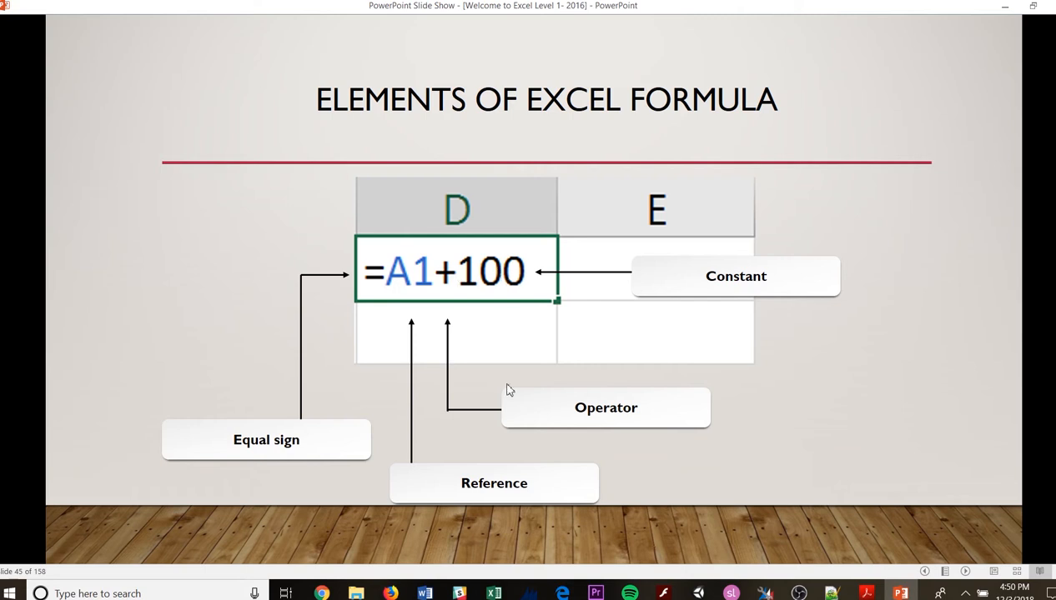
pyautogui.moveTo(598, 410)
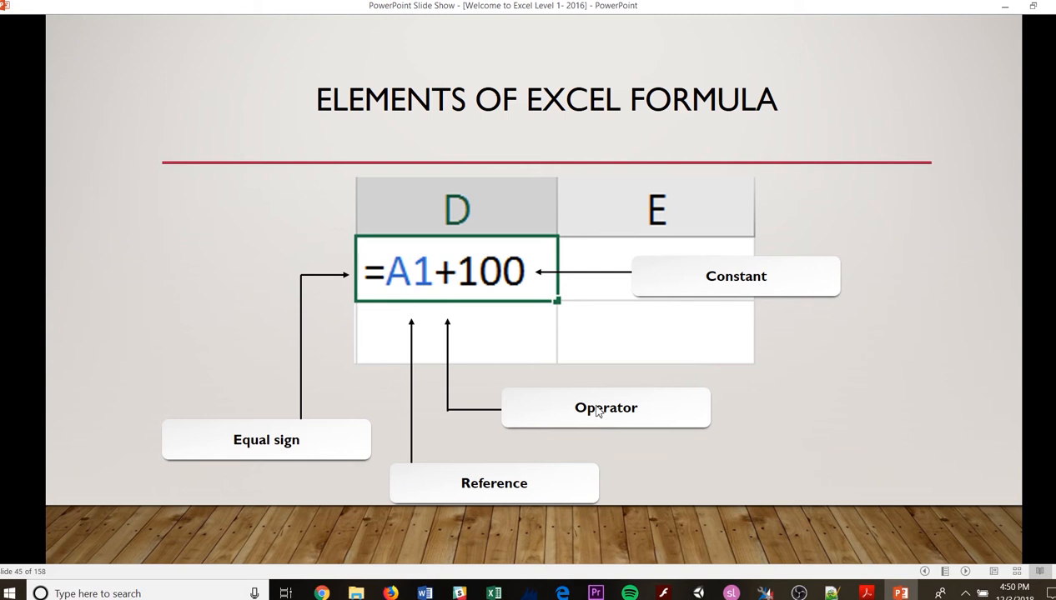
pyautogui.moveTo(457, 417)
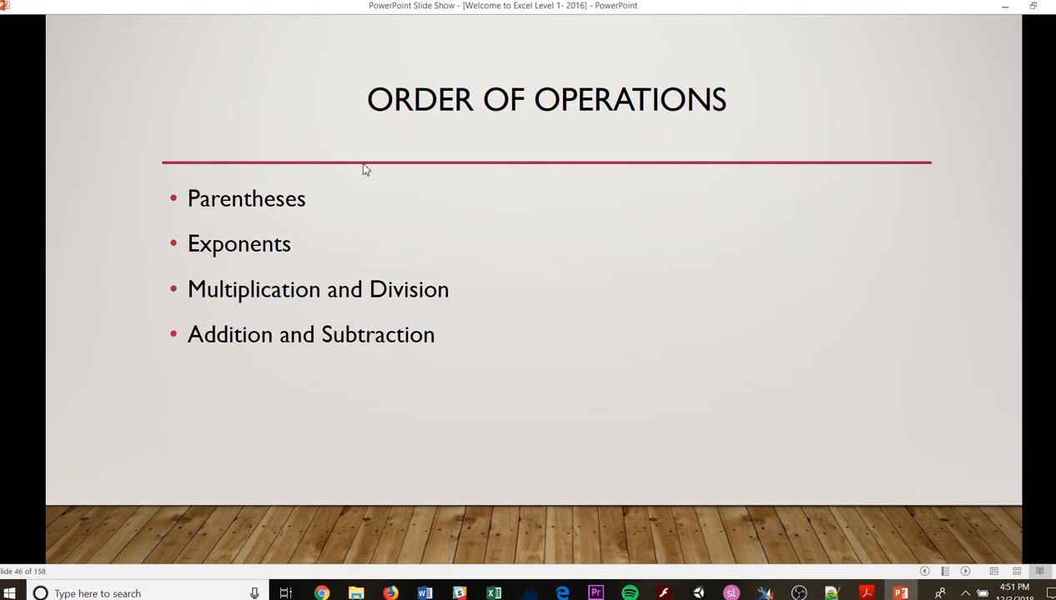
pyautogui.moveTo(359, 297)
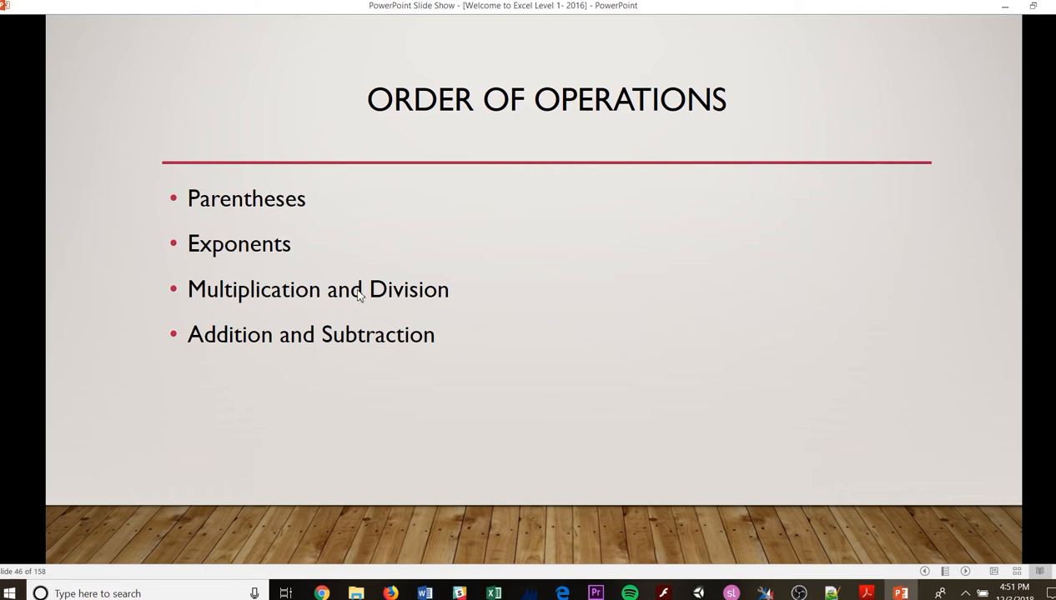
pyautogui.moveTo(384, 360)
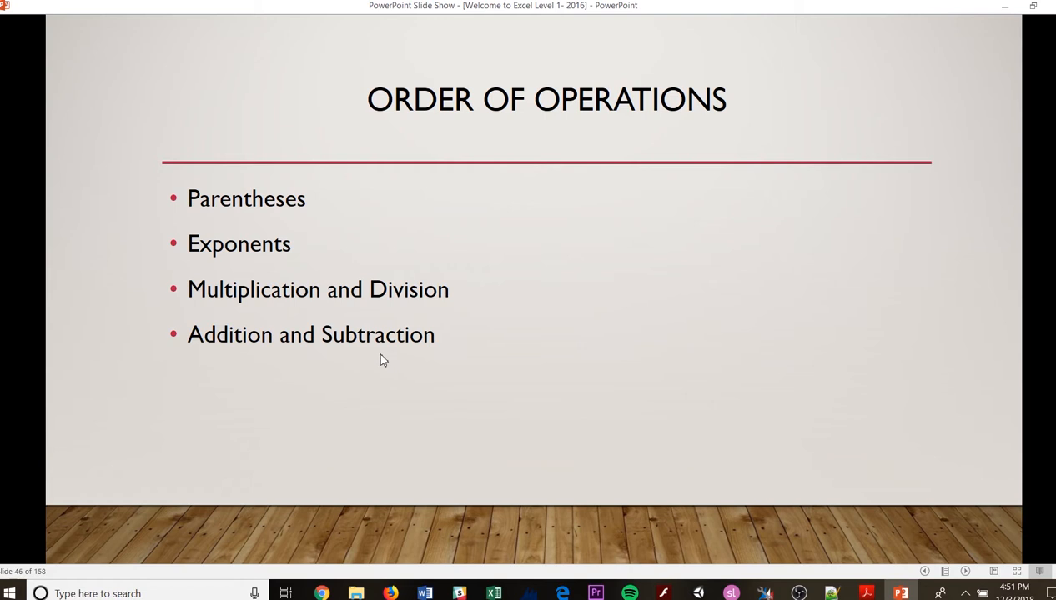
pyautogui.moveTo(370, 347)
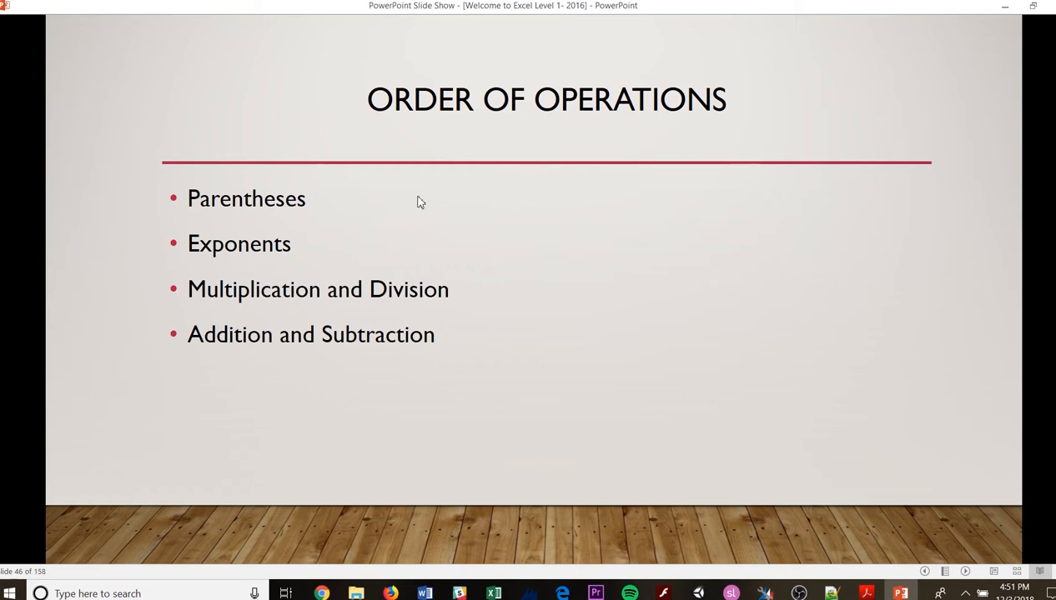
pyautogui.moveTo(473, 247)
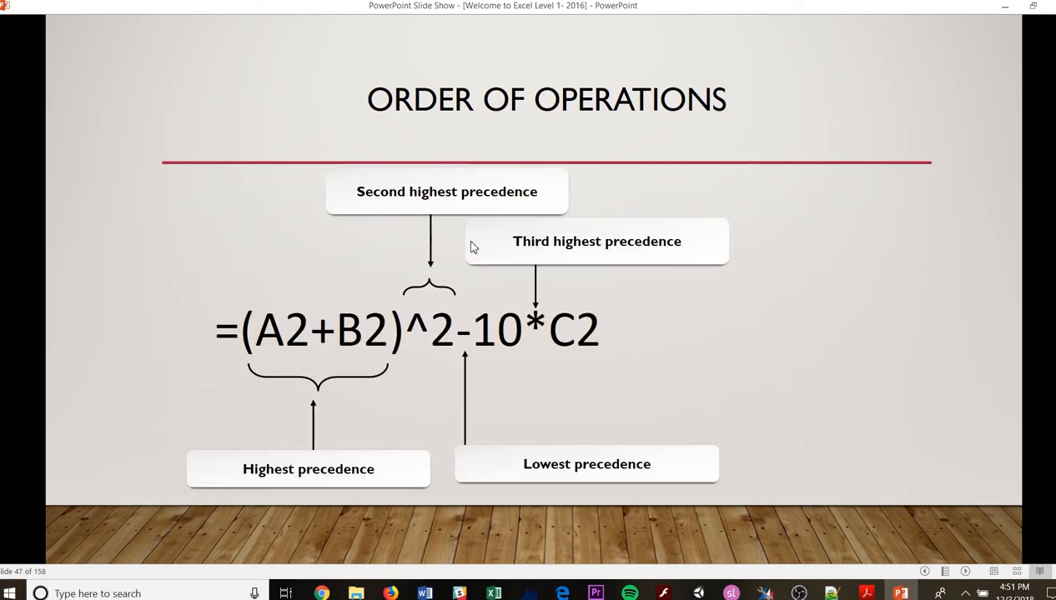
pyautogui.moveTo(324, 431)
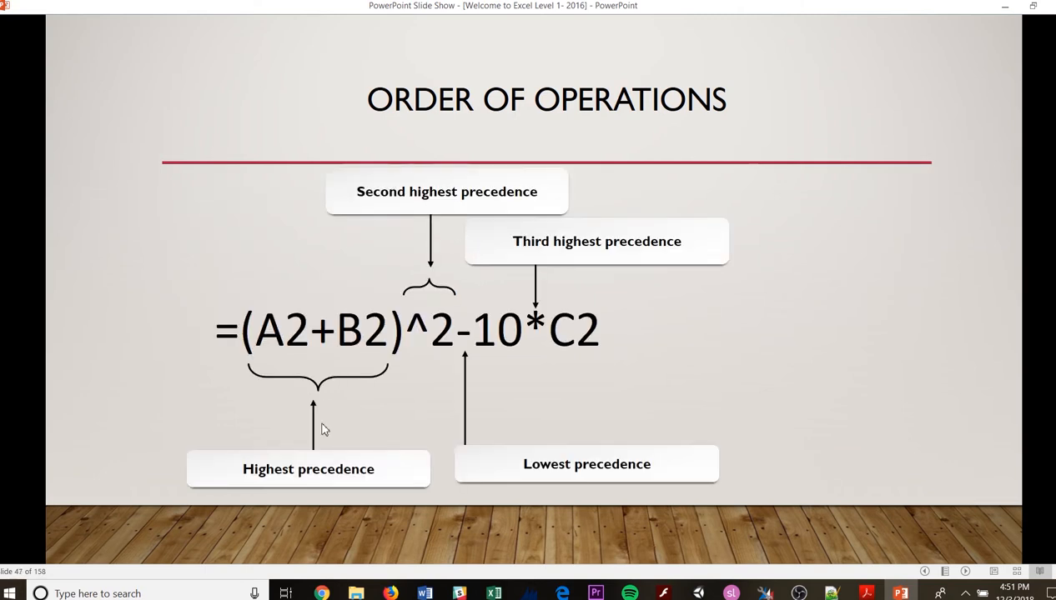
pyautogui.moveTo(304, 450)
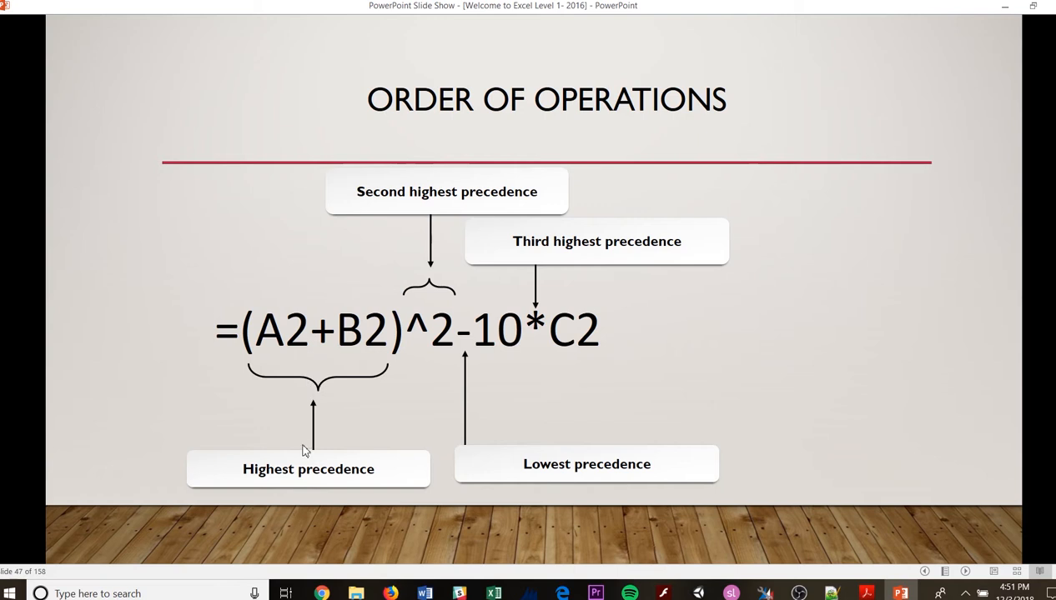
pyautogui.moveTo(280, 327)
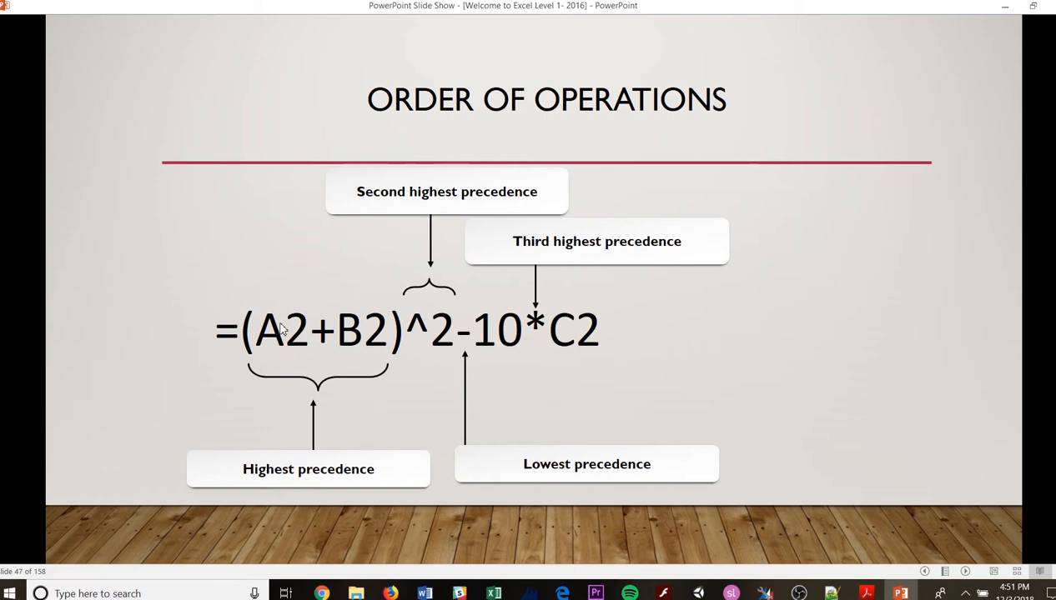
pyautogui.moveTo(374, 357)
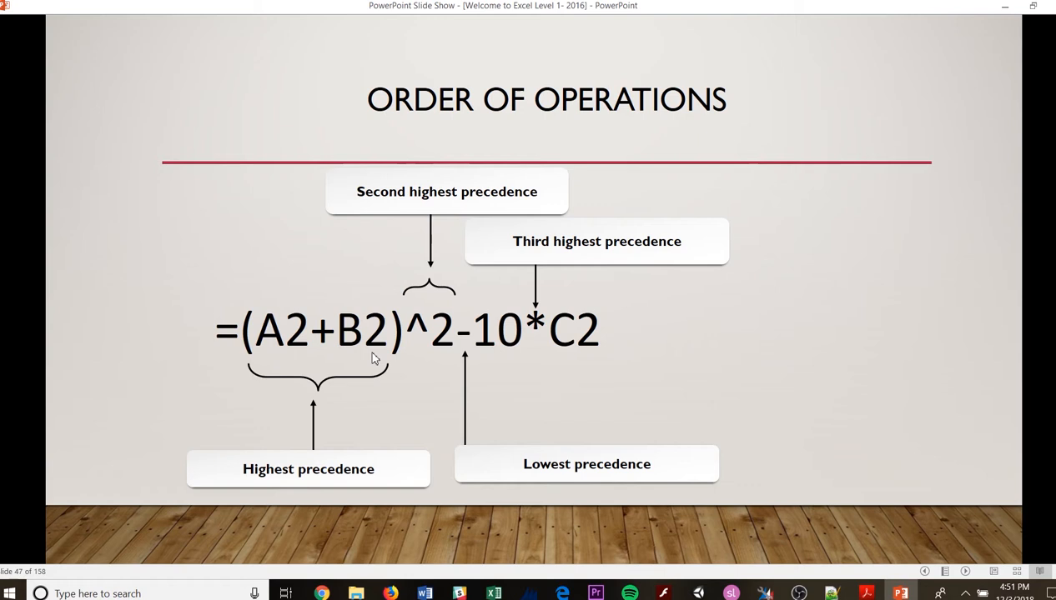
pyautogui.moveTo(324, 357)
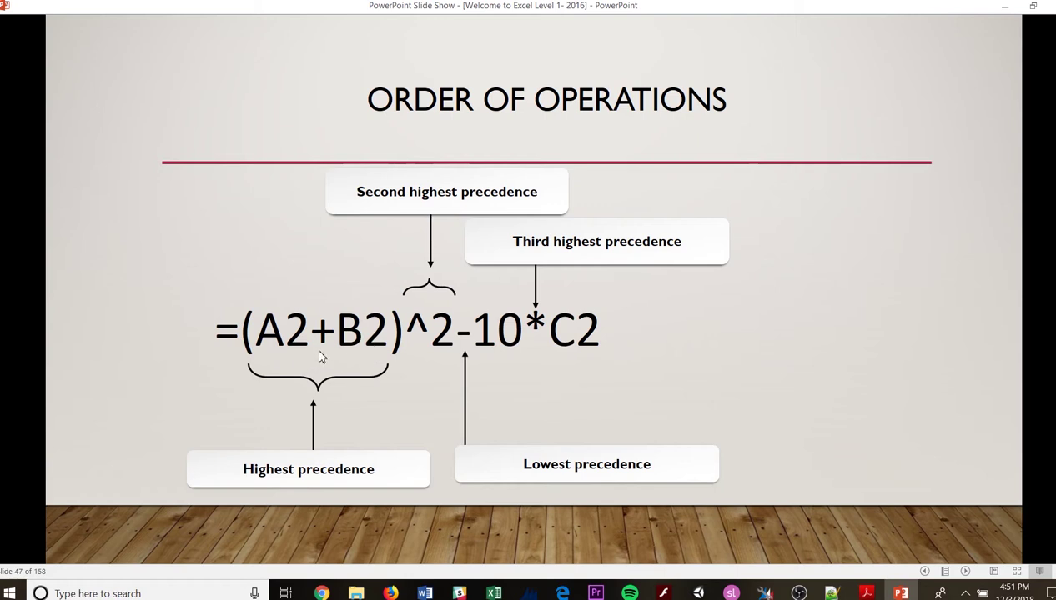
pyautogui.moveTo(387, 214)
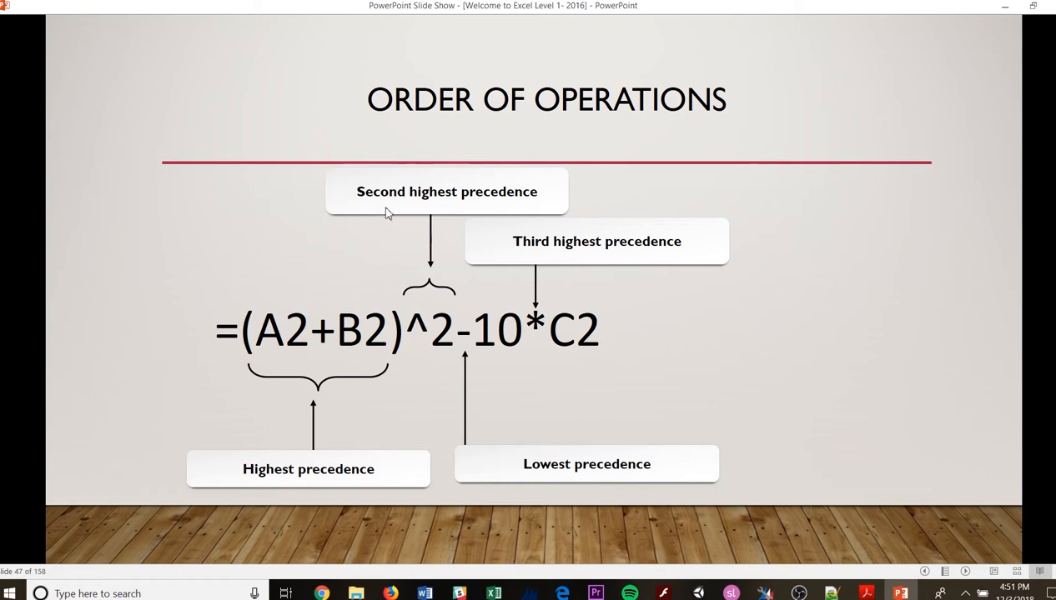
pyautogui.moveTo(457, 351)
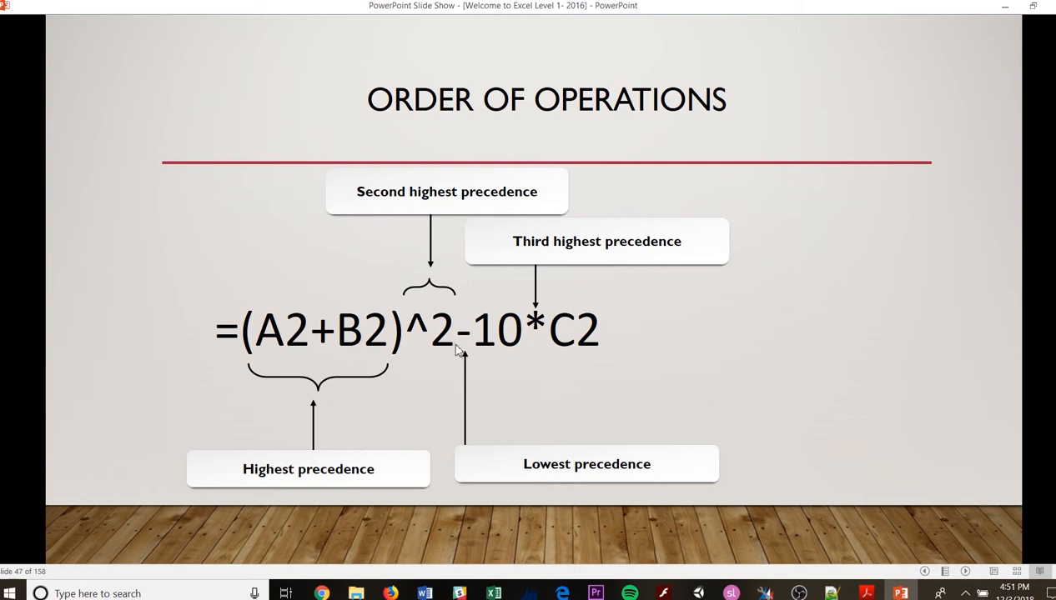
pyautogui.moveTo(480, 205)
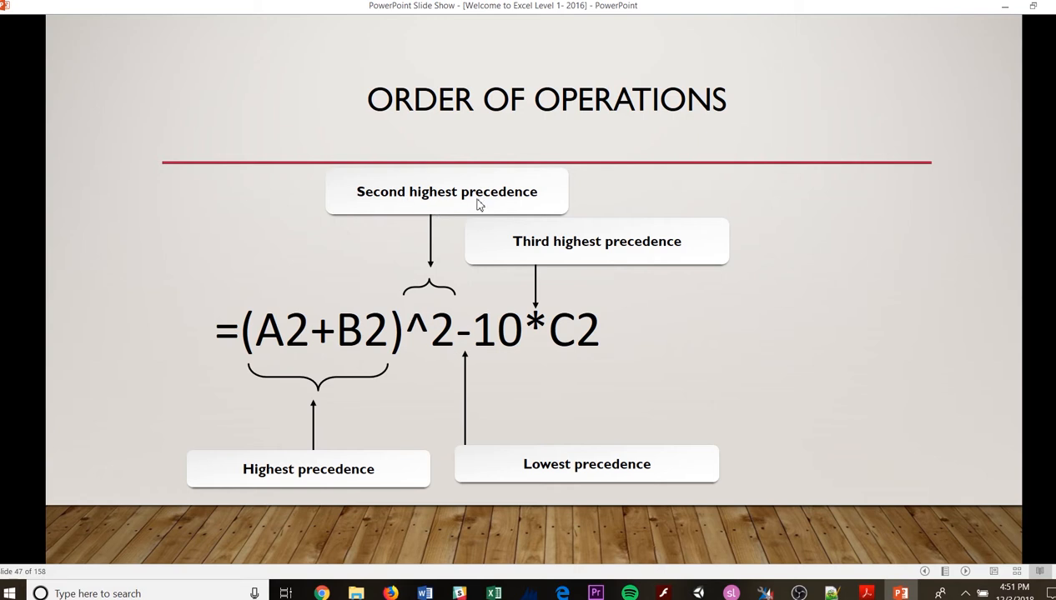
pyautogui.moveTo(387, 327)
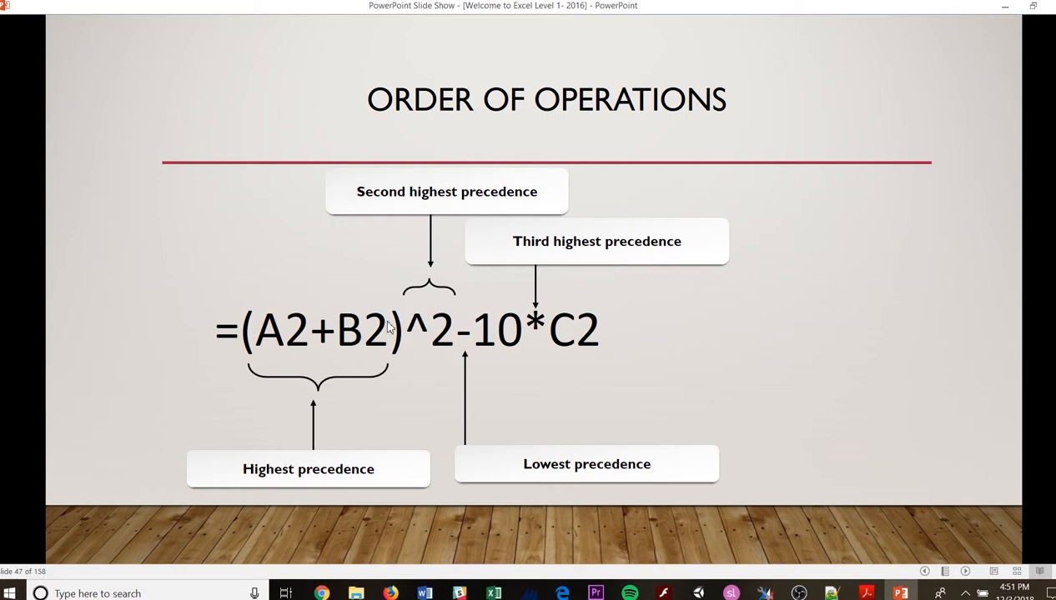
pyautogui.moveTo(583, 255)
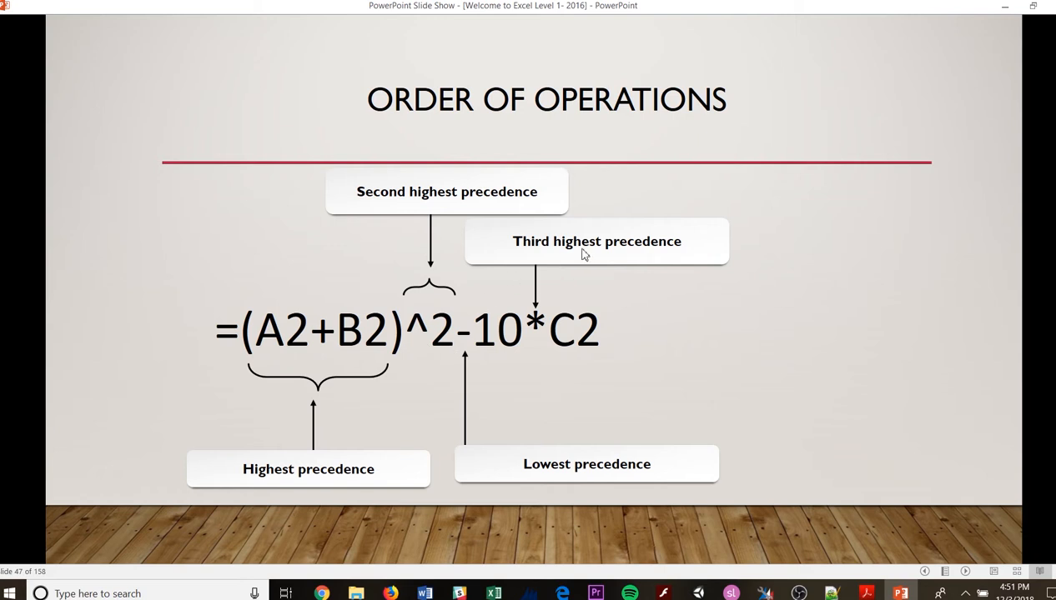
pyautogui.moveTo(558, 331)
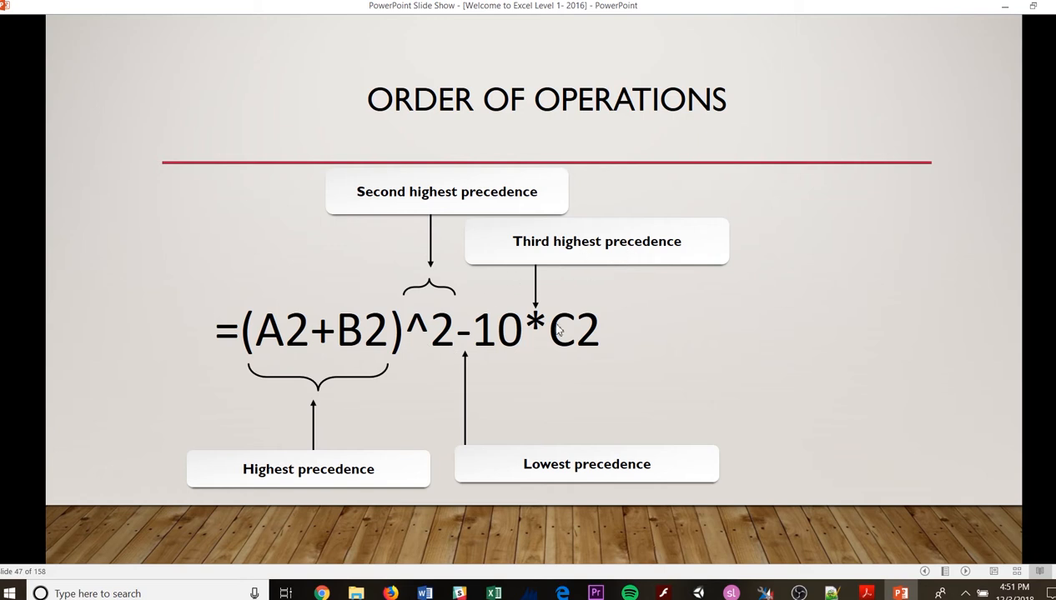
pyautogui.moveTo(559, 394)
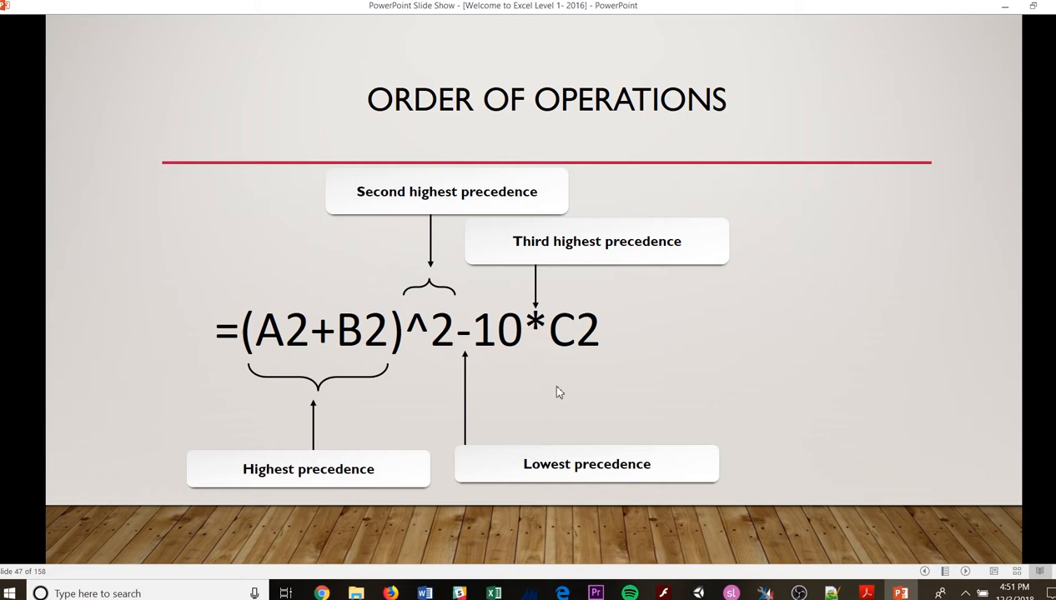
pyautogui.moveTo(464, 349)
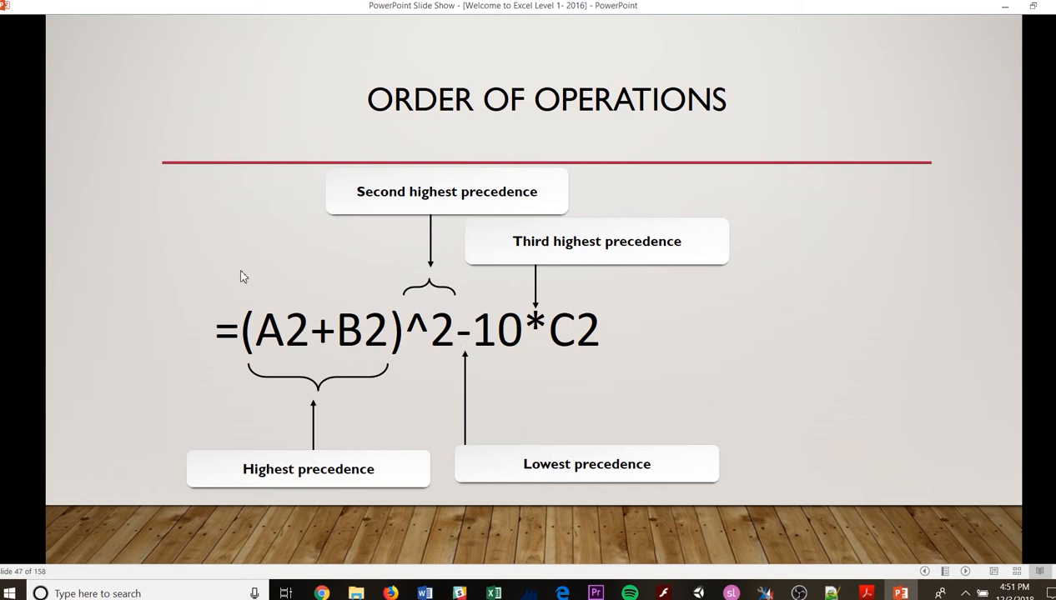
pyautogui.moveTo(287, 297)
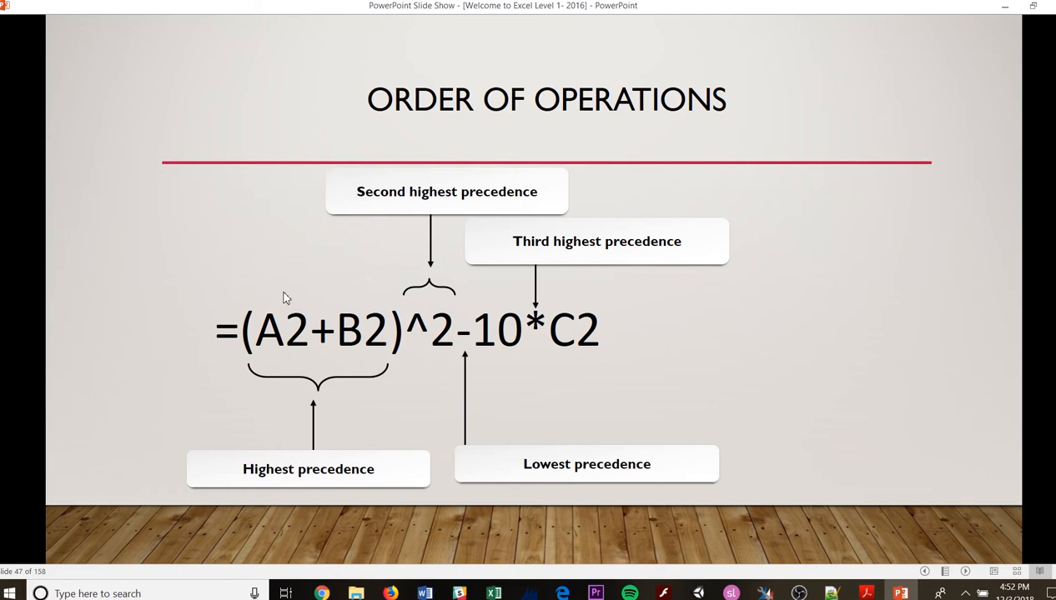
pyautogui.moveTo(403, 227)
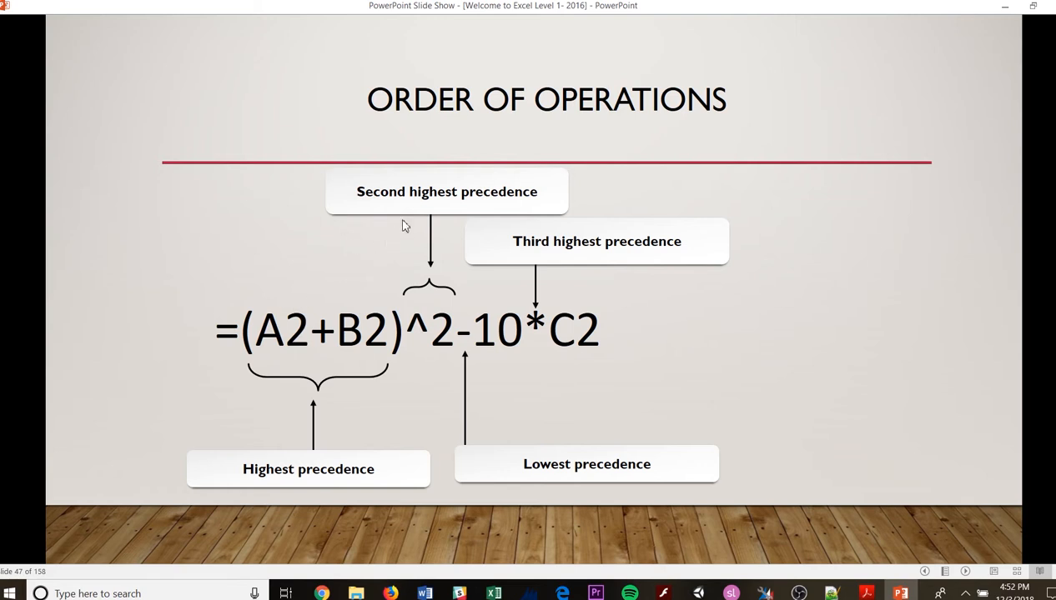
pyautogui.moveTo(575, 424)
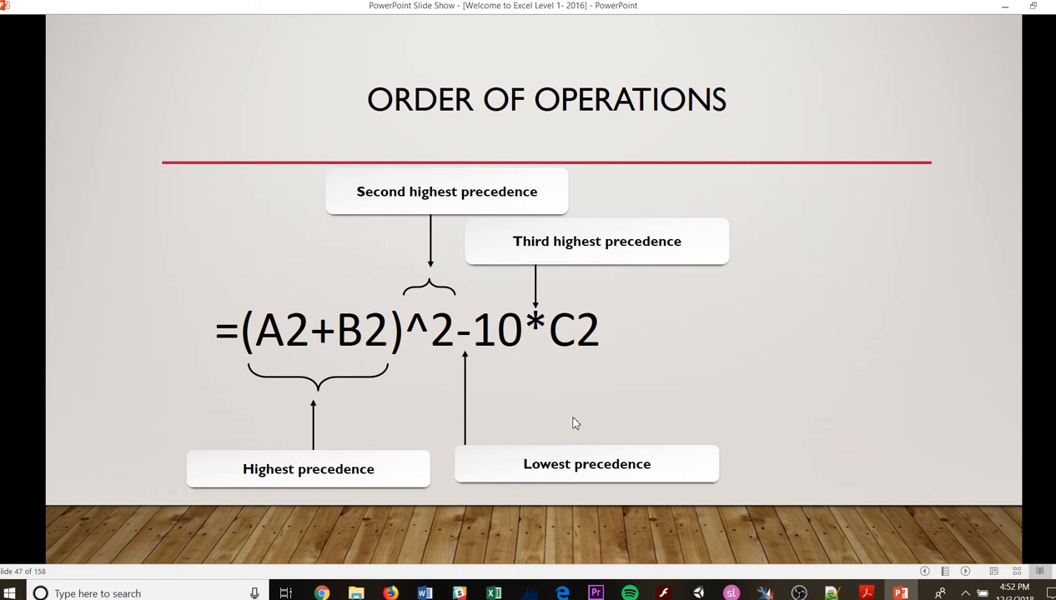
pyautogui.moveTo(442, 287)
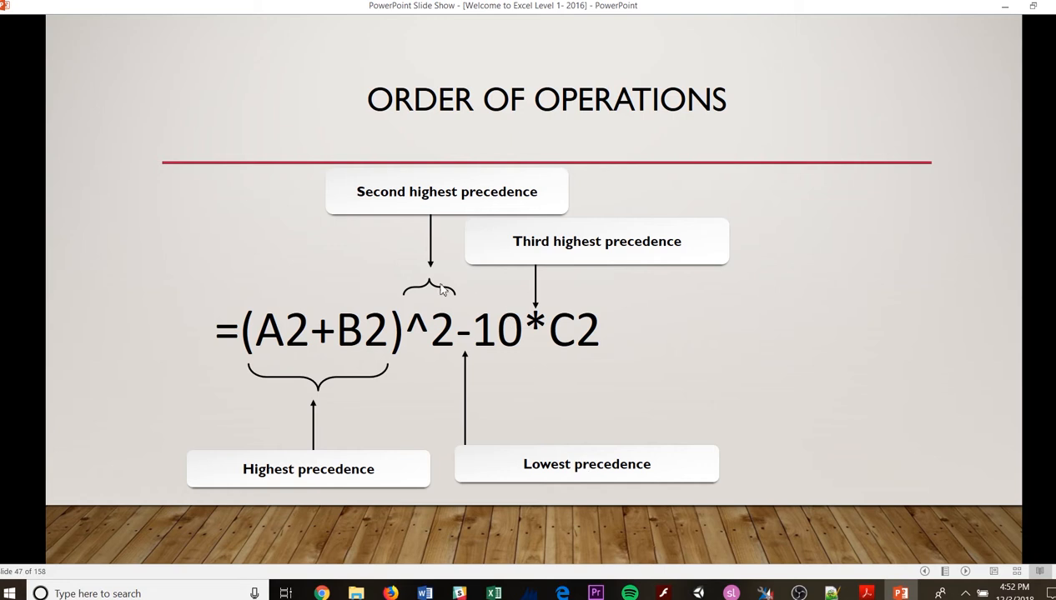
pyautogui.moveTo(373, 257)
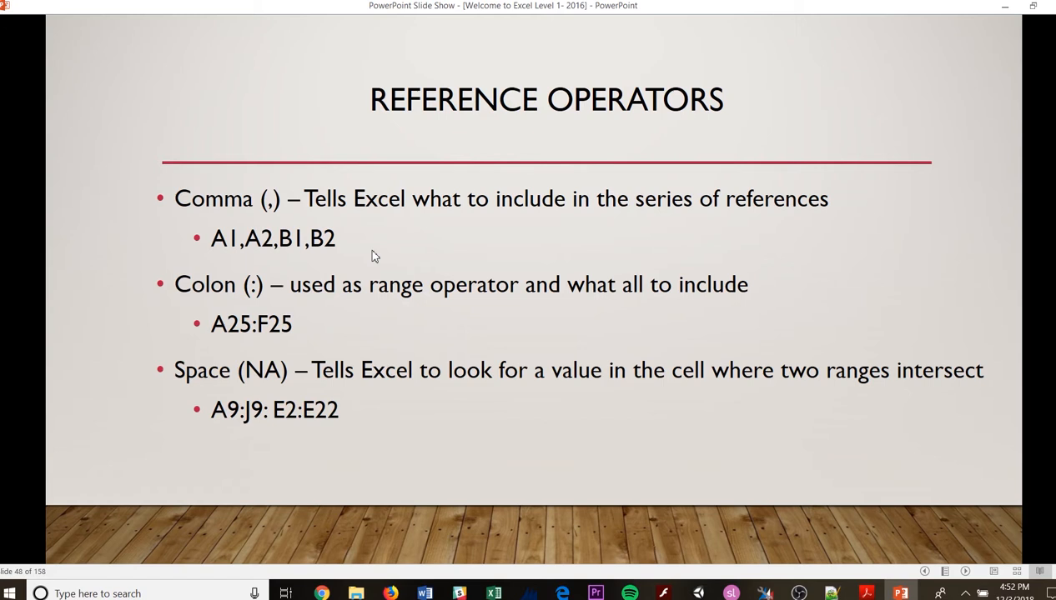
pyautogui.moveTo(451, 150)
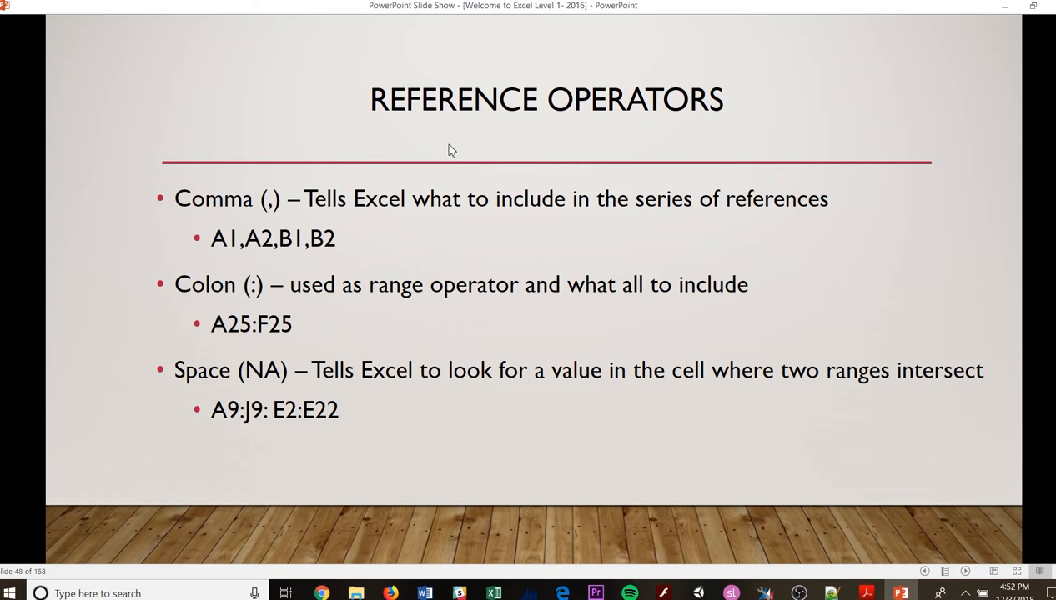
pyautogui.moveTo(250, 220)
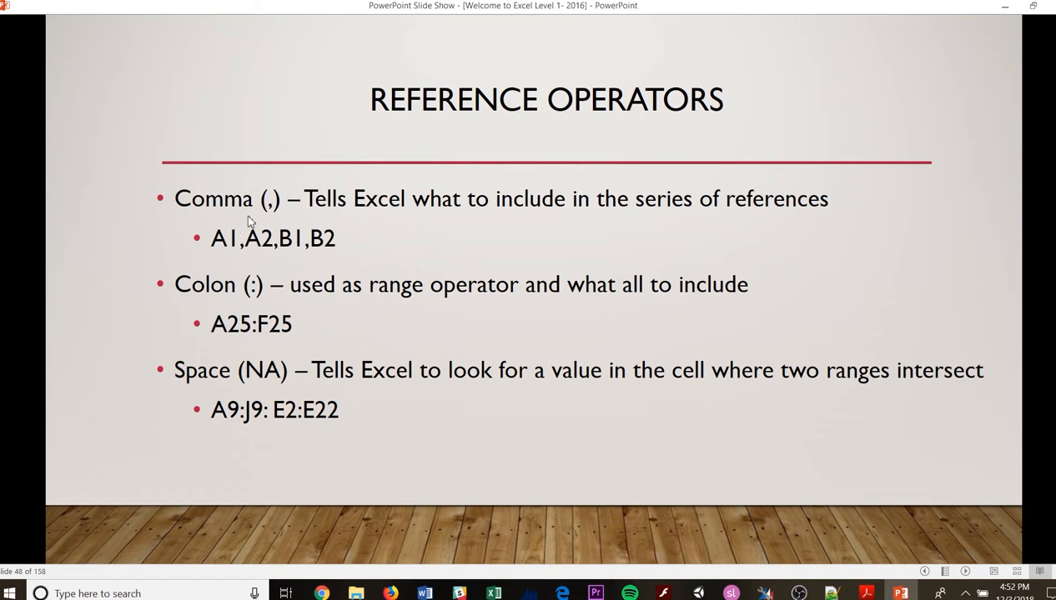
pyautogui.moveTo(409, 220)
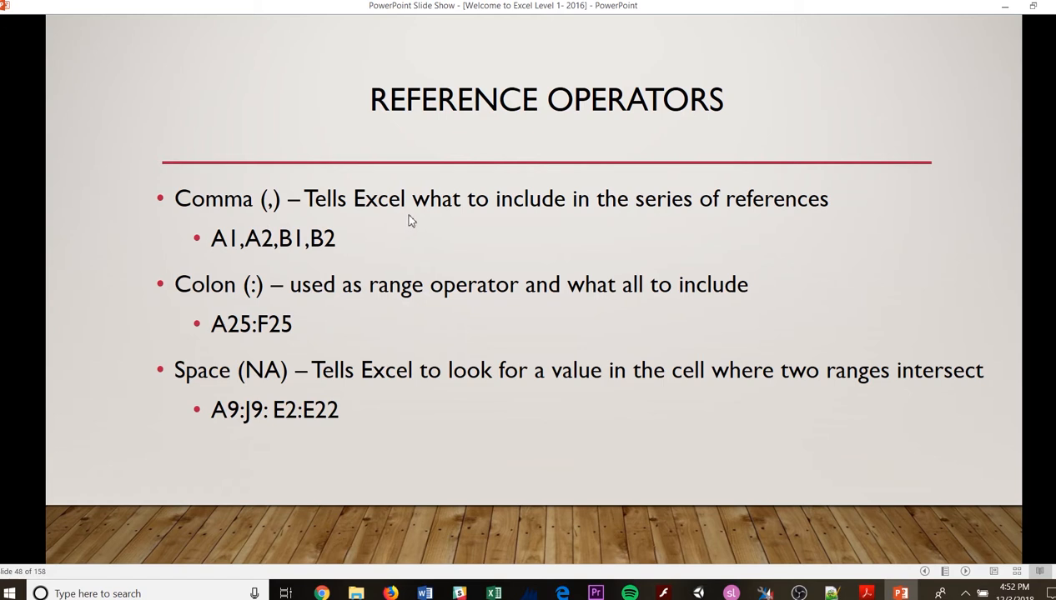
pyautogui.moveTo(590, 225)
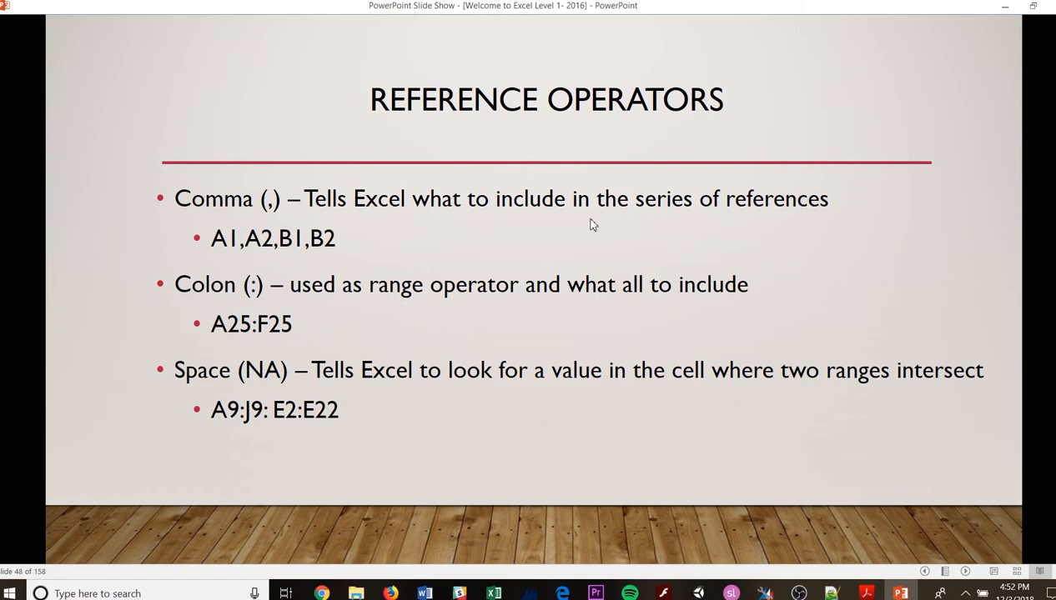
pyautogui.moveTo(481, 314)
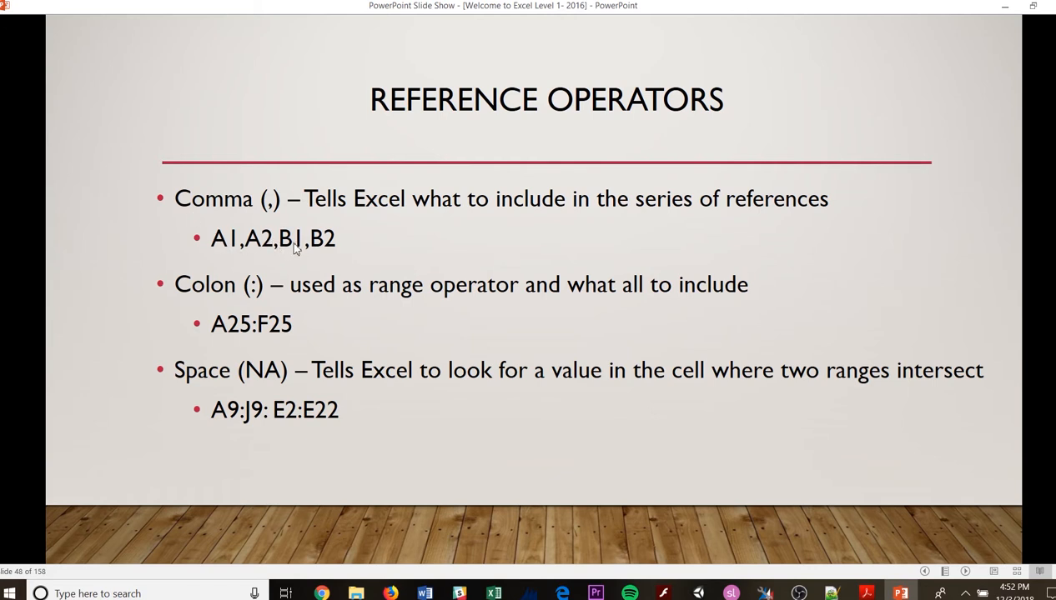
pyautogui.moveTo(233, 261)
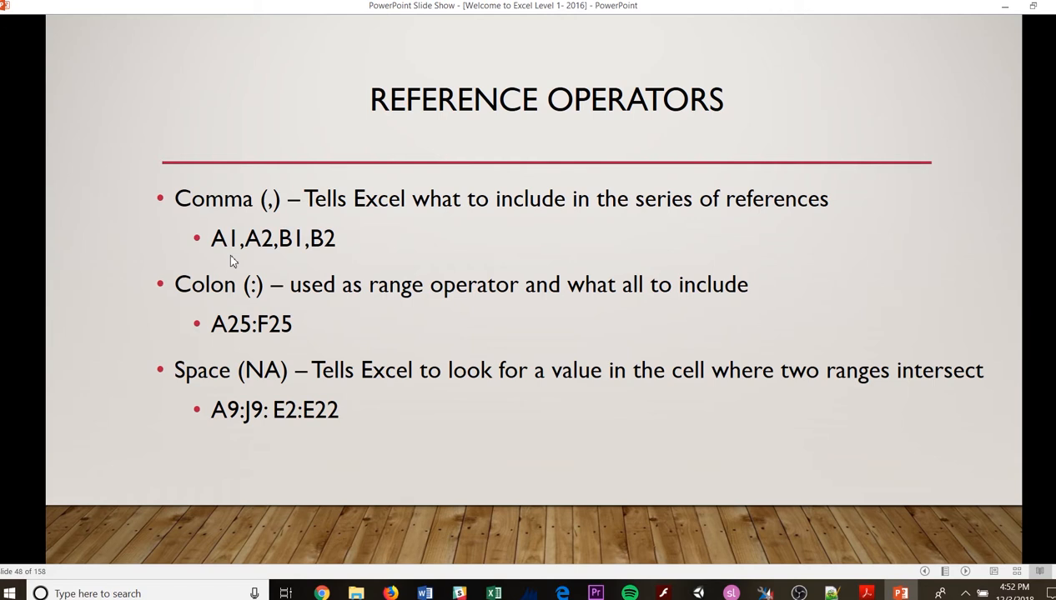
pyautogui.moveTo(231, 251)
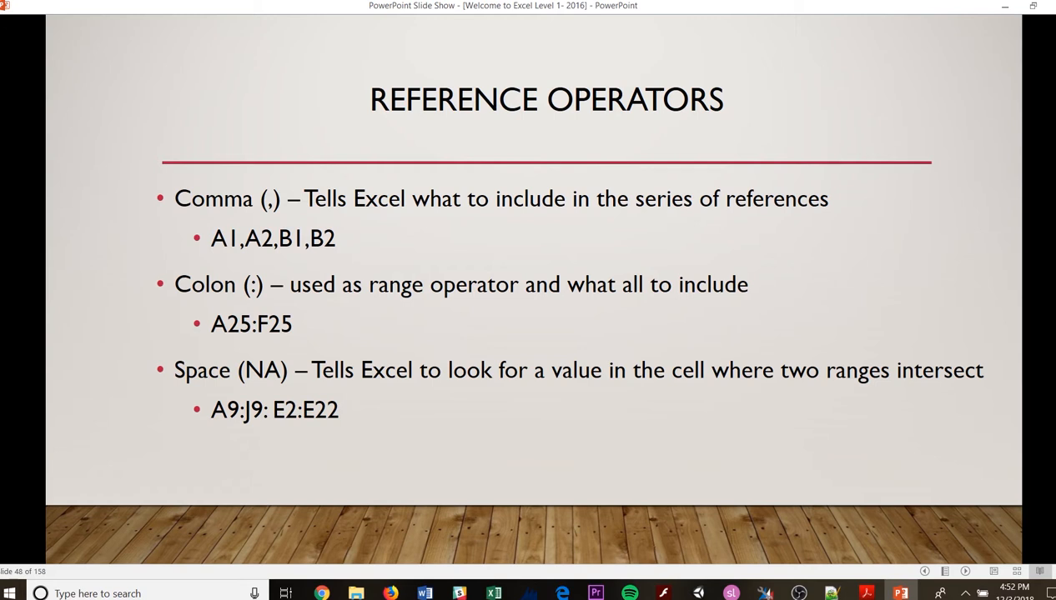
pyautogui.moveTo(276, 93)
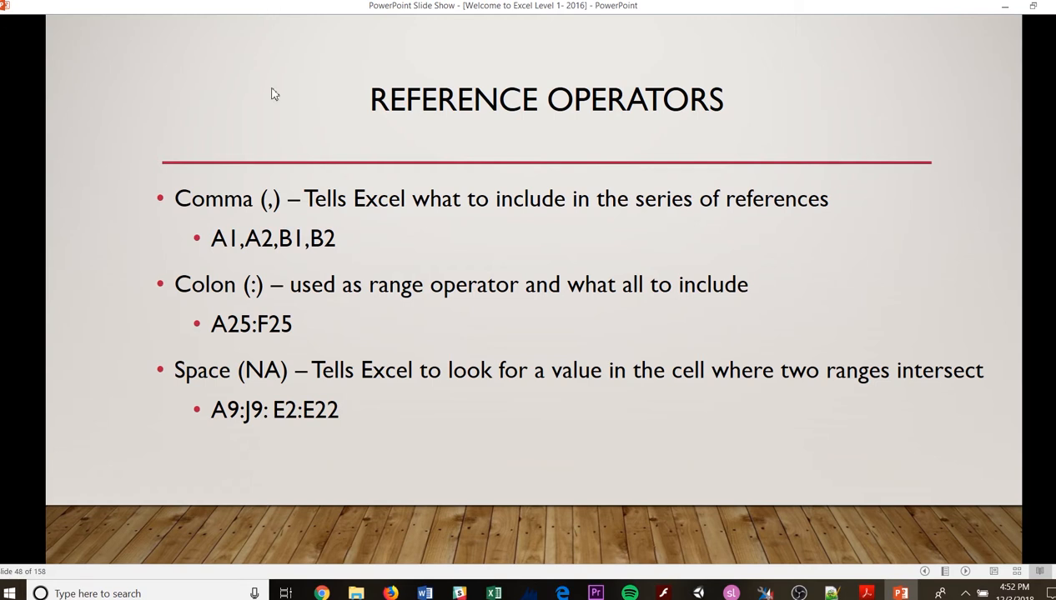
pyautogui.moveTo(230, 350)
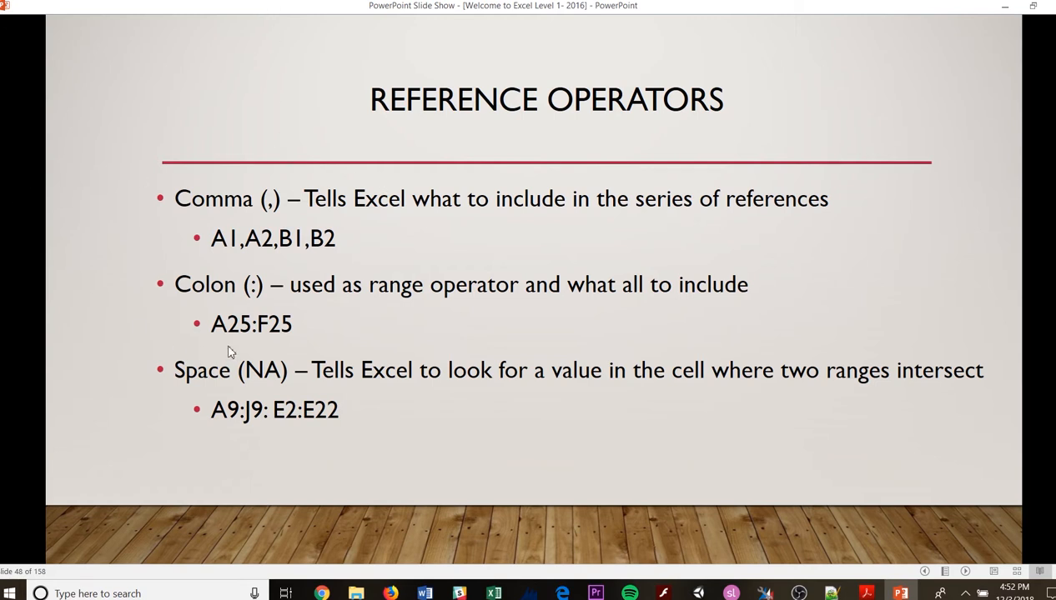
pyautogui.moveTo(234, 341)
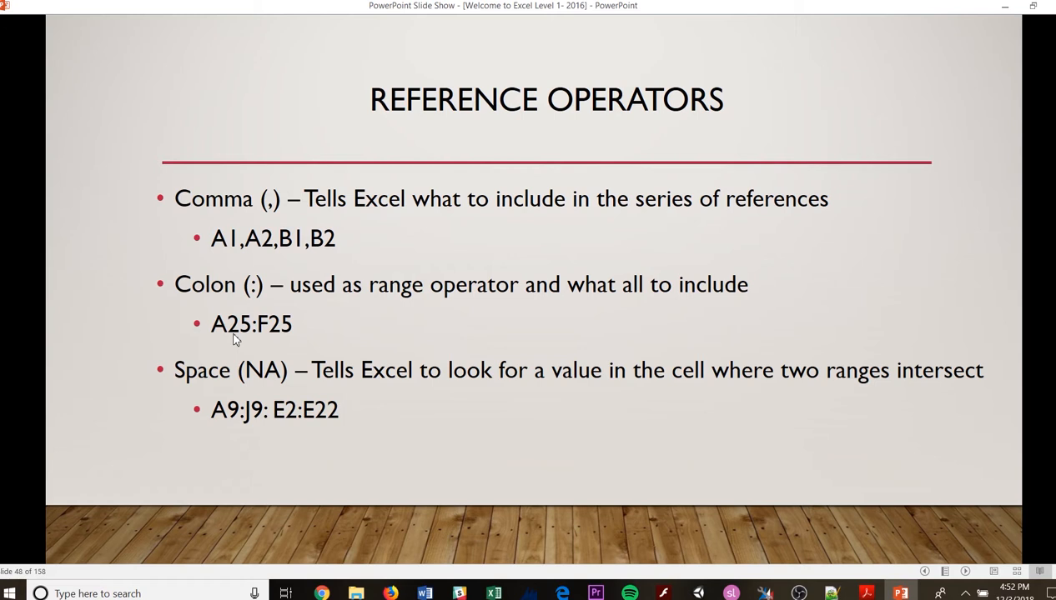
pyautogui.moveTo(290, 346)
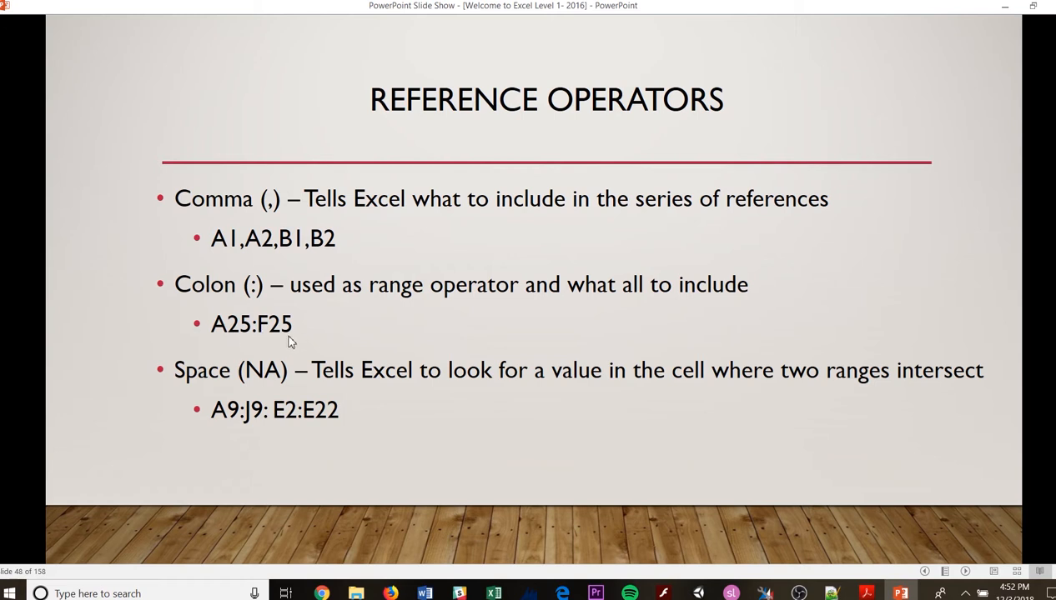
pyautogui.moveTo(266, 323)
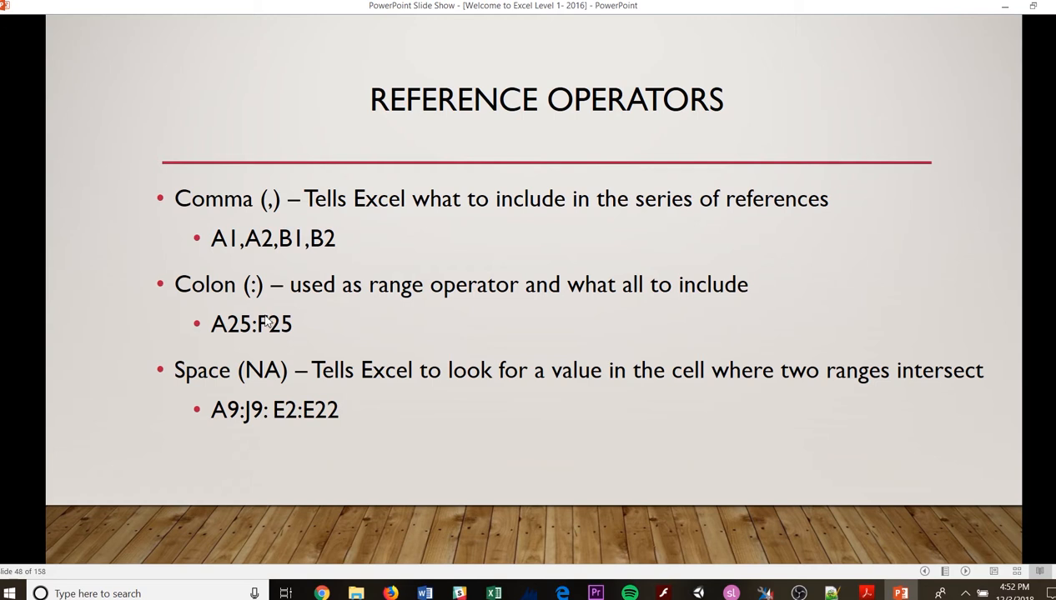
pyautogui.moveTo(269, 323)
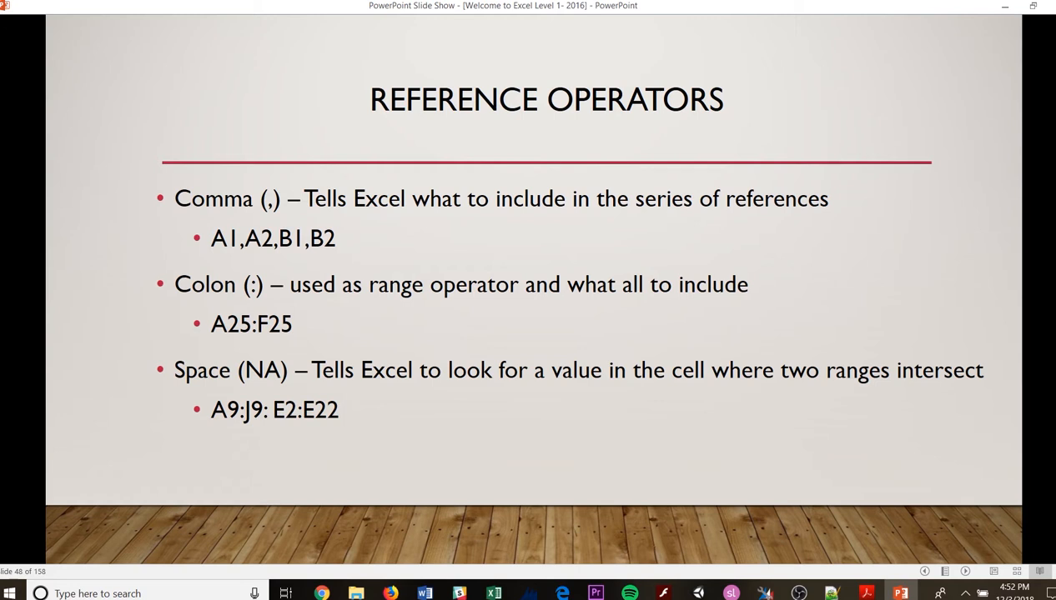
pyautogui.moveTo(10, 350)
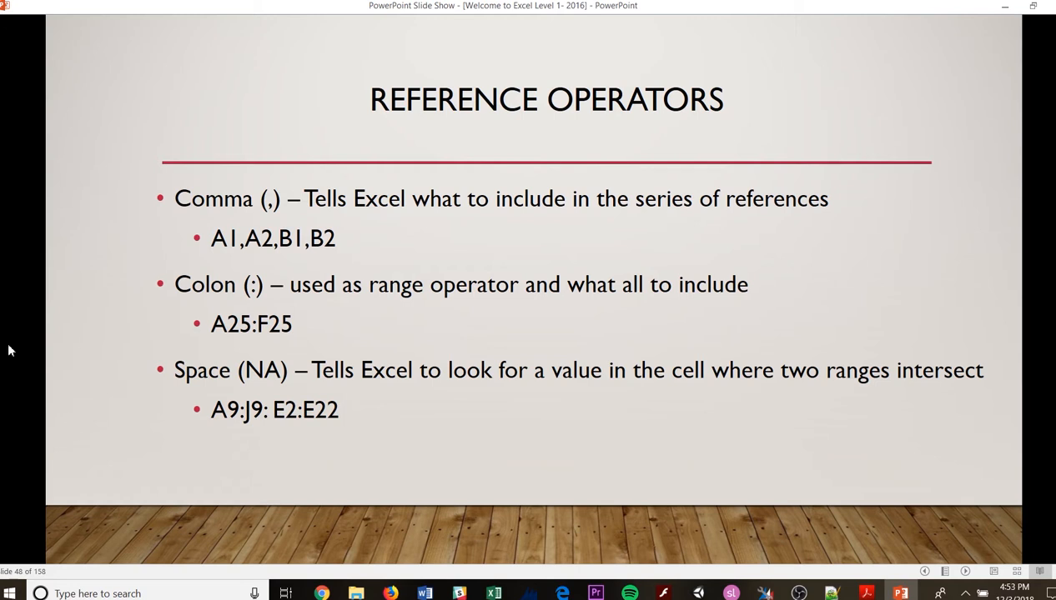
pyautogui.moveTo(373, 397)
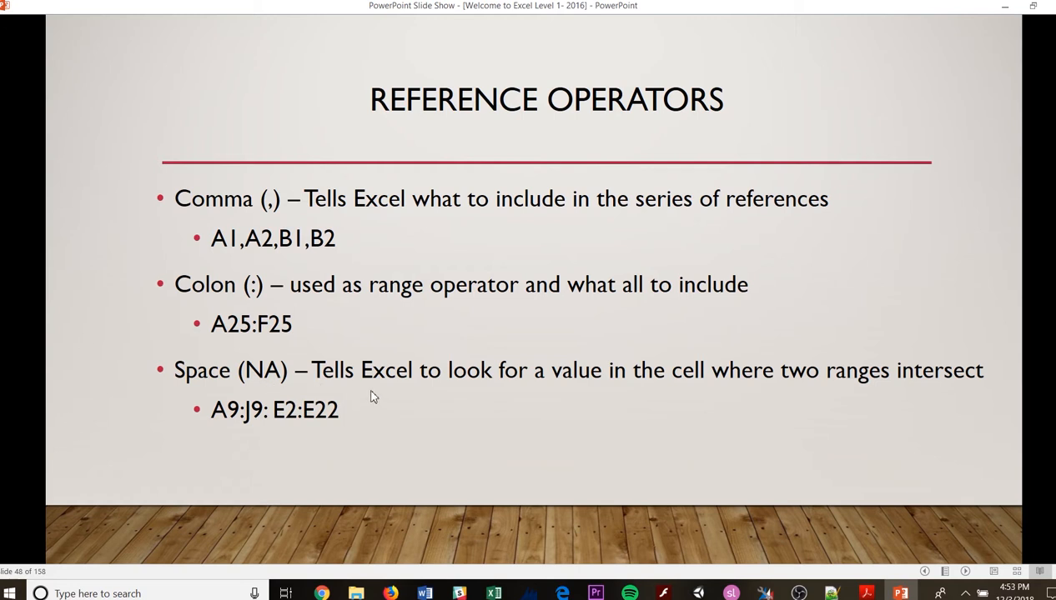
pyautogui.moveTo(537, 390)
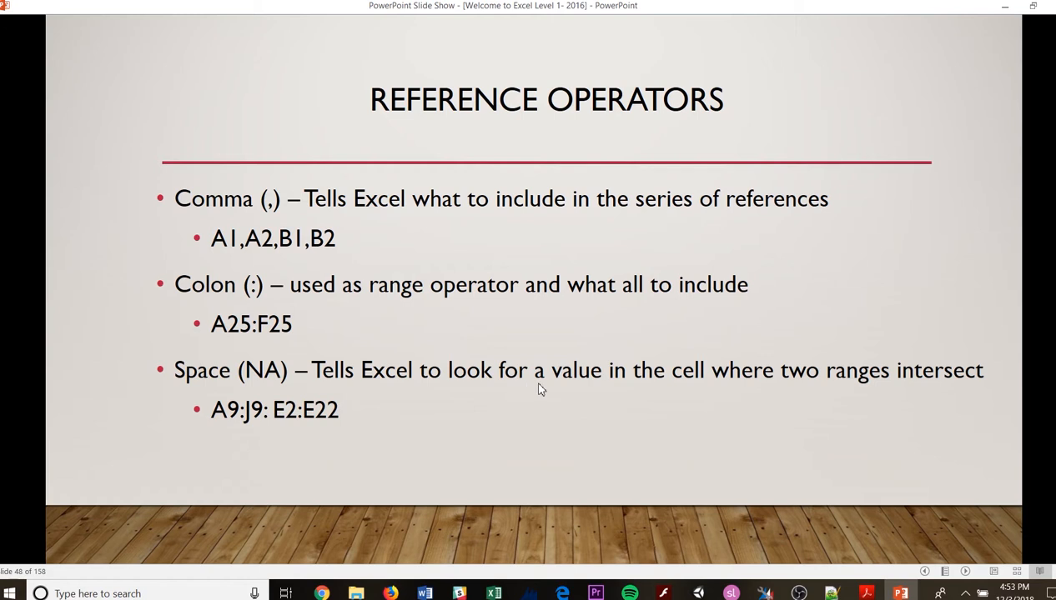
pyautogui.moveTo(917, 394)
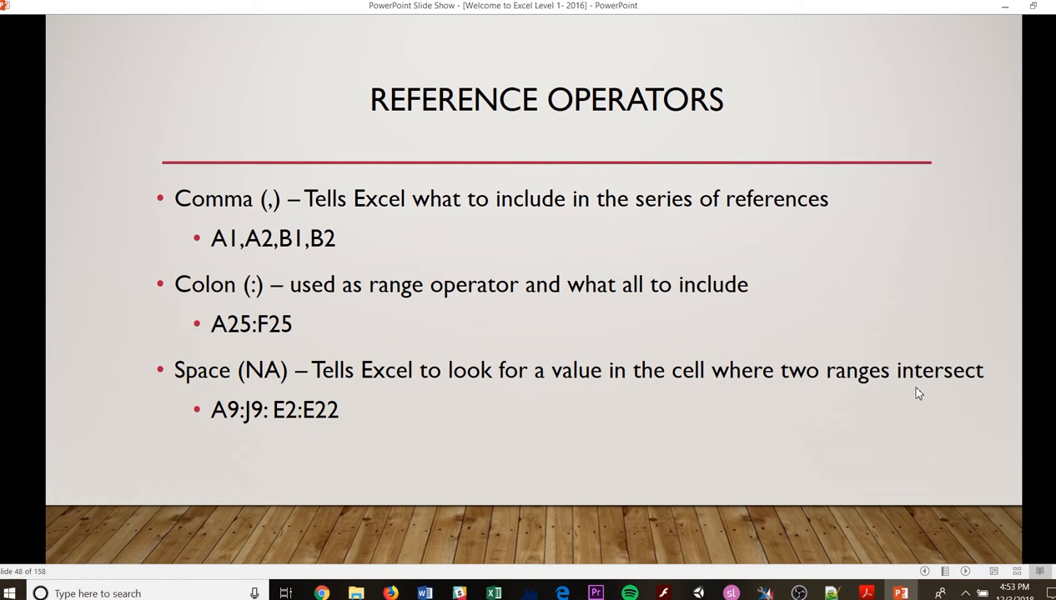
pyautogui.moveTo(182, 450)
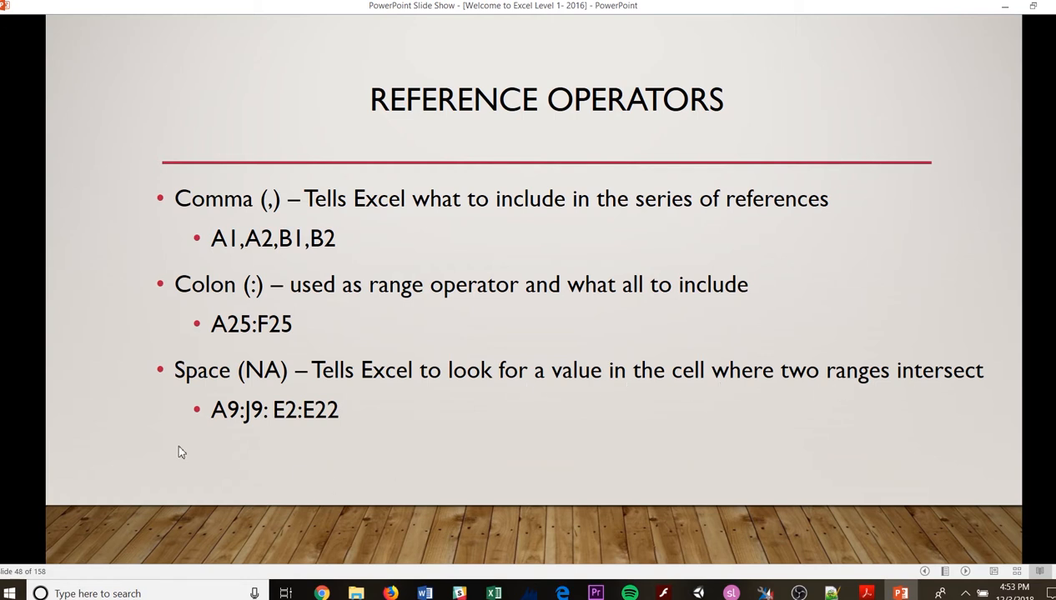
pyautogui.moveTo(230, 428)
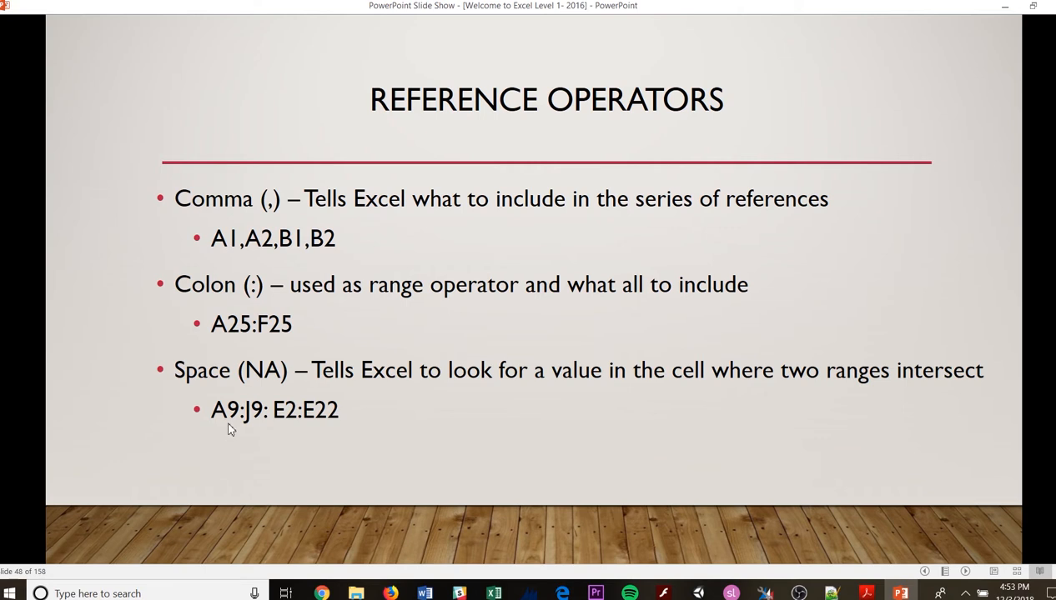
pyautogui.moveTo(260, 426)
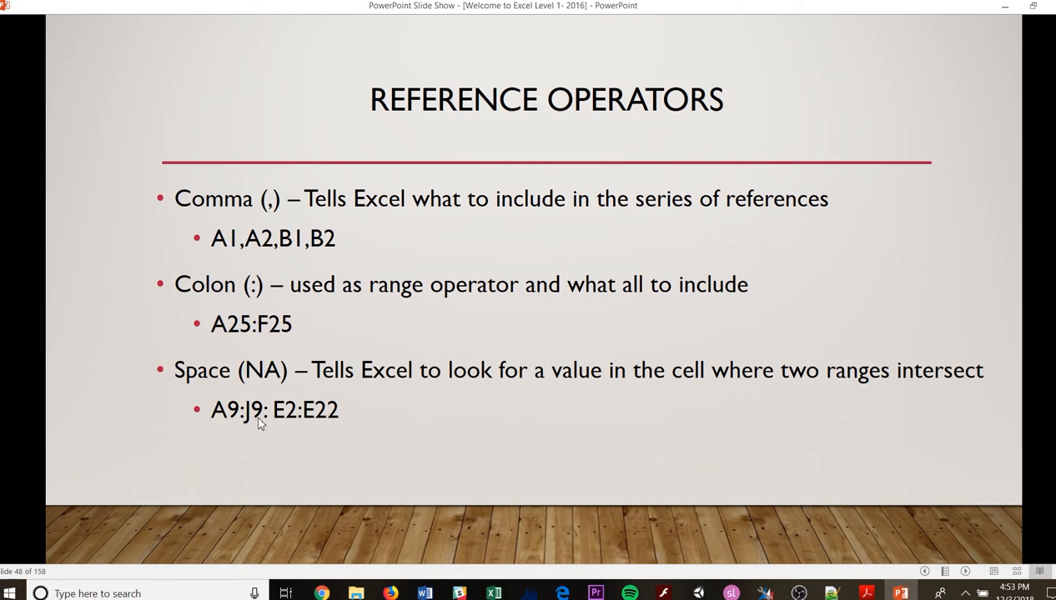
pyautogui.moveTo(276, 420)
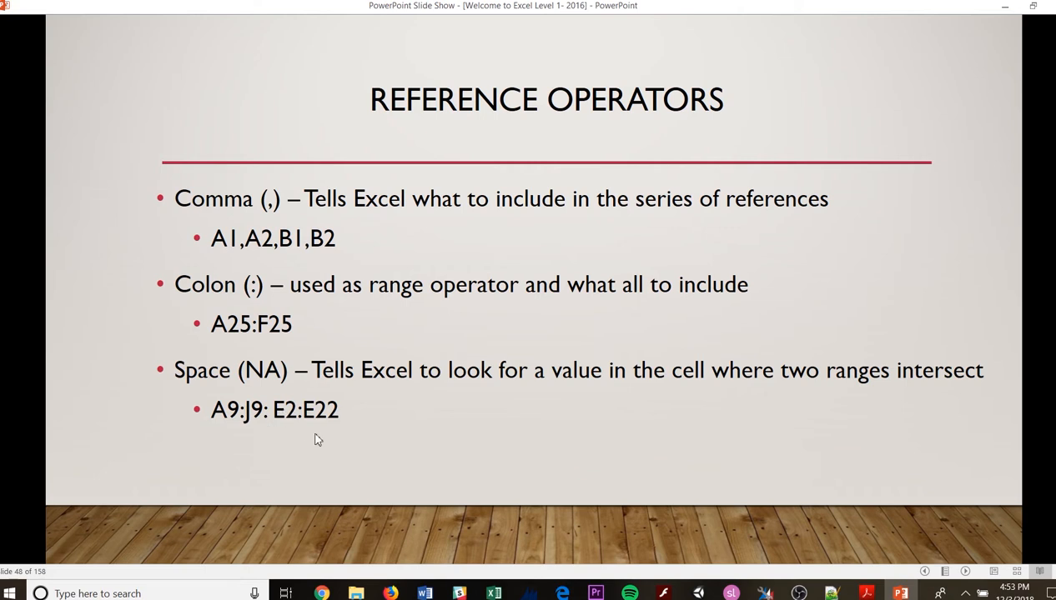
pyautogui.moveTo(327, 426)
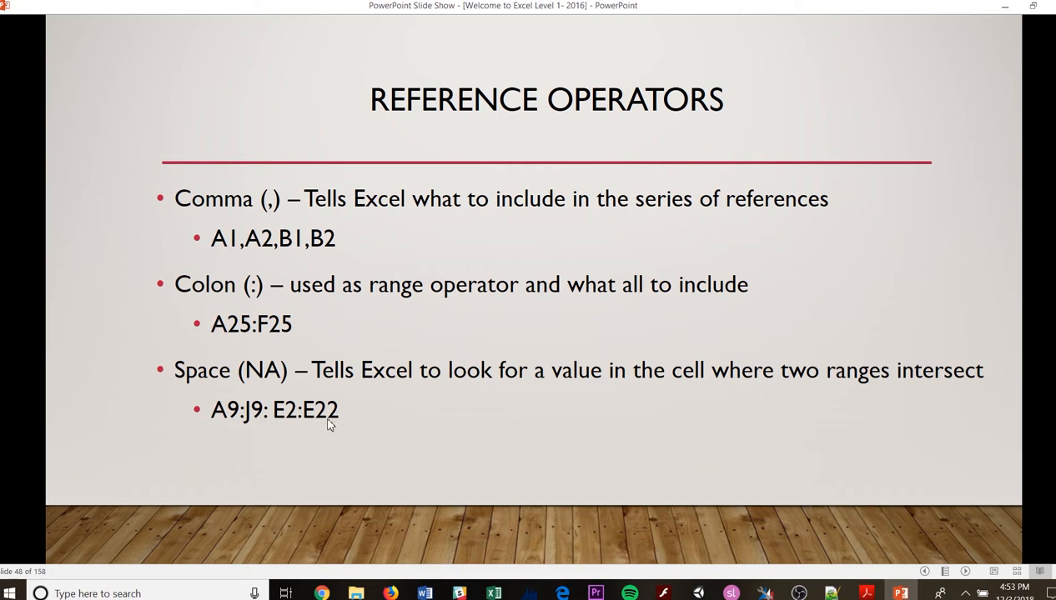
pyautogui.moveTo(315, 420)
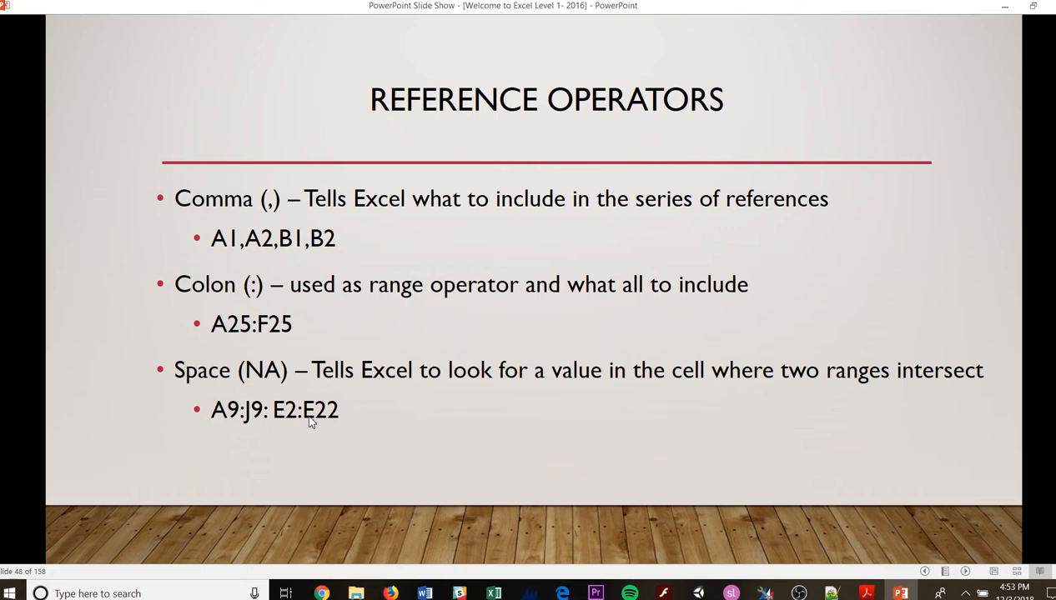
pyautogui.moveTo(374, 488)
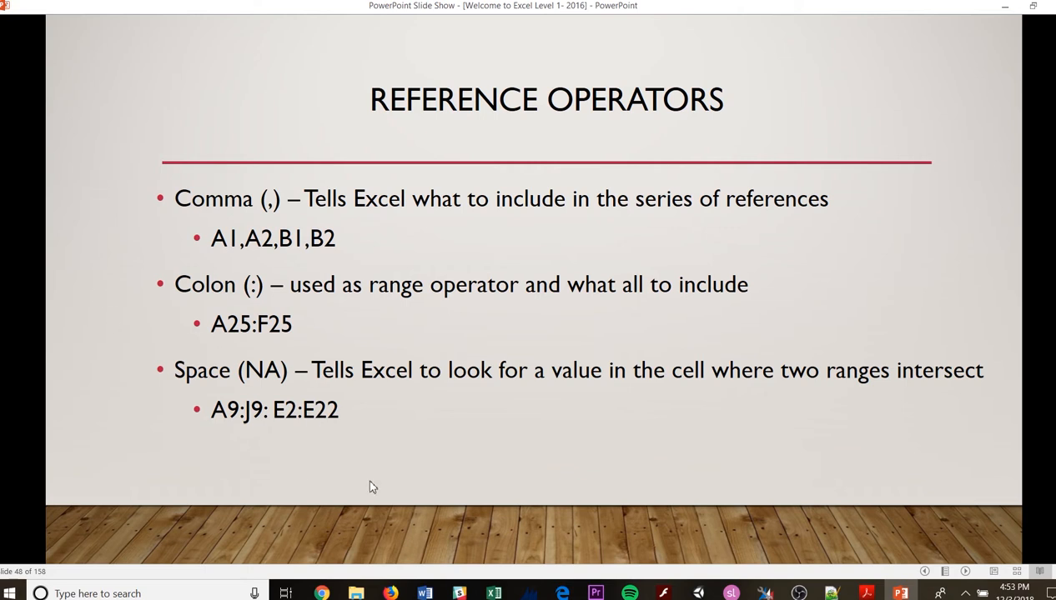
pyautogui.moveTo(441, 392)
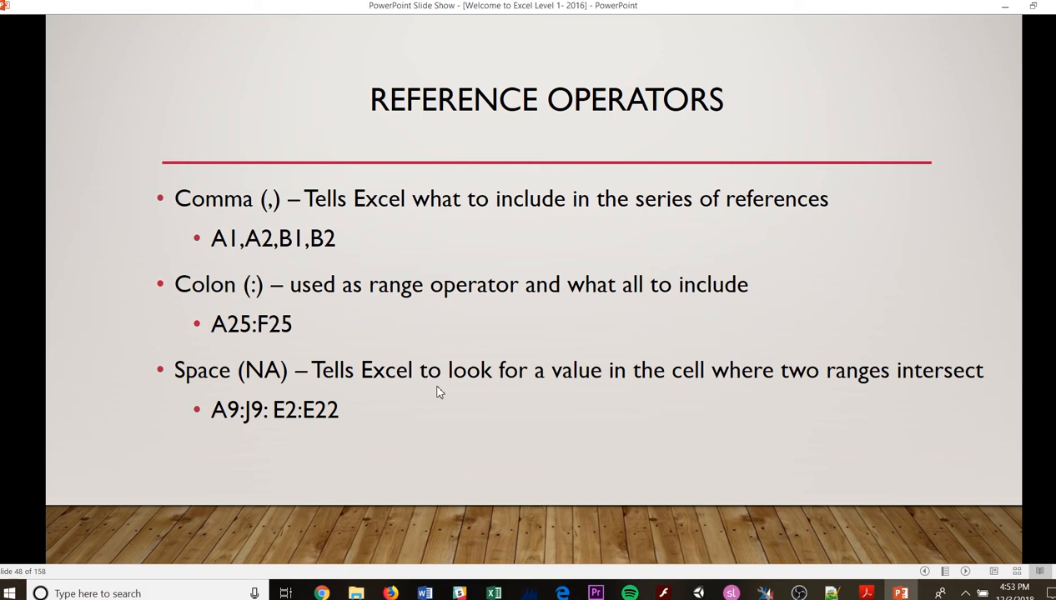
# - Total the five sales figures in B7 with =SUM(B2:B6), showing 392738, then clear it
pyautogui.click(494, 594)
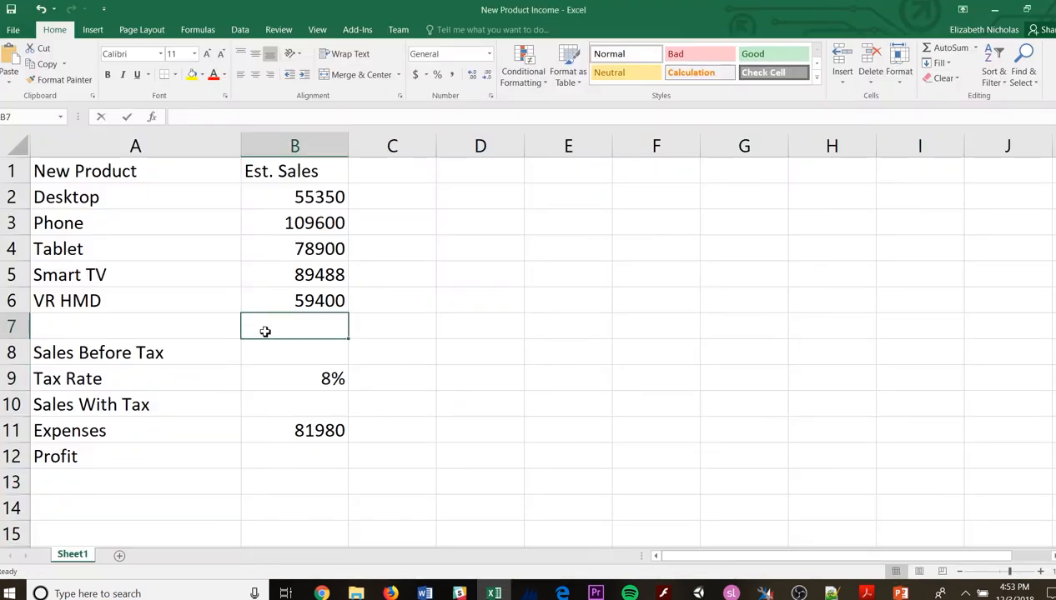
pyautogui.write('=')
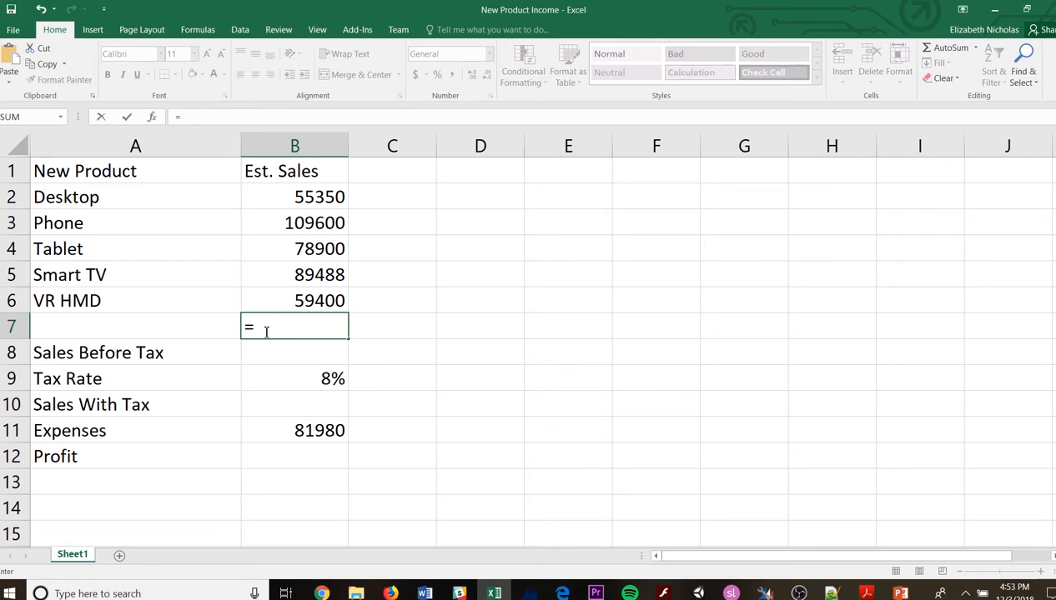
pyautogui.write('SUM')
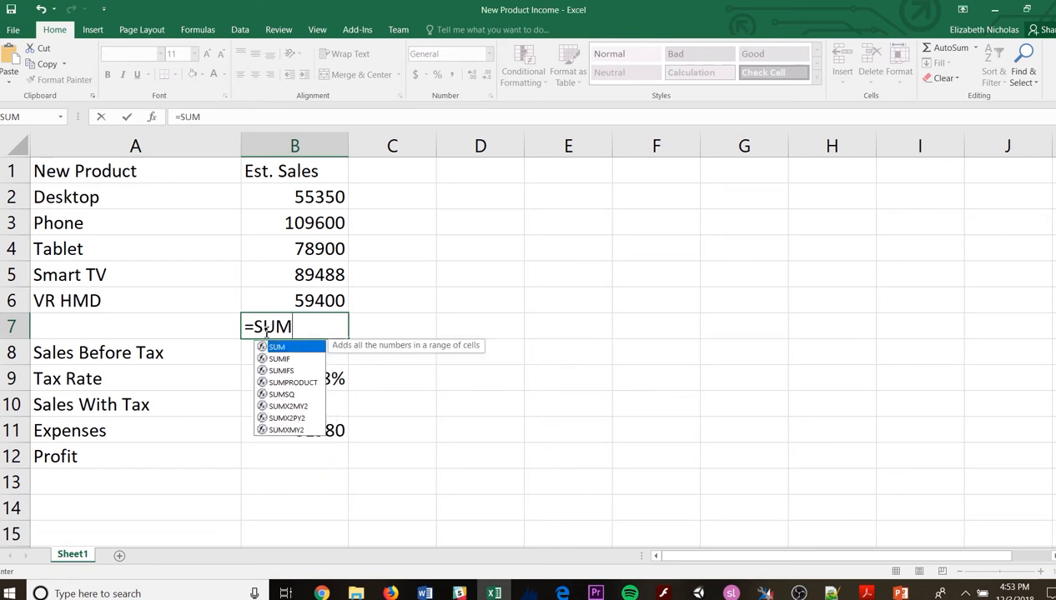
pyautogui.write('B')
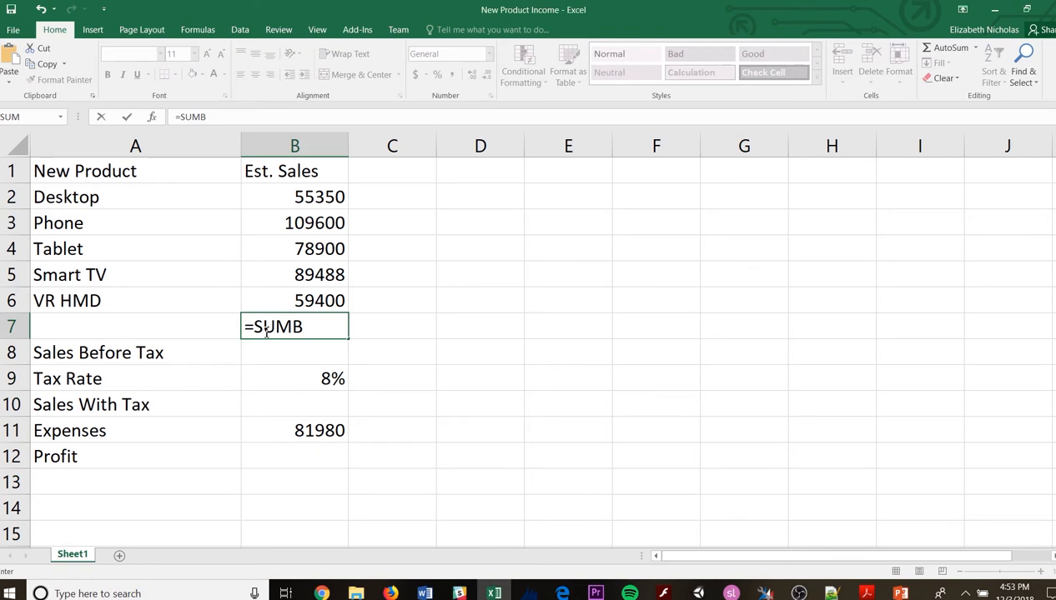
pyautogui.write('(')
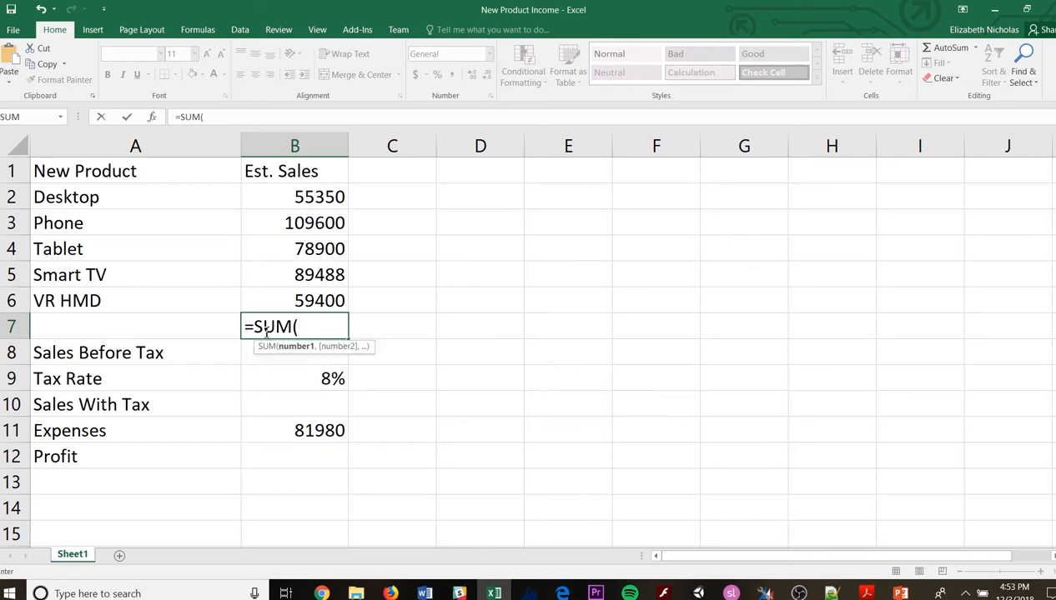
pyautogui.write('B')
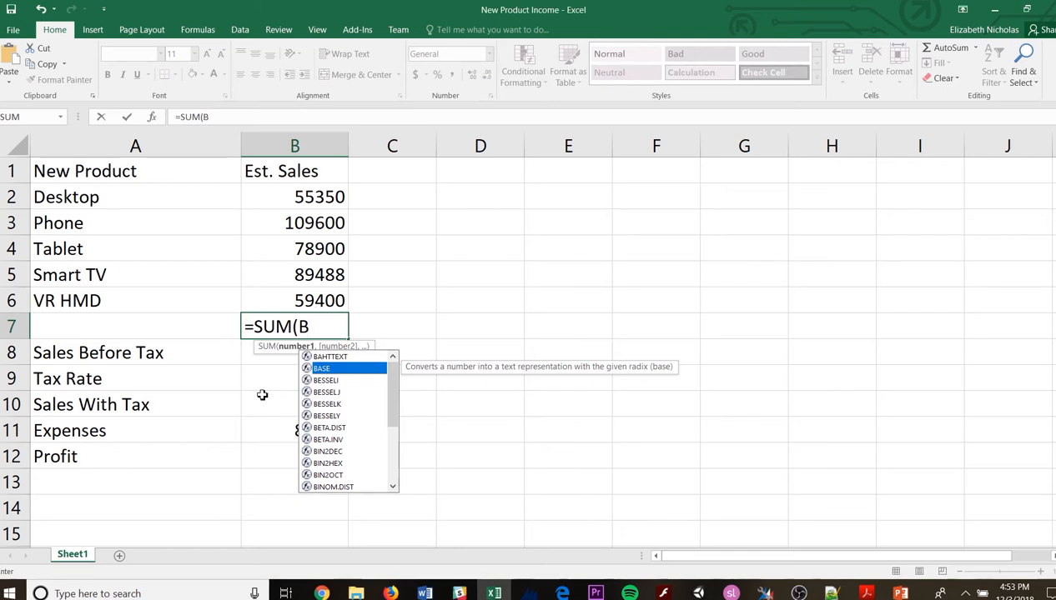
pyautogui.click(294, 197)
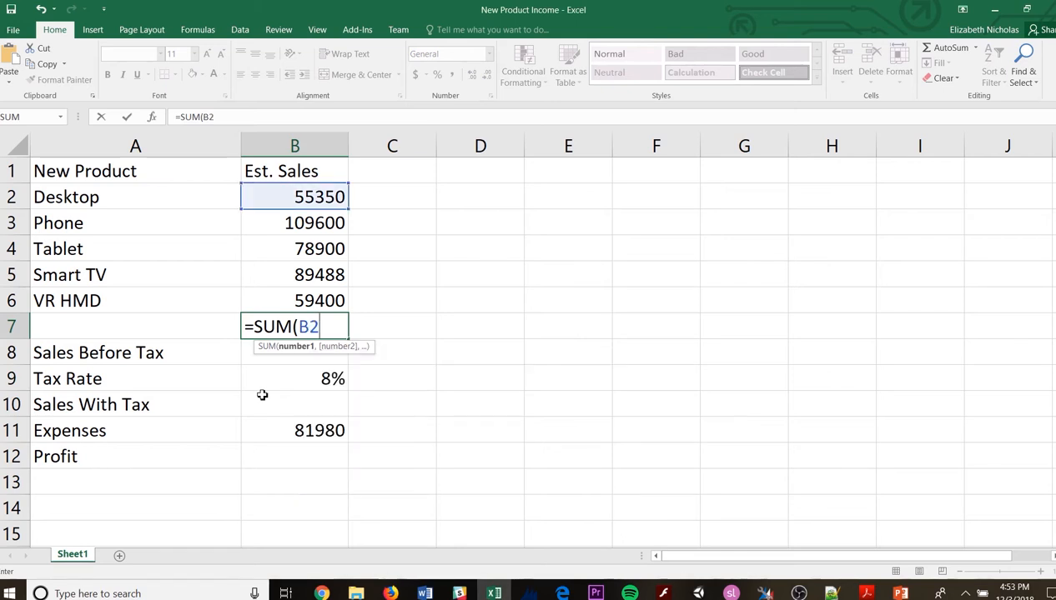
pyautogui.write(':')
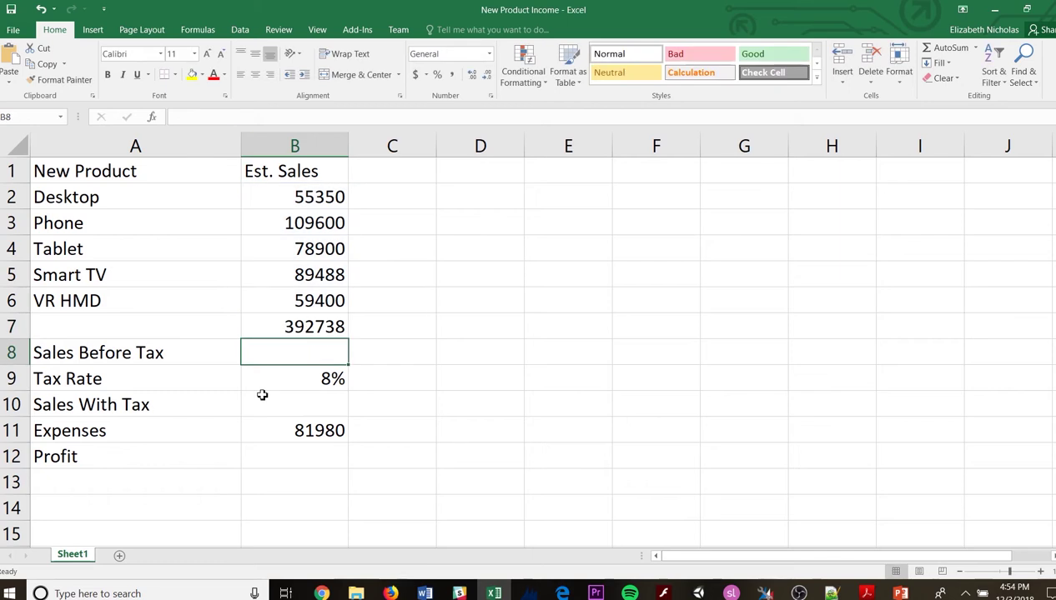
pyautogui.click(294, 325)
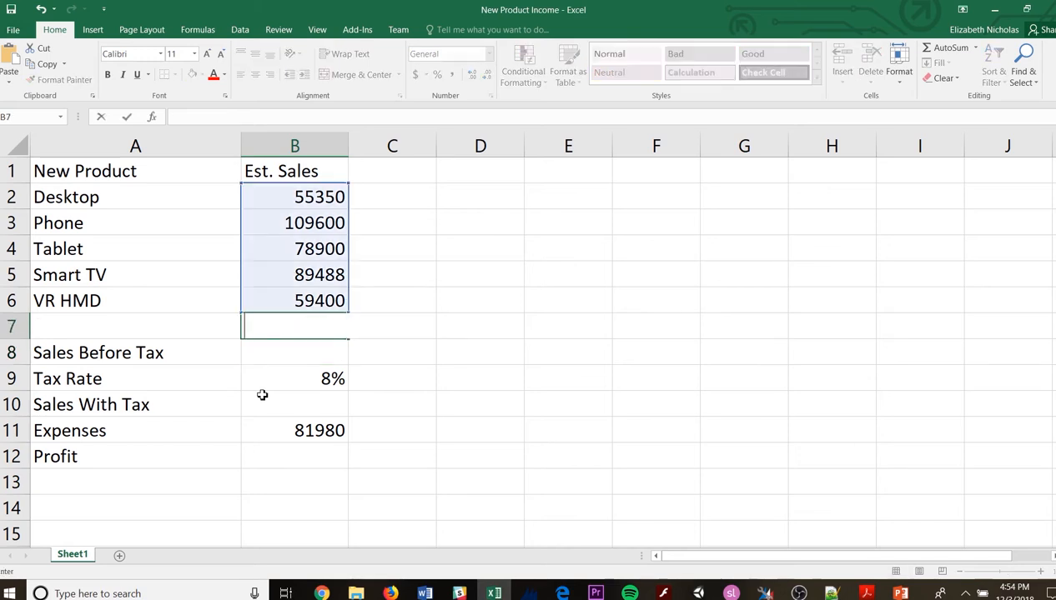
pyautogui.click(293, 352)
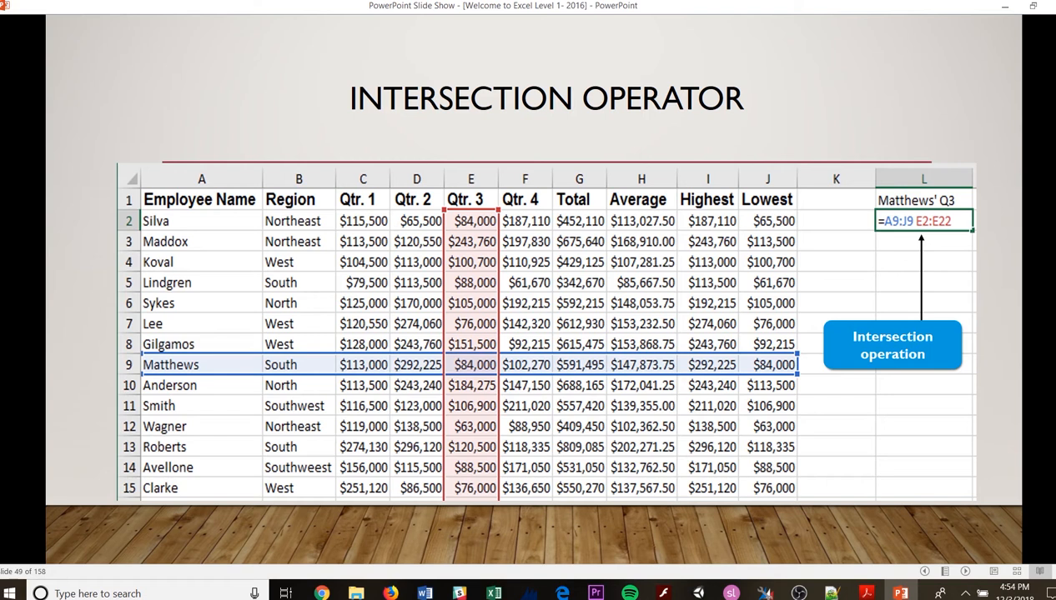
pyautogui.moveTo(108, 554)
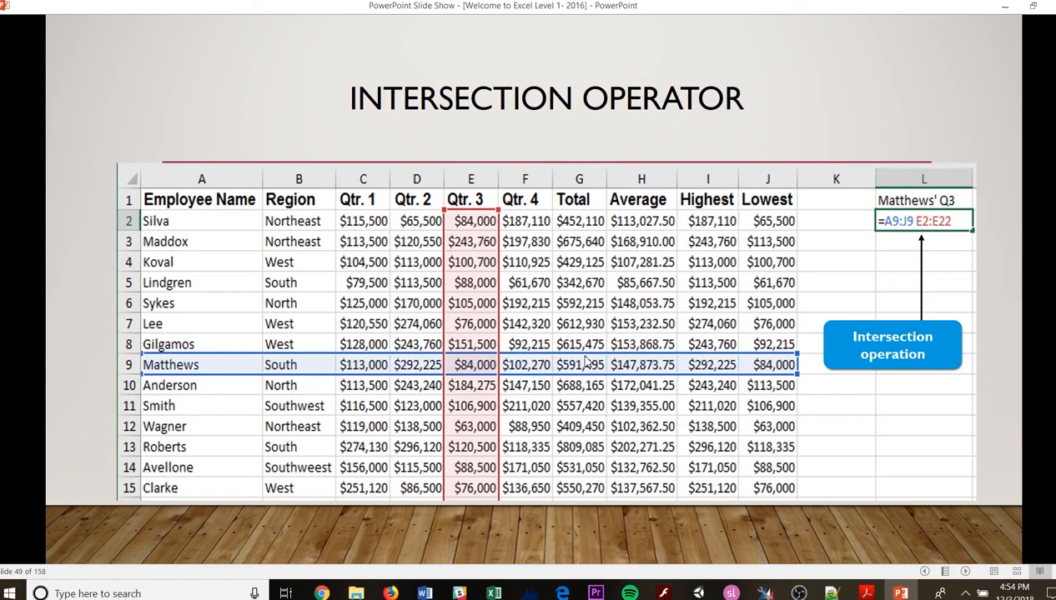
pyautogui.moveTo(794, 367)
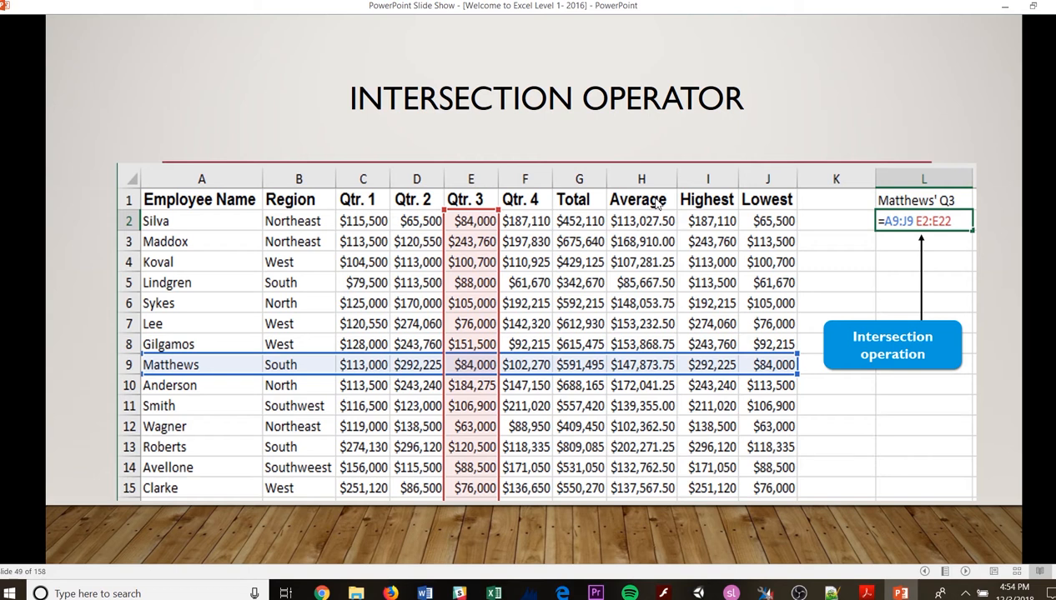
pyautogui.moveTo(378, 374)
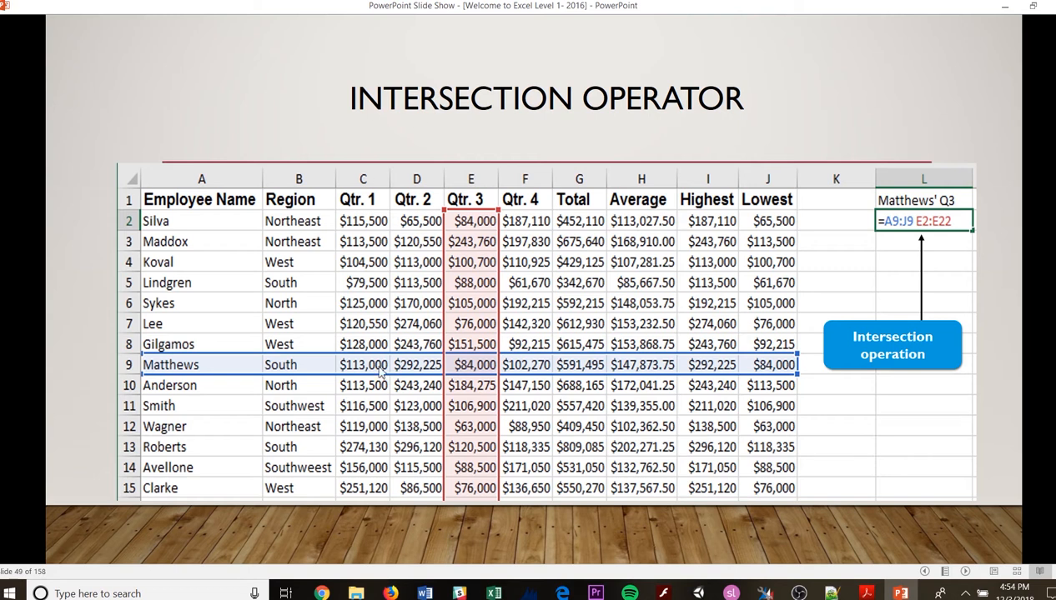
pyautogui.moveTo(470, 303)
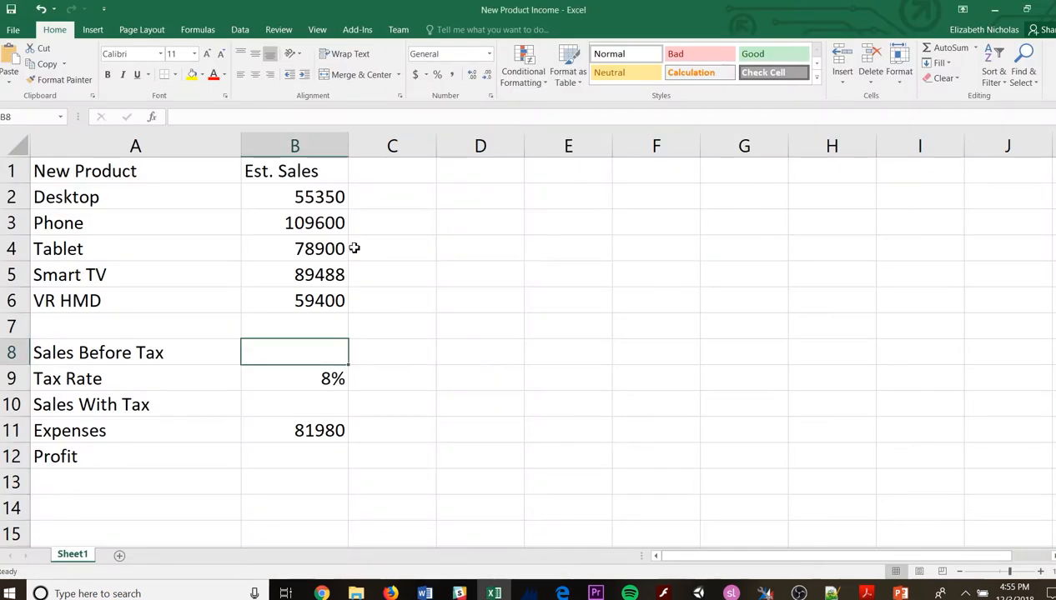
pyautogui.moveTo(351, 244)
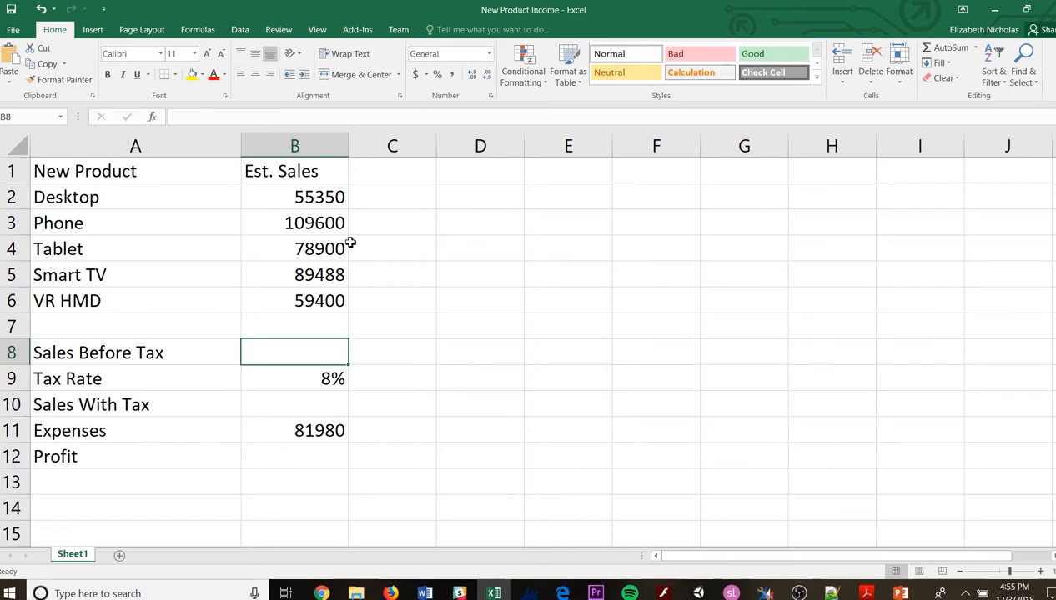
pyautogui.moveTo(302, 197)
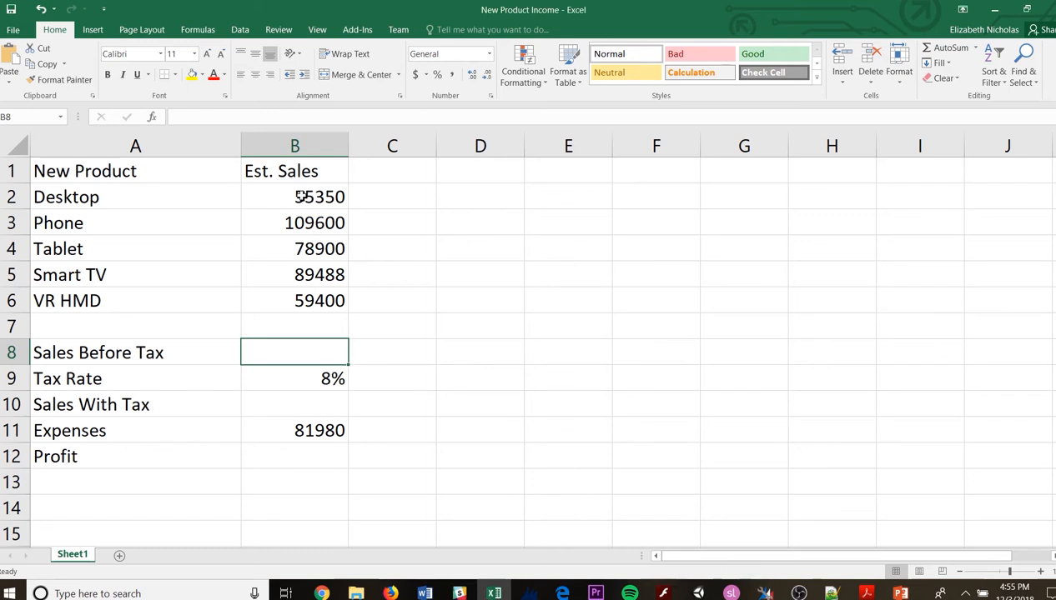
pyautogui.moveTo(388, 176)
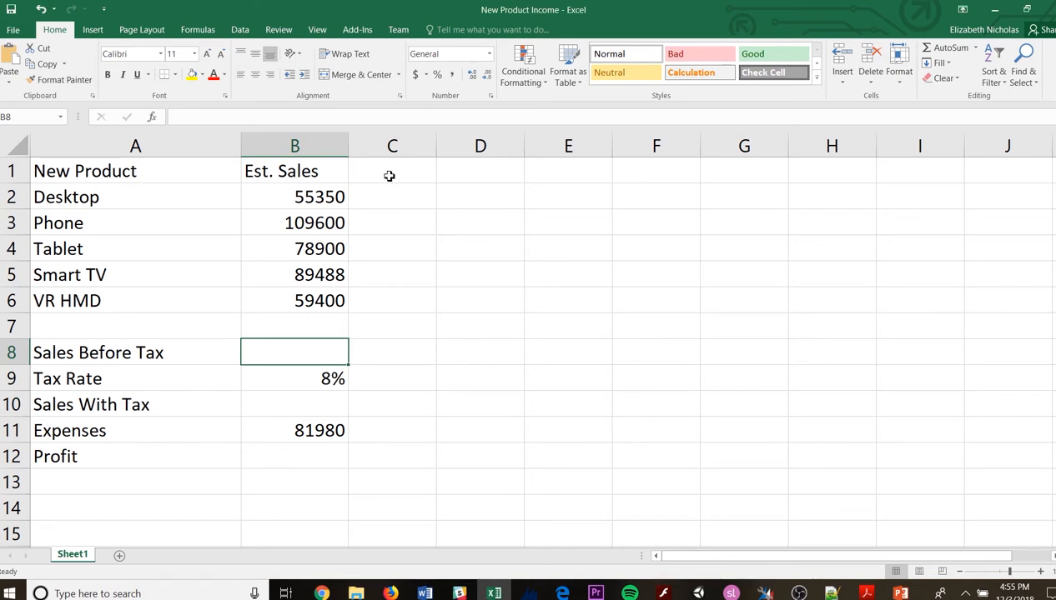
pyautogui.click(392, 170)
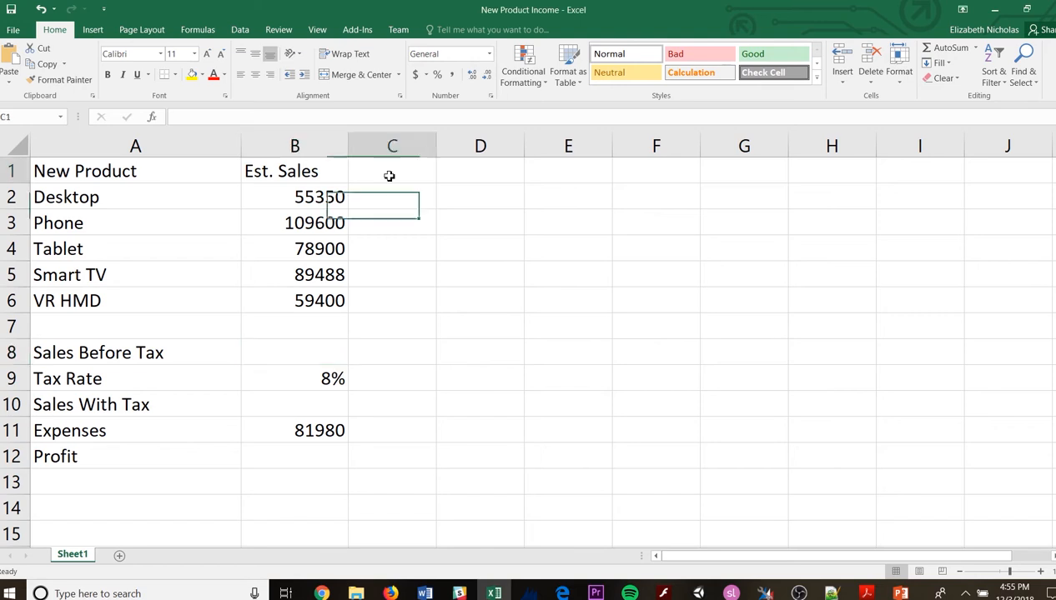
pyautogui.click(392, 170)
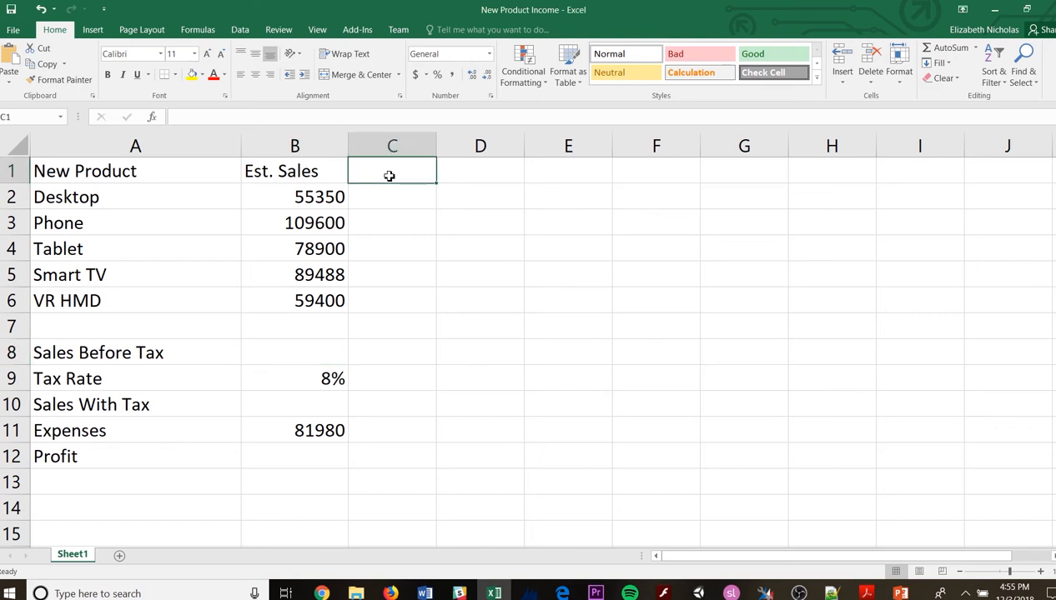
pyautogui.write('Total')
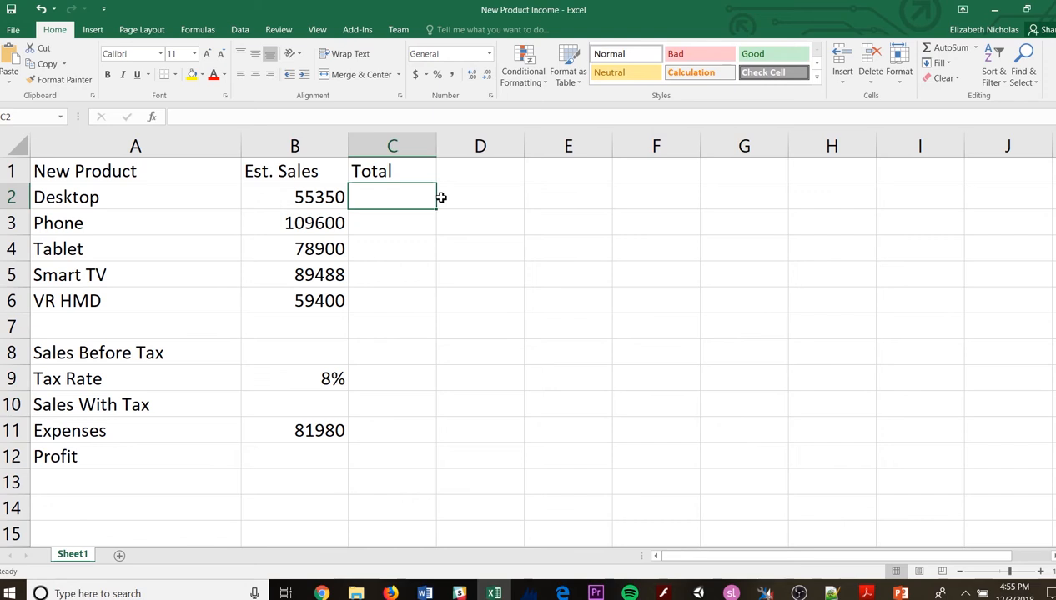
pyautogui.moveTo(274, 374)
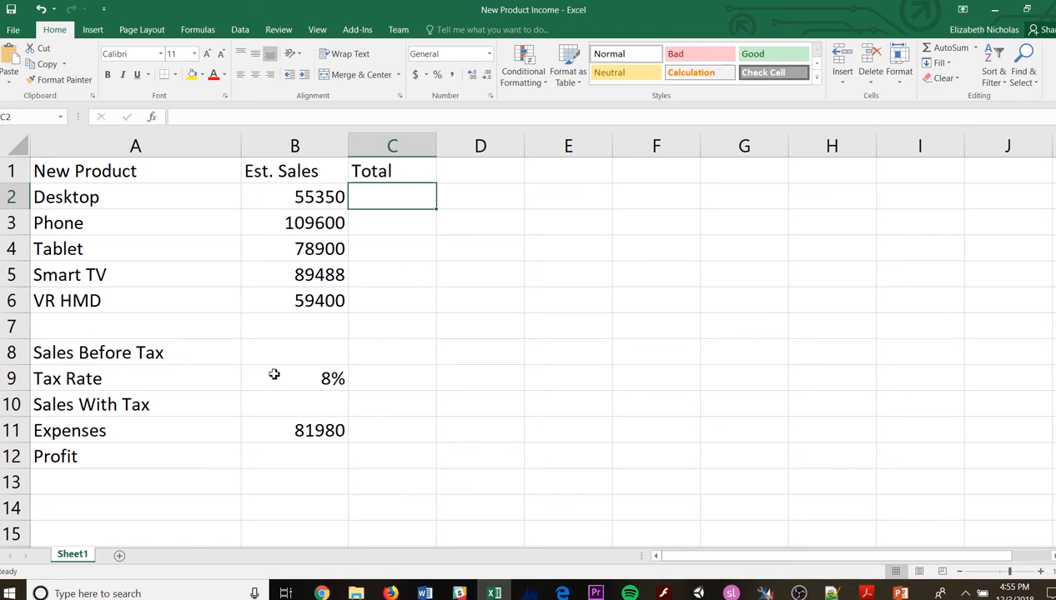
pyautogui.click(293, 352)
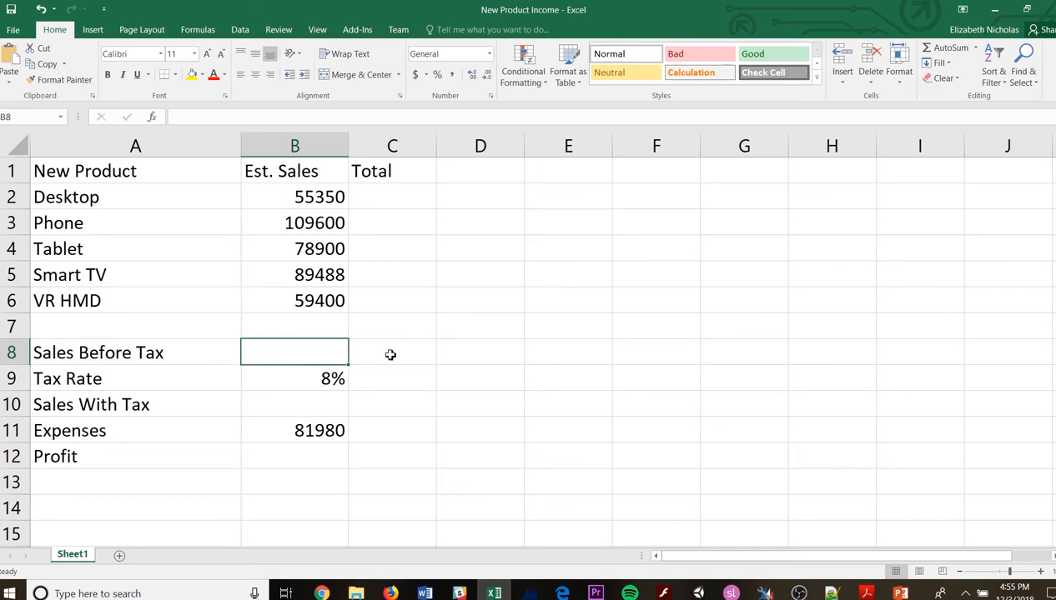
pyautogui.moveTo(390, 381)
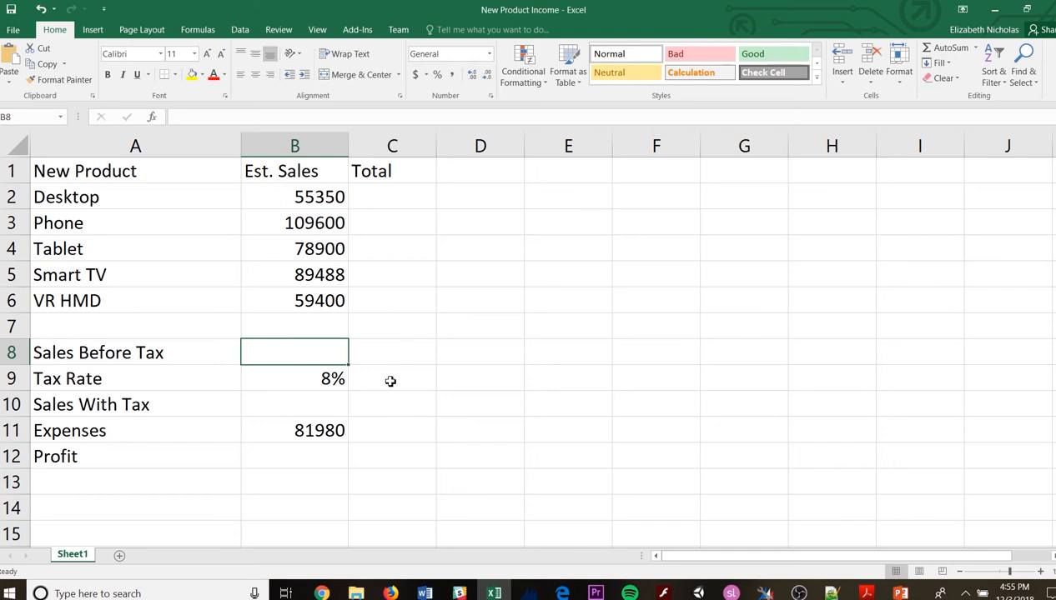
pyautogui.moveTo(299, 370)
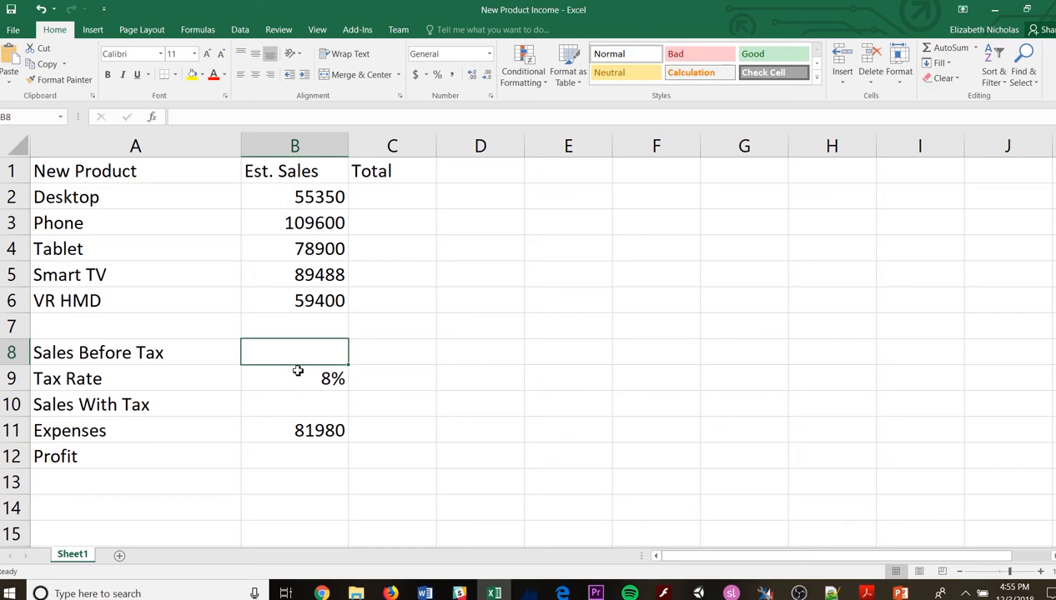
pyautogui.click(392, 197)
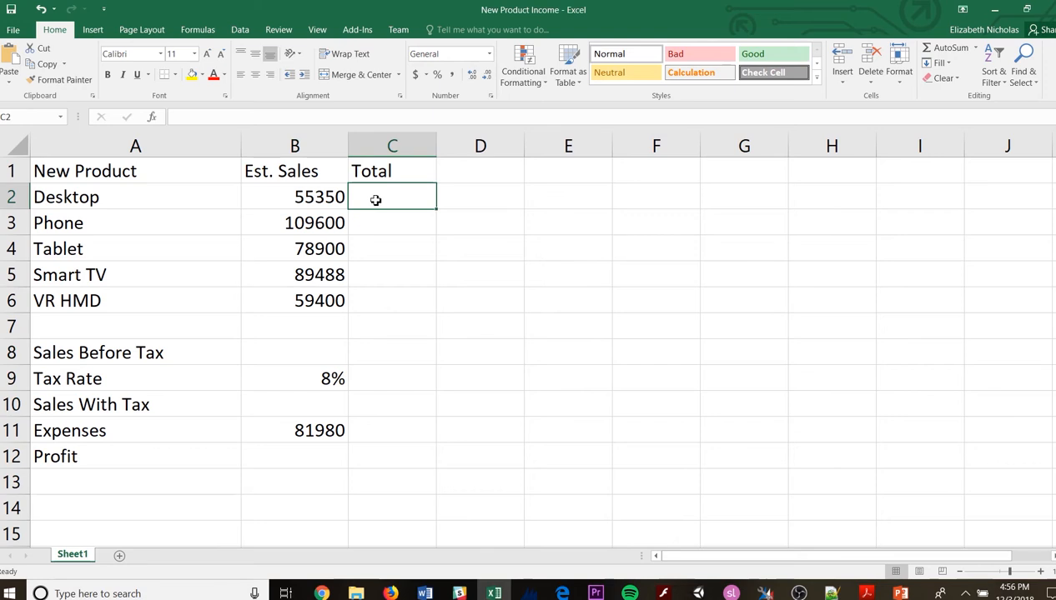
# - Enter =B2*B9 as Desktop's Total in C2, showing 4428, and recheck its formula
pyautogui.write('=')
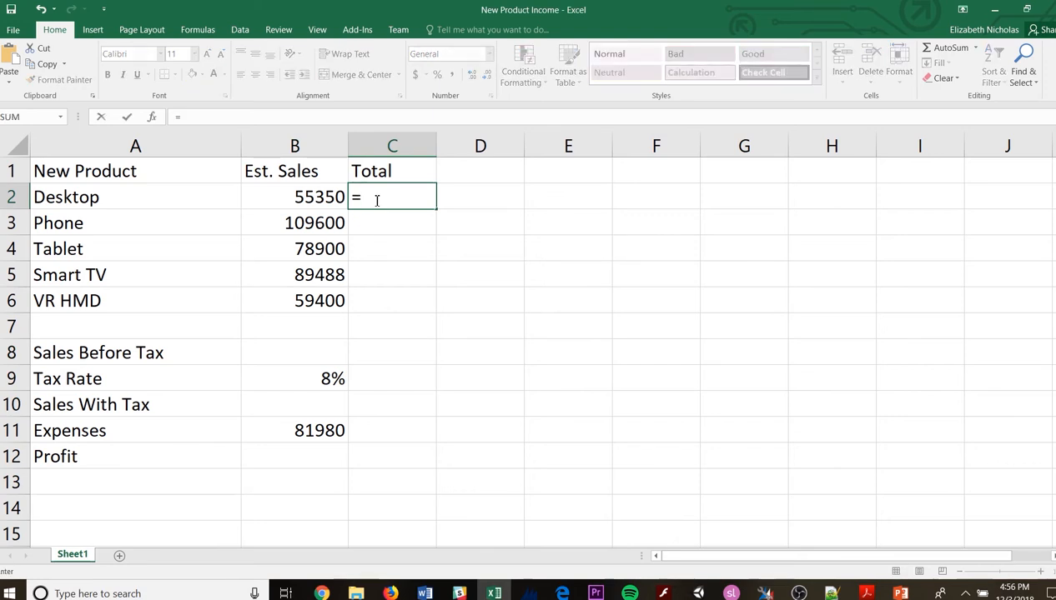
pyautogui.write('B2')
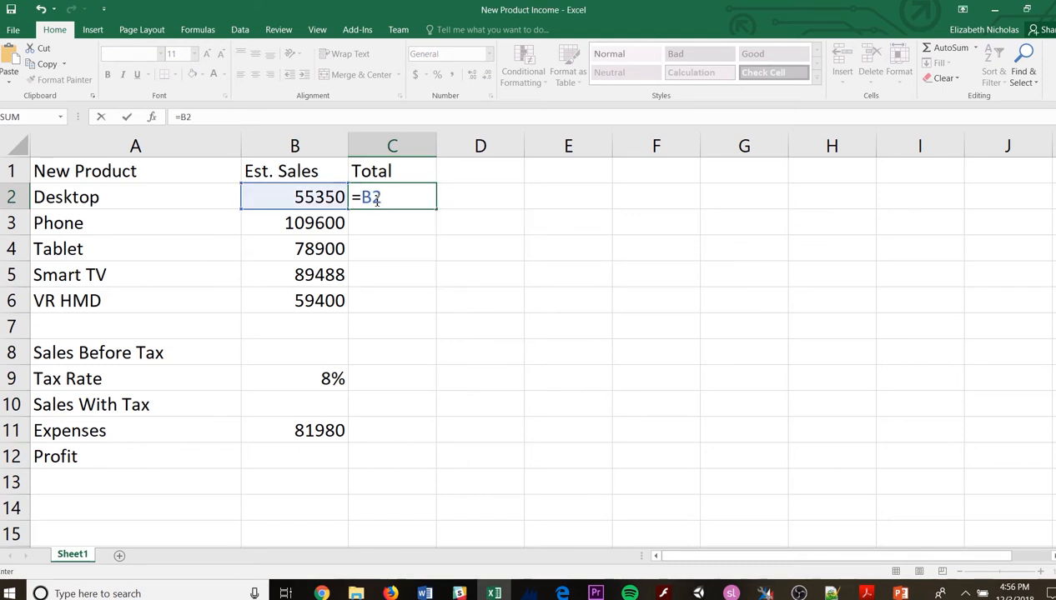
pyautogui.write('*')
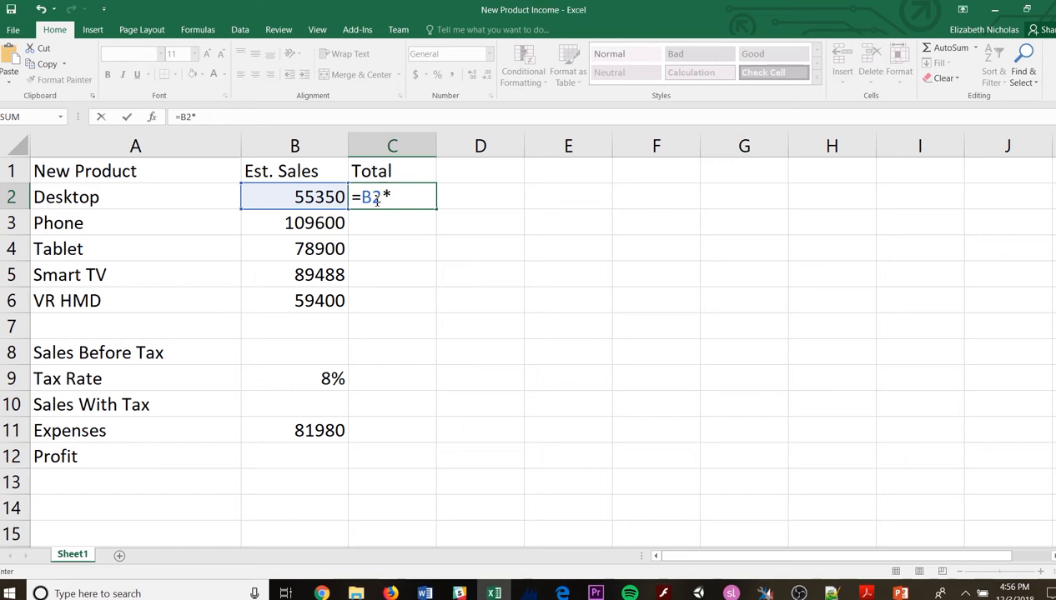
pyautogui.write('B')
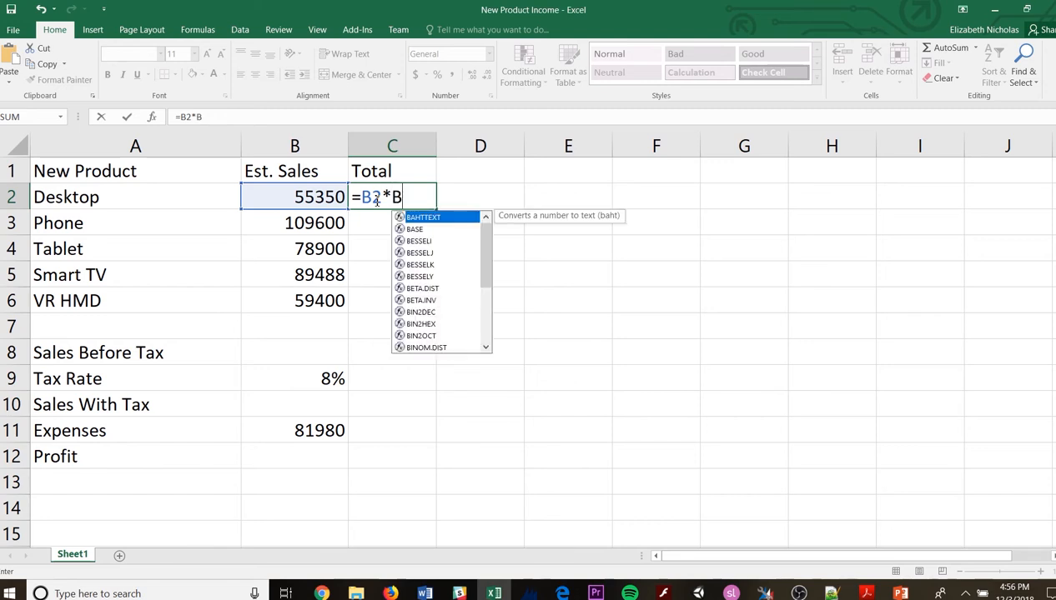
pyautogui.write('9')
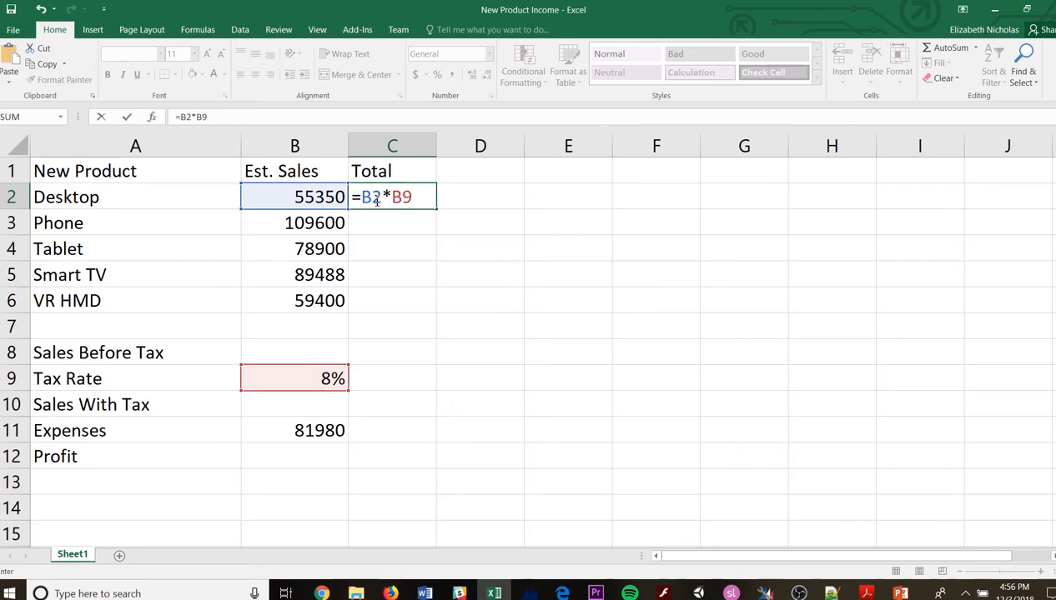
pyautogui.press('Return')
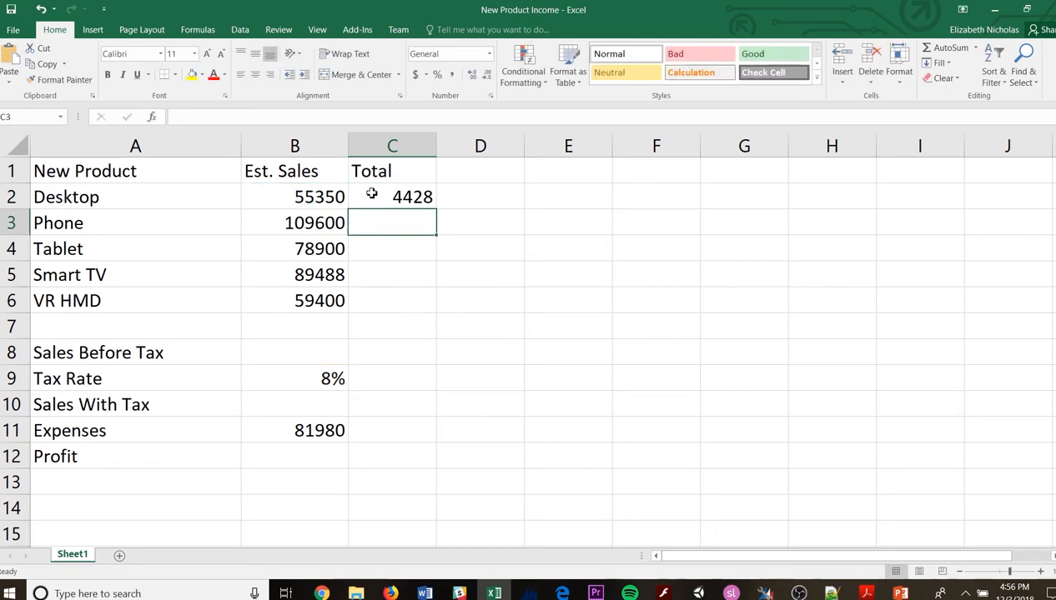
pyautogui.click(392, 197)
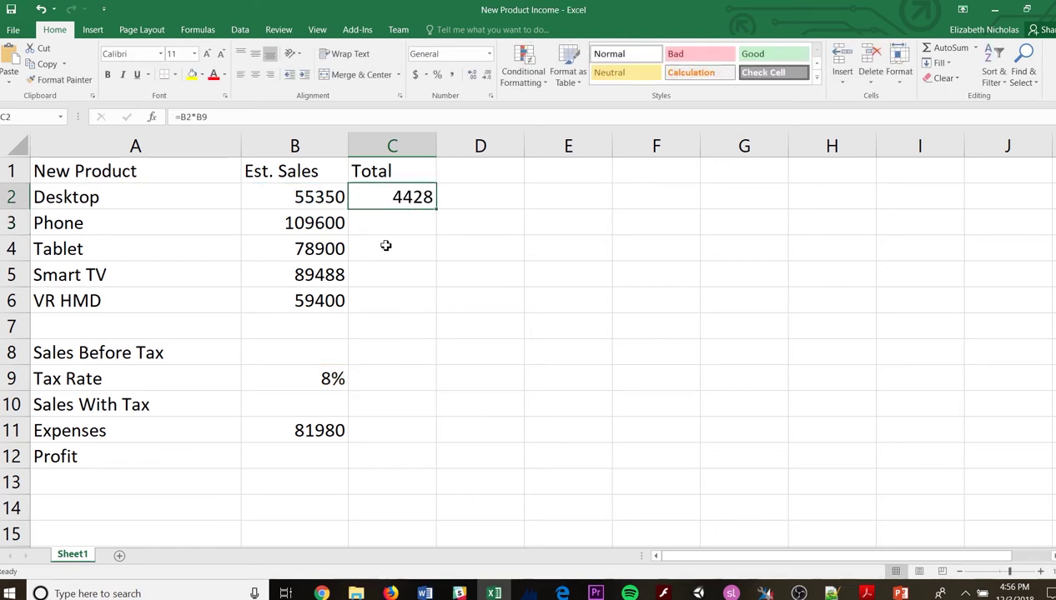
pyautogui.moveTo(313, 364)
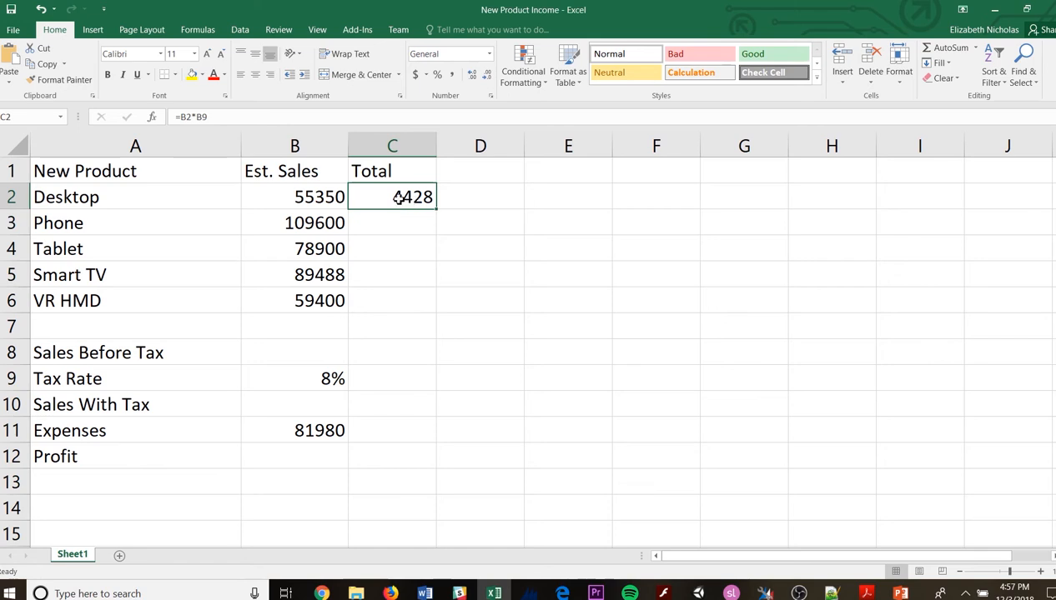
pyautogui.moveTo(170, 117)
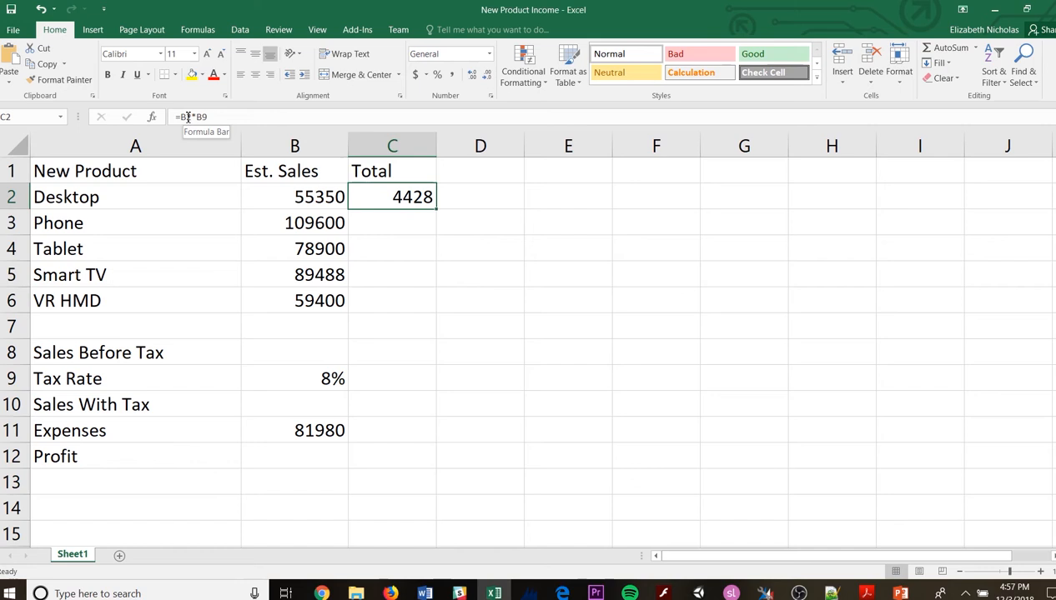
pyautogui.moveTo(318, 387)
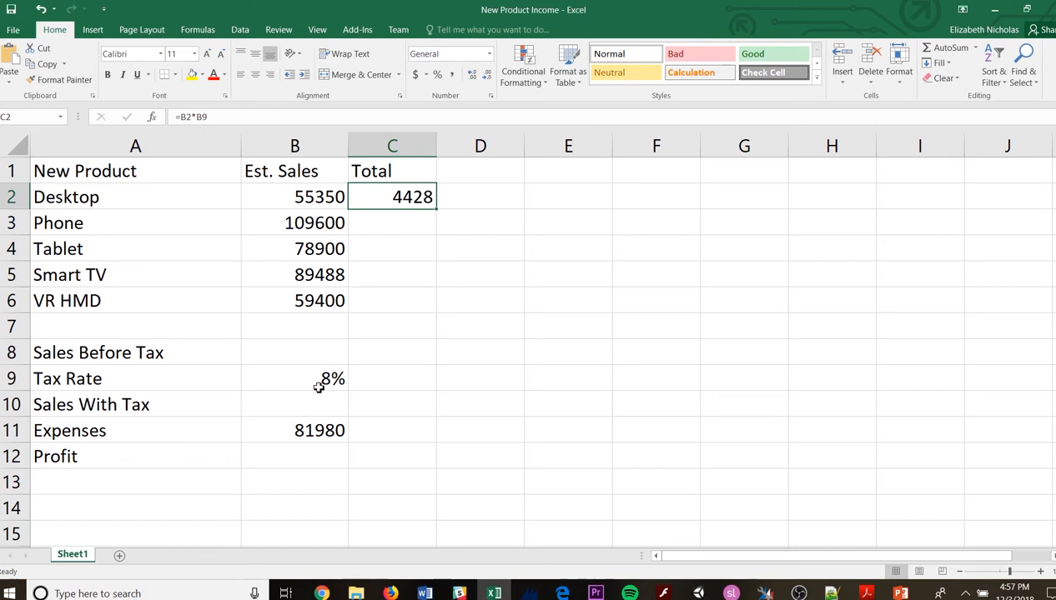
pyautogui.moveTo(364, 240)
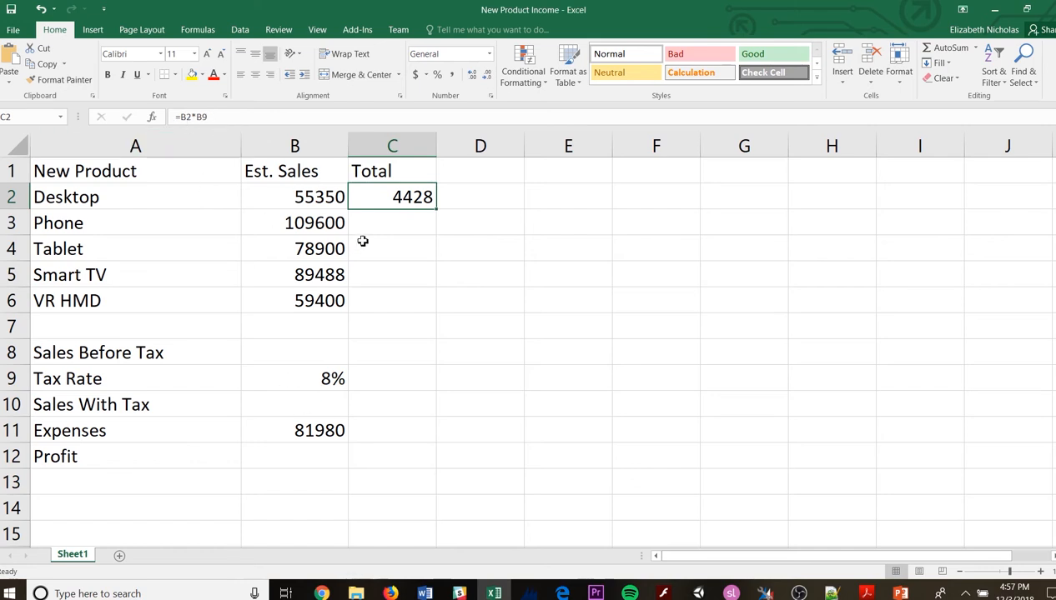
# - Enter =B2*B9 into Phone's Total cell C3 using the tax rate in B9
pyautogui.click(392, 224)
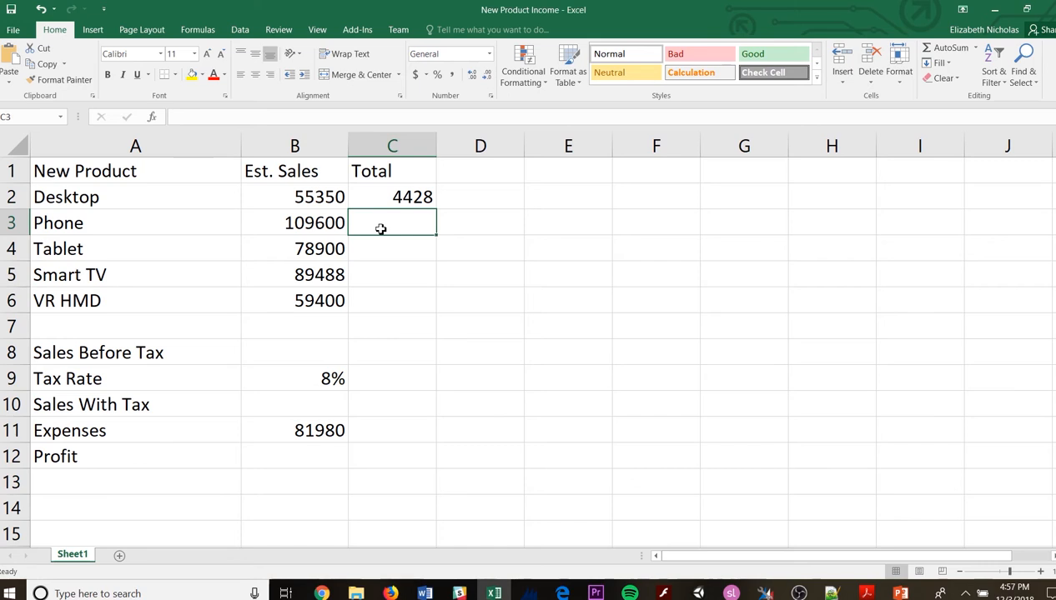
pyautogui.write('-')
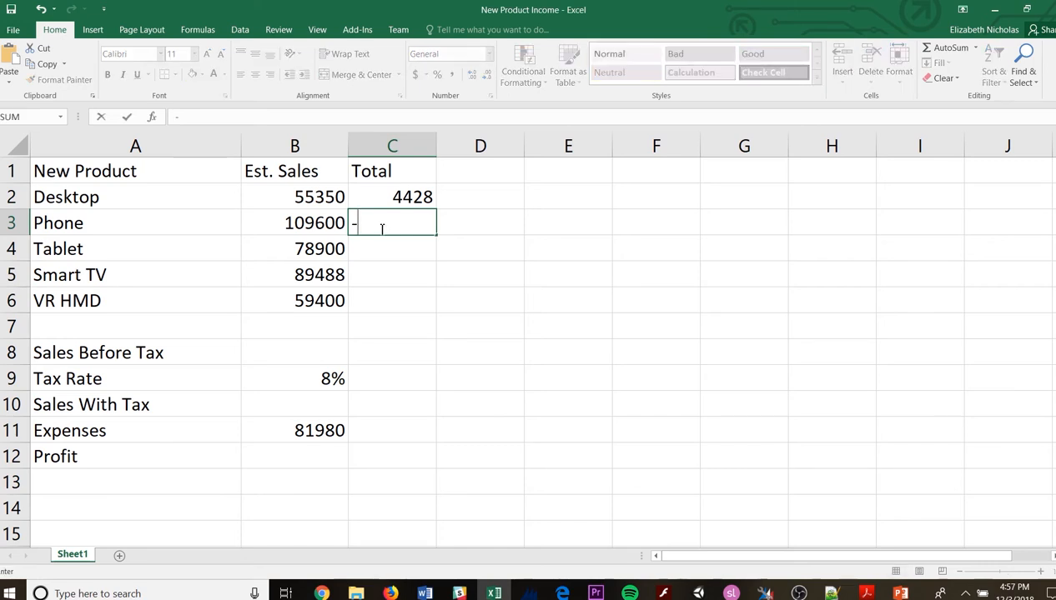
pyautogui.write('=B')
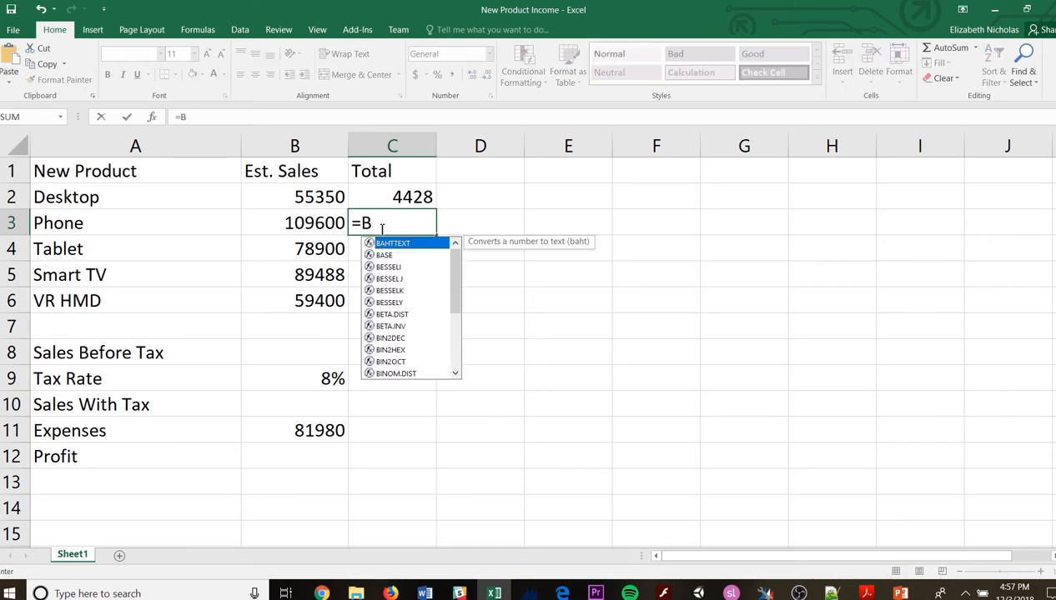
pyautogui.write('2*')
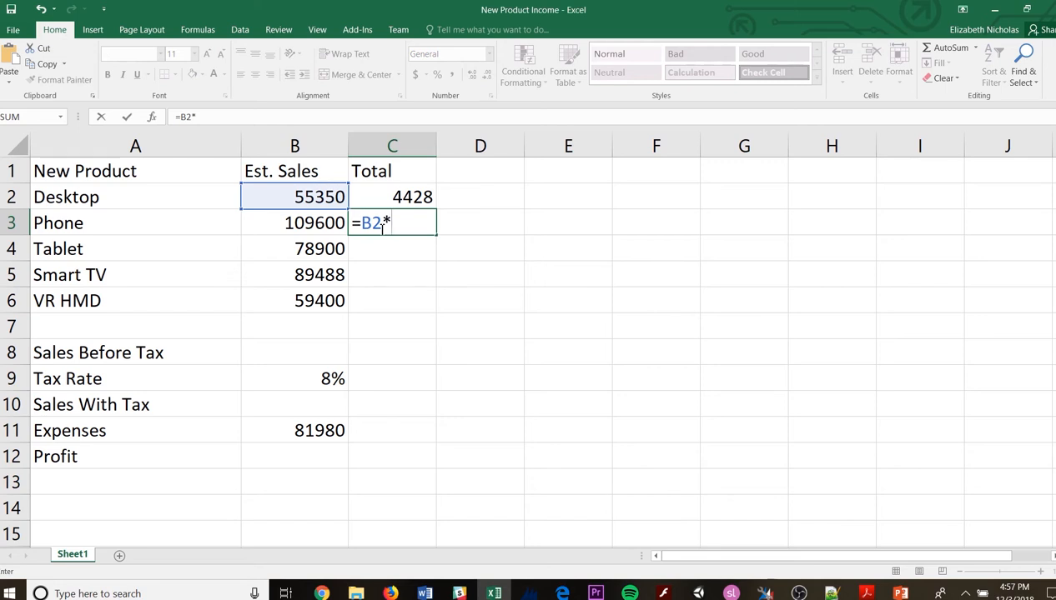
pyautogui.click(294, 377)
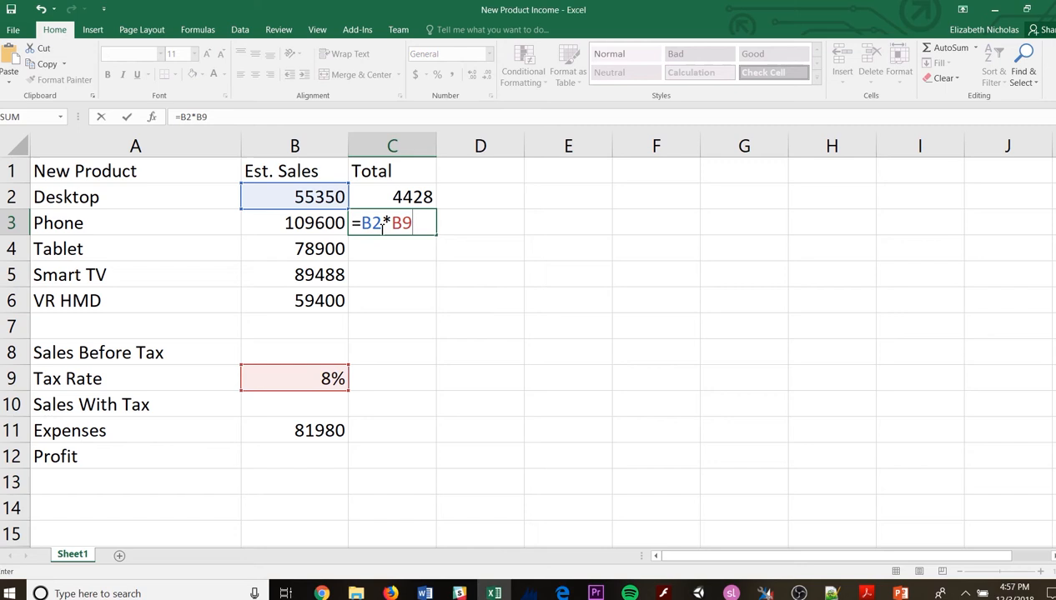
pyautogui.press('Return')
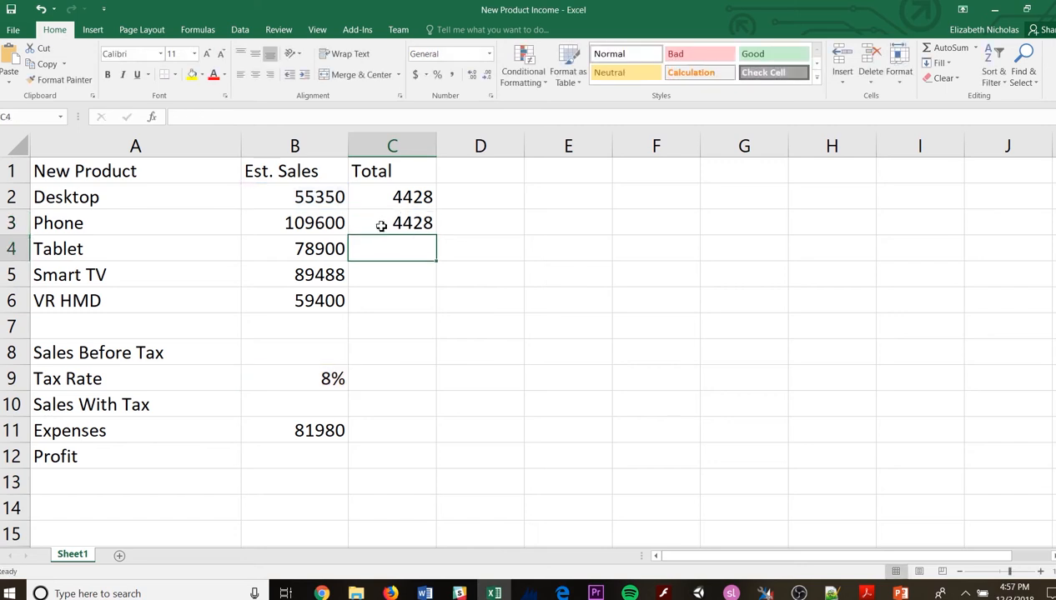
# - Correct C3 to =B3*B9 so Phone's Total shows 8768
pyautogui.click(392, 223)
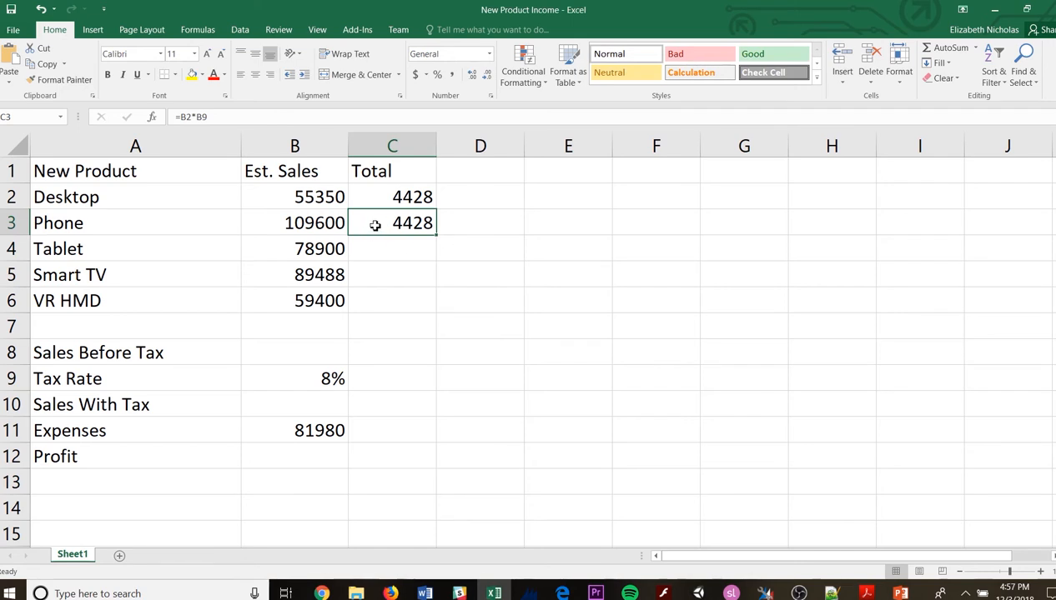
pyautogui.doubleClick(392, 223)
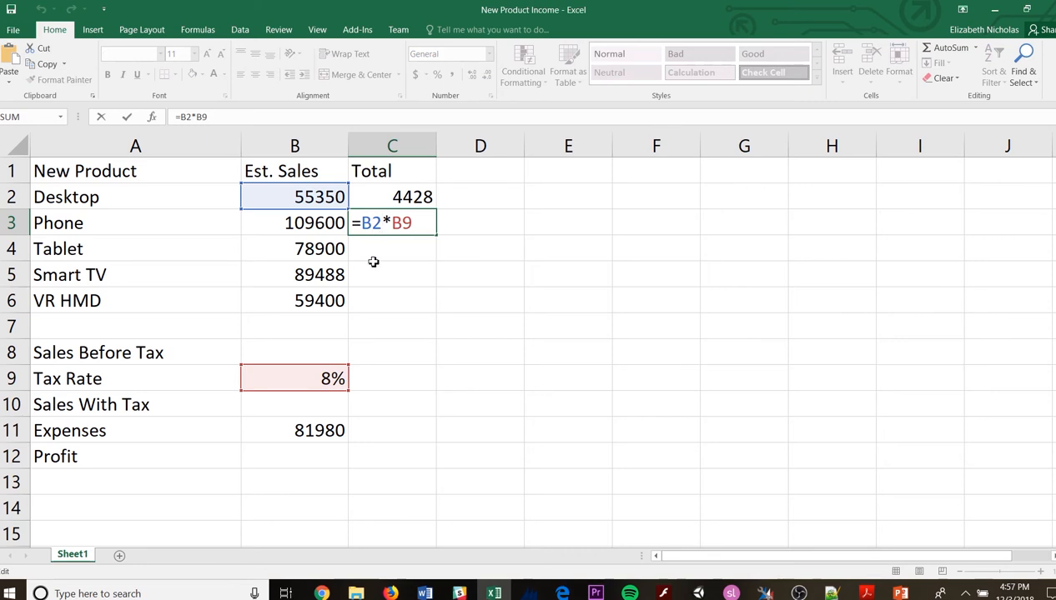
pyautogui.press('Backspace')
pyautogui.write('3')
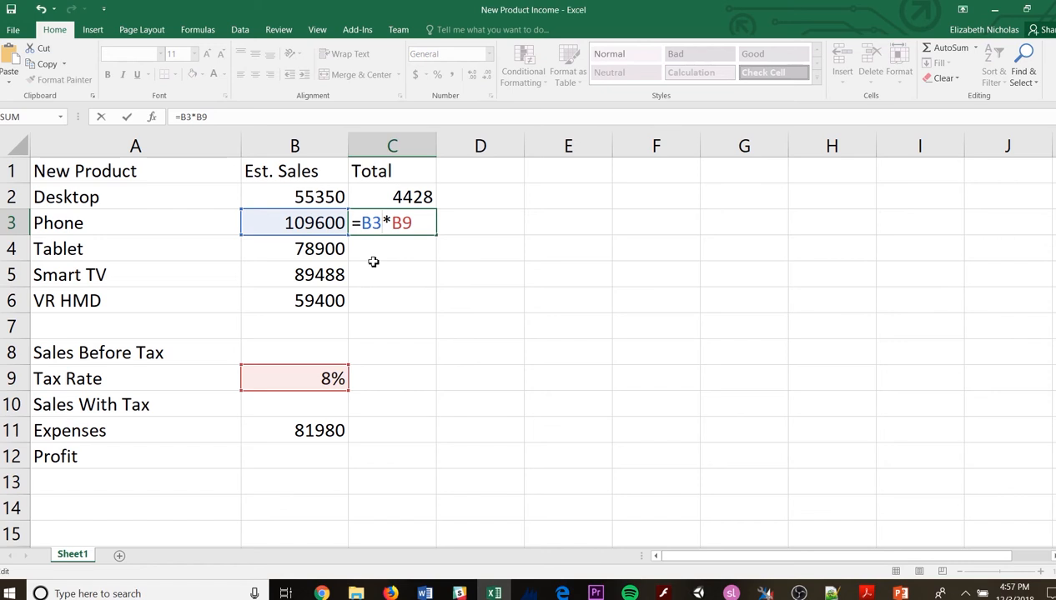
pyautogui.press('Return')
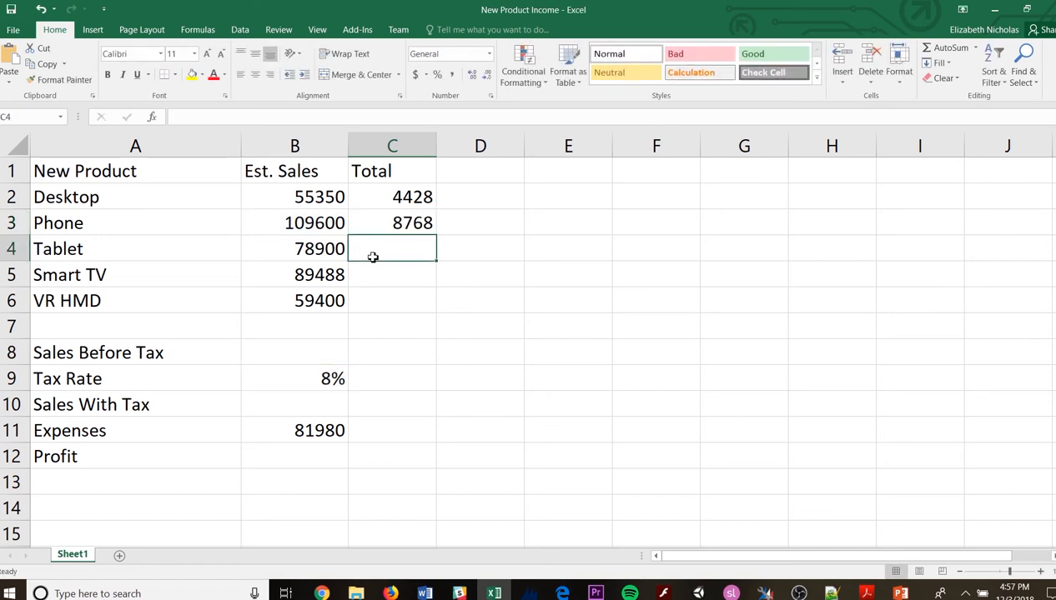
# - Enter =B4*B9, =B5*B9 and =B6*B9 as the Tablet, Smart TV and VR HMD Totals (6312, 7159.04, 4752)
pyautogui.write('B')
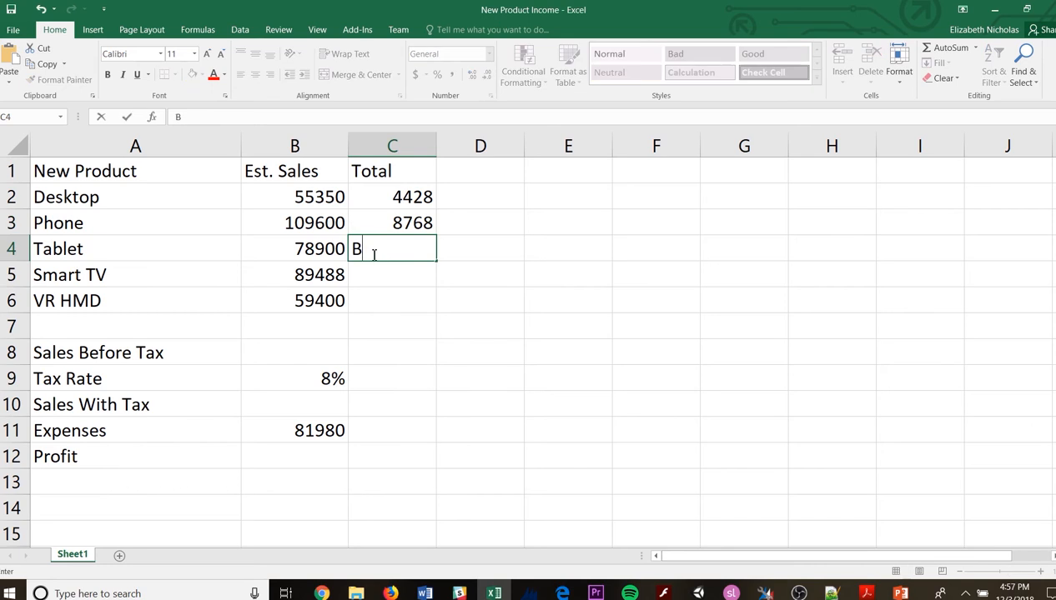
pyautogui.write('=')
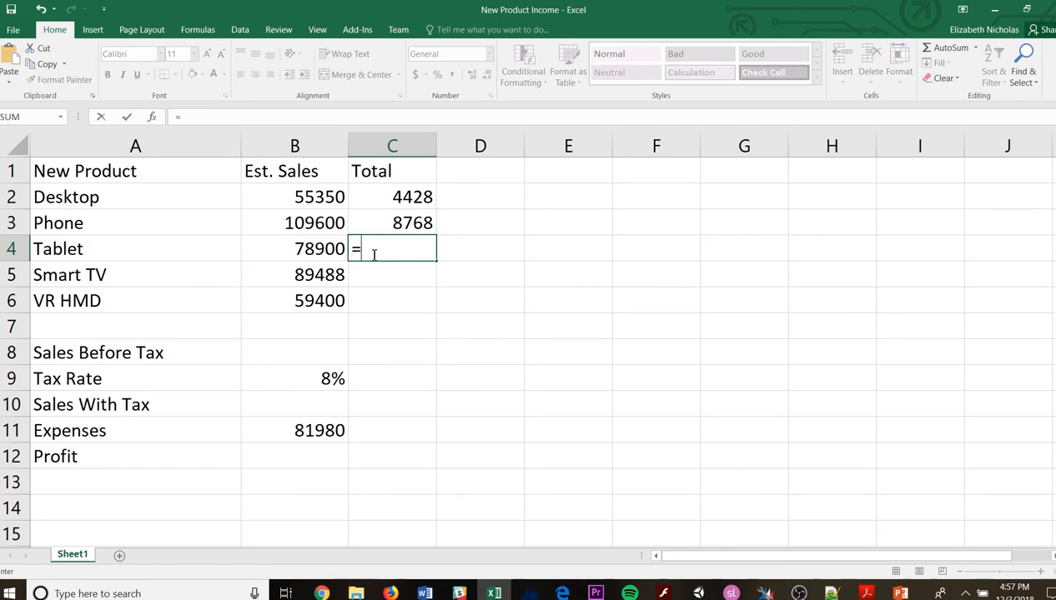
pyautogui.write('B')
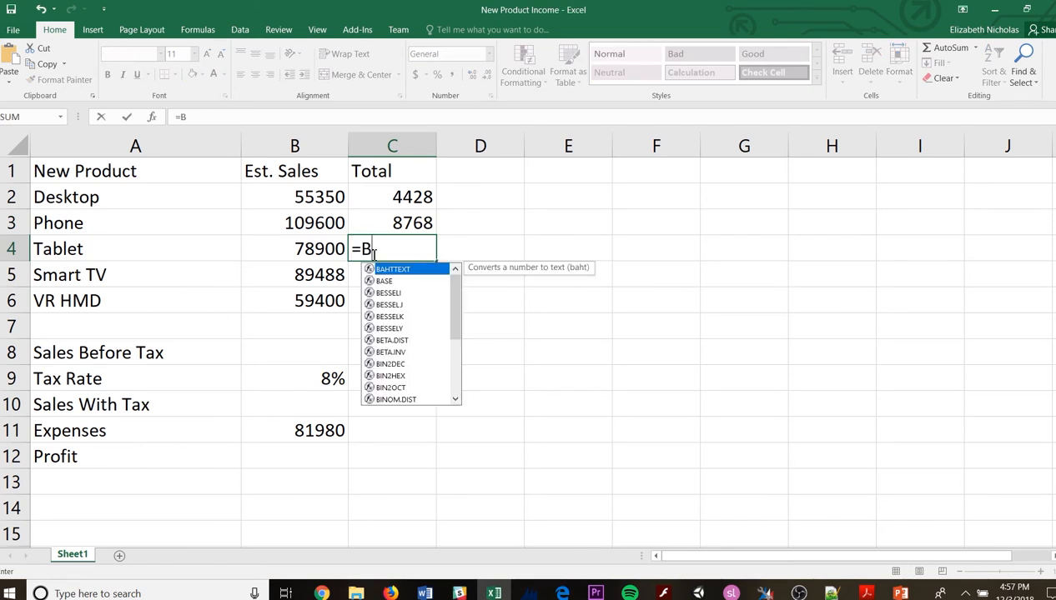
pyautogui.write('4*')
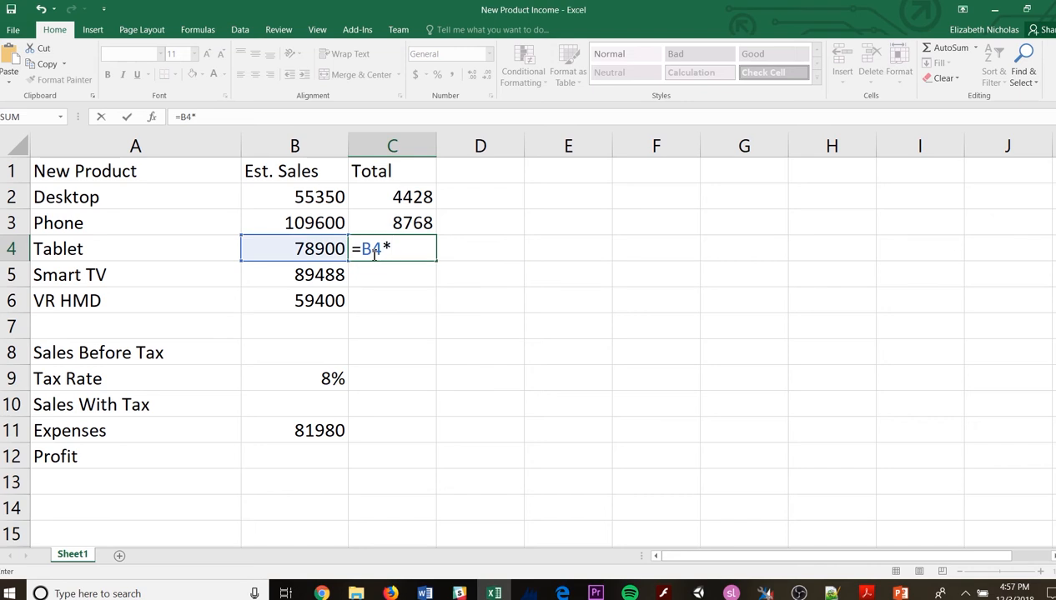
pyautogui.write('B')
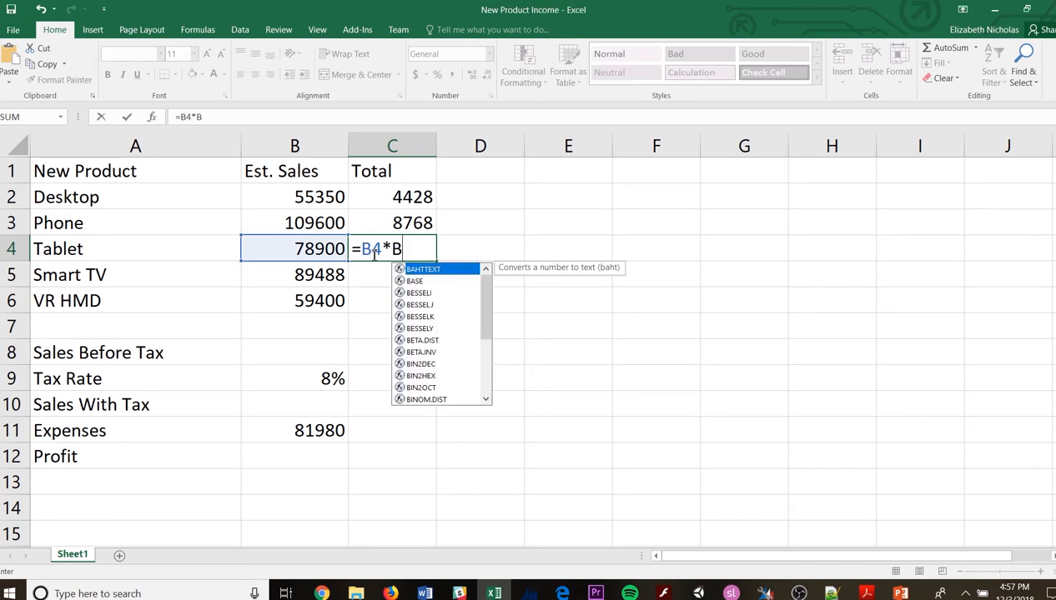
pyautogui.click(293, 377)
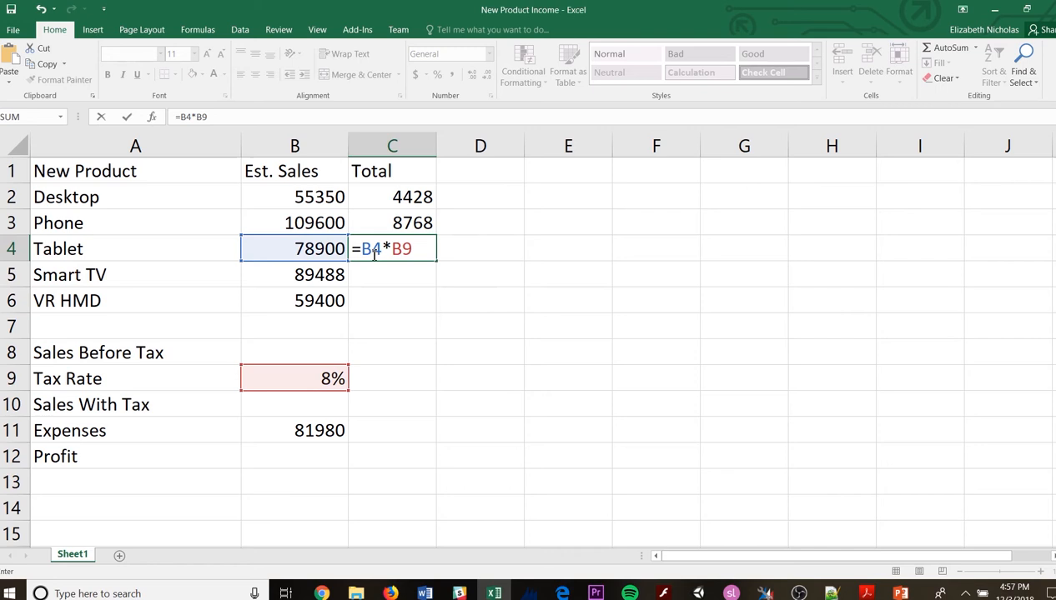
pyautogui.press('Return')
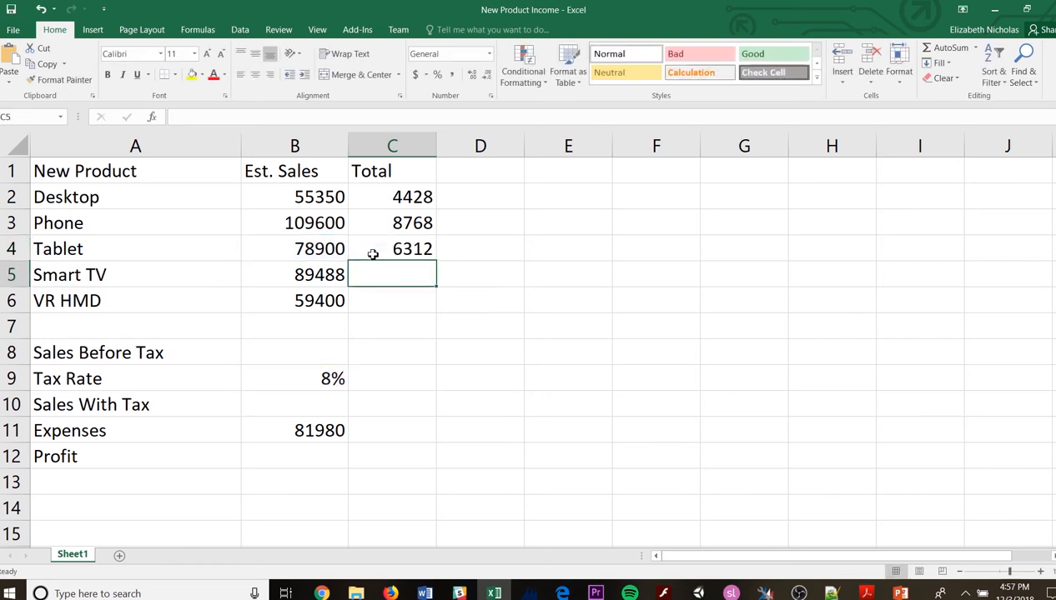
pyautogui.write('B')
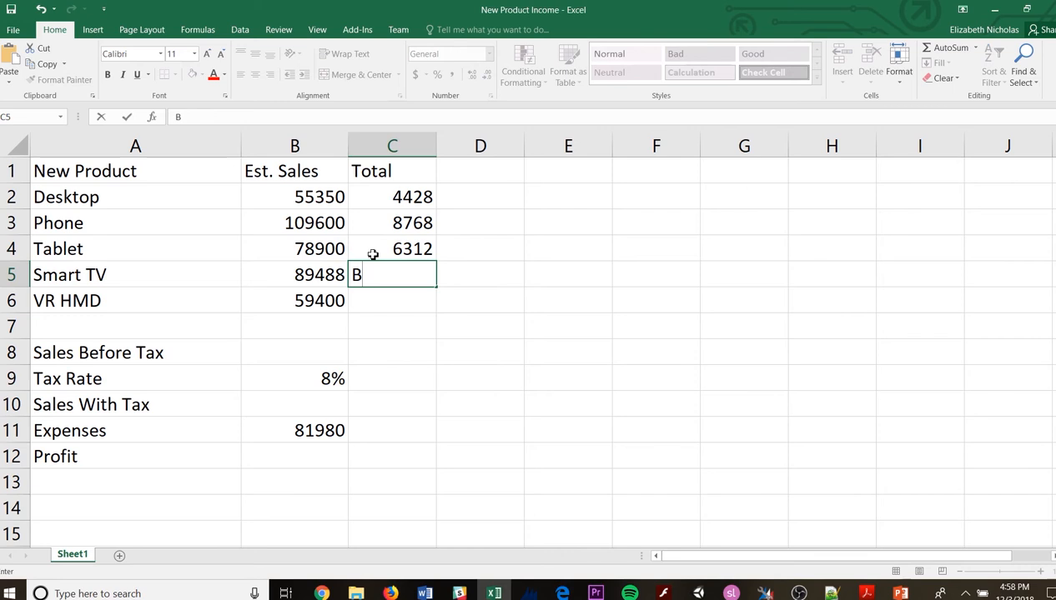
pyautogui.write('=B5*')
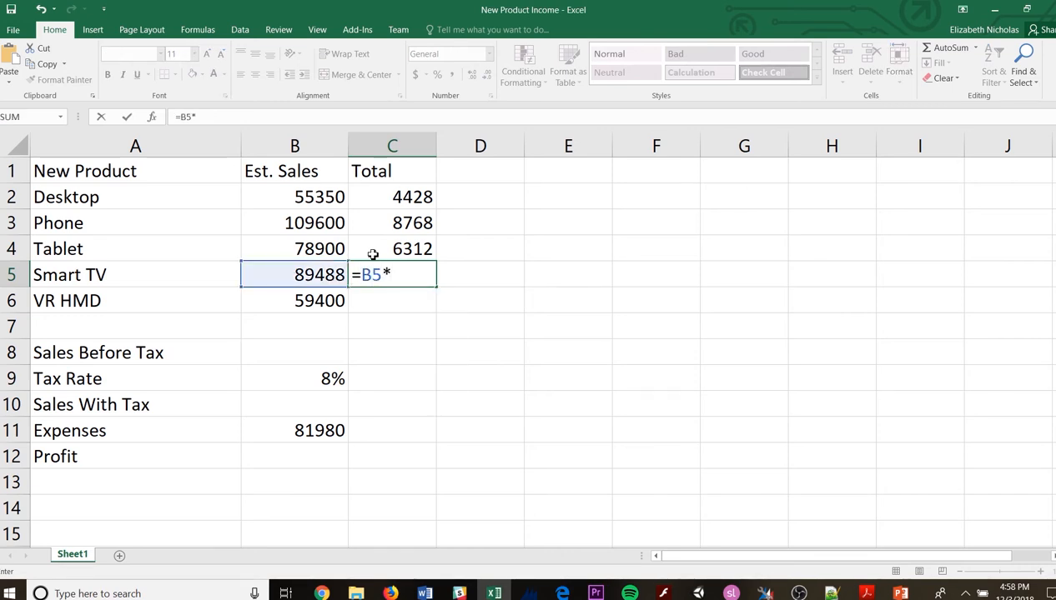
pyautogui.write('B9')
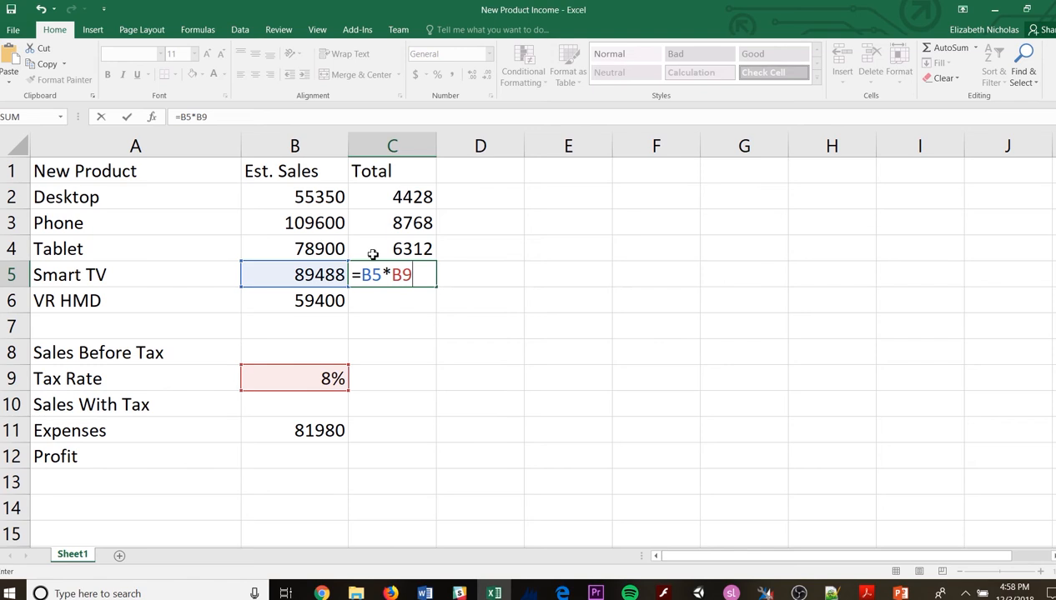
pyautogui.press('Return')
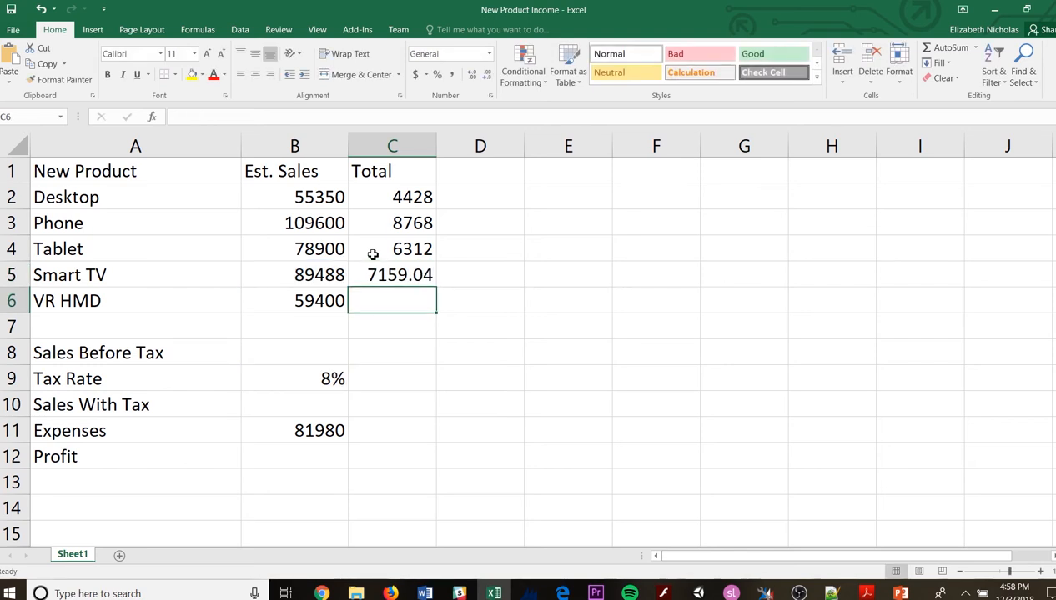
pyautogui.write('B')
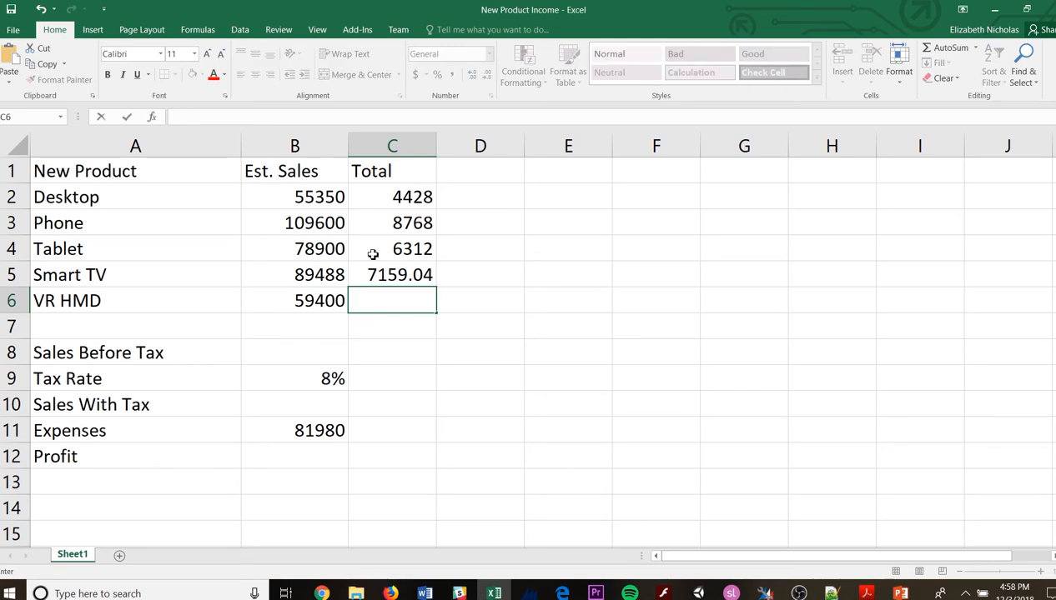
pyautogui.write('=B6')
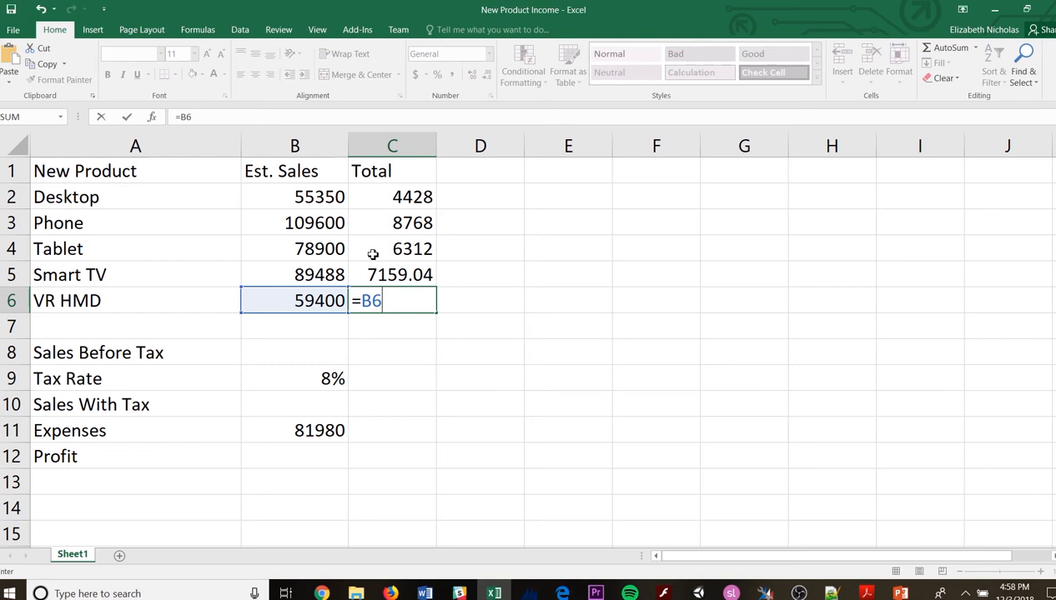
pyautogui.write('*B')
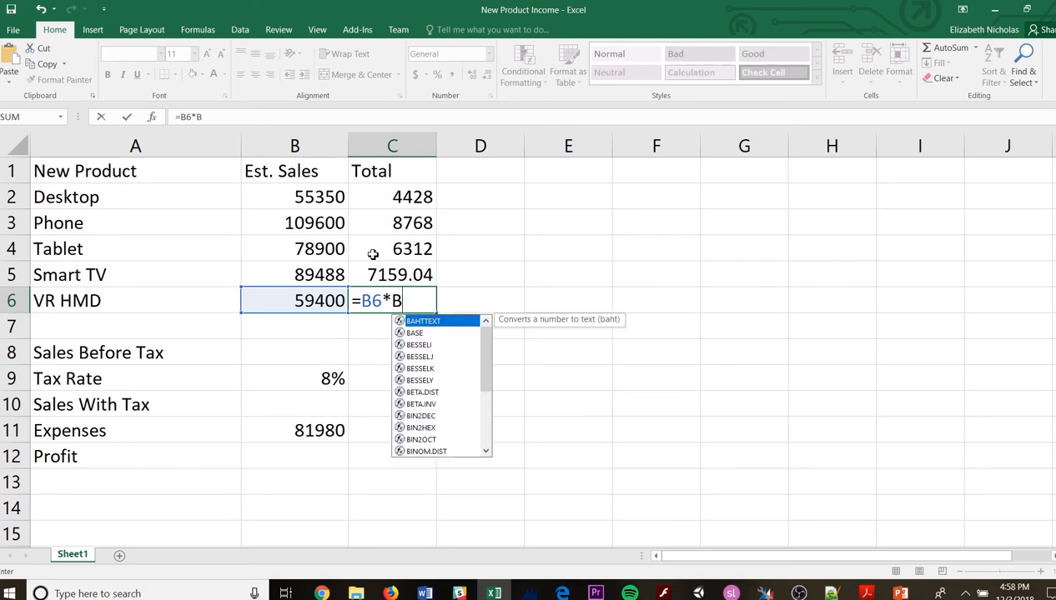
pyautogui.press('Return')
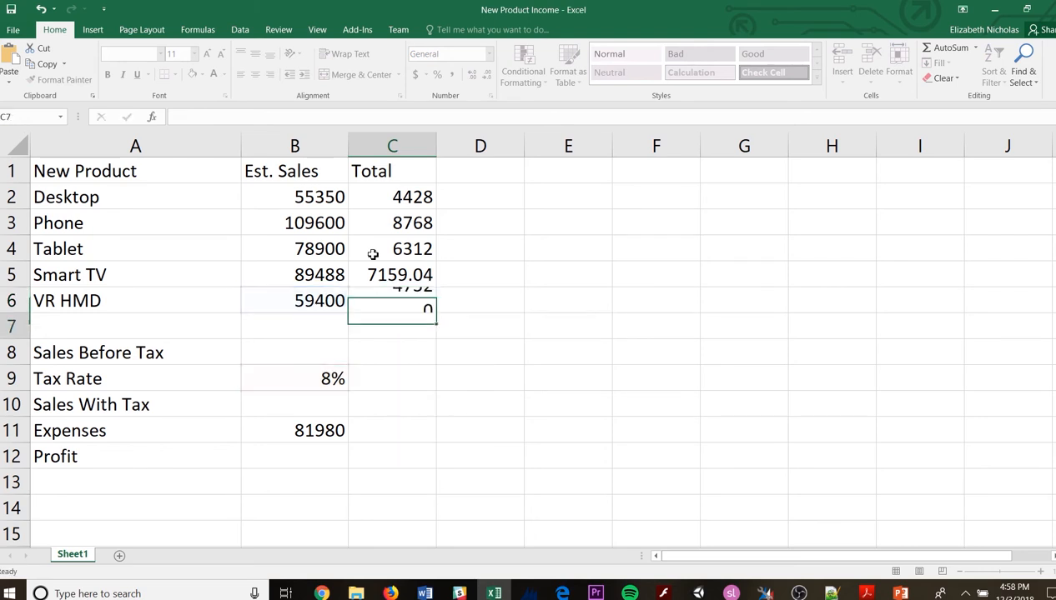
pyautogui.press('Return')
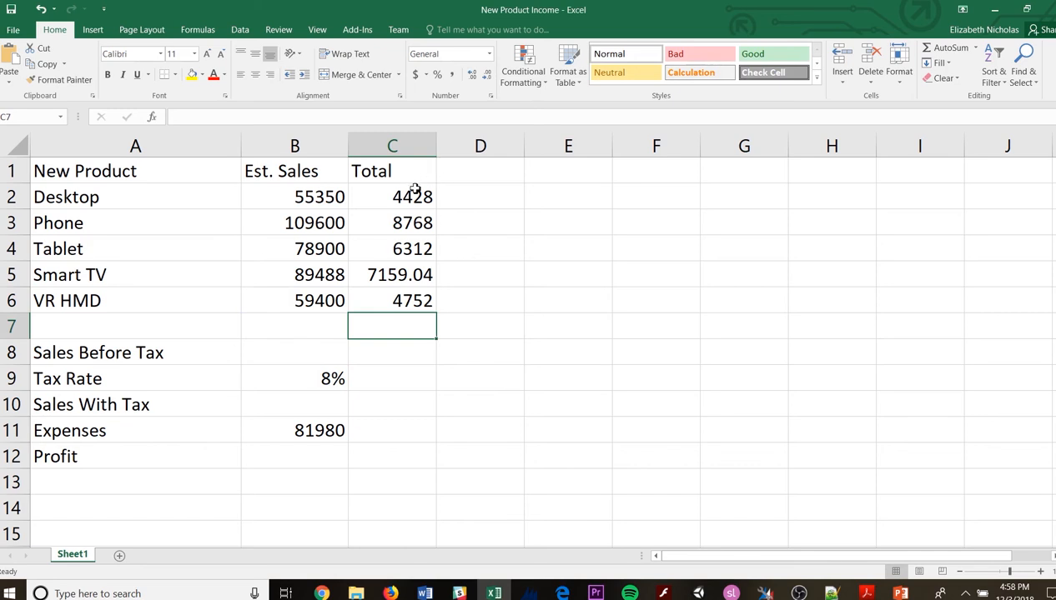
# - Check the formulas behind the Desktop, Phone and VR HMD Totals, then select Sales Before Tax in B8
pyautogui.click(392, 197)
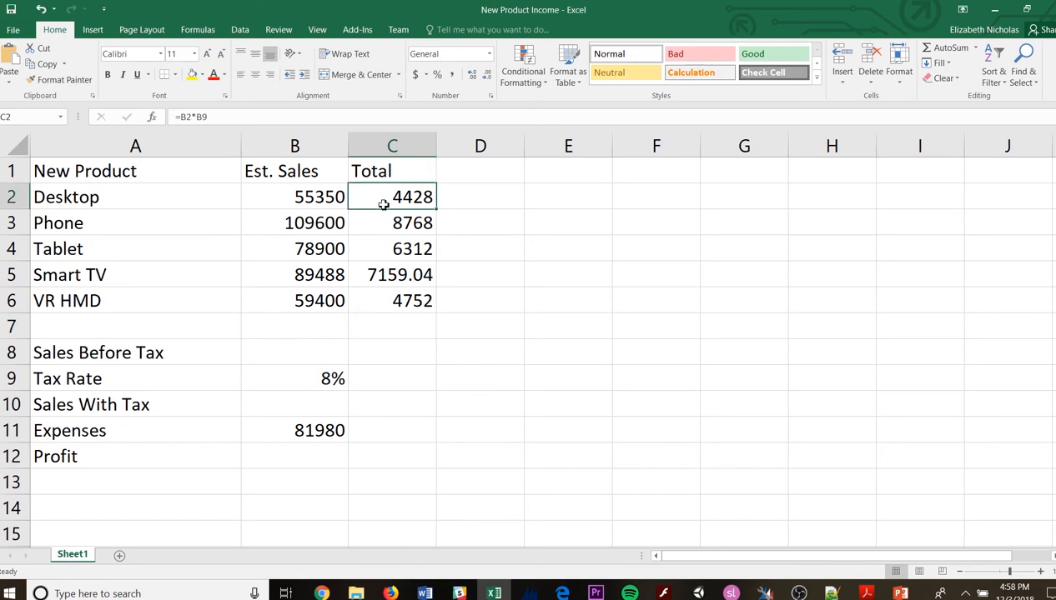
pyautogui.moveTo(200, 120)
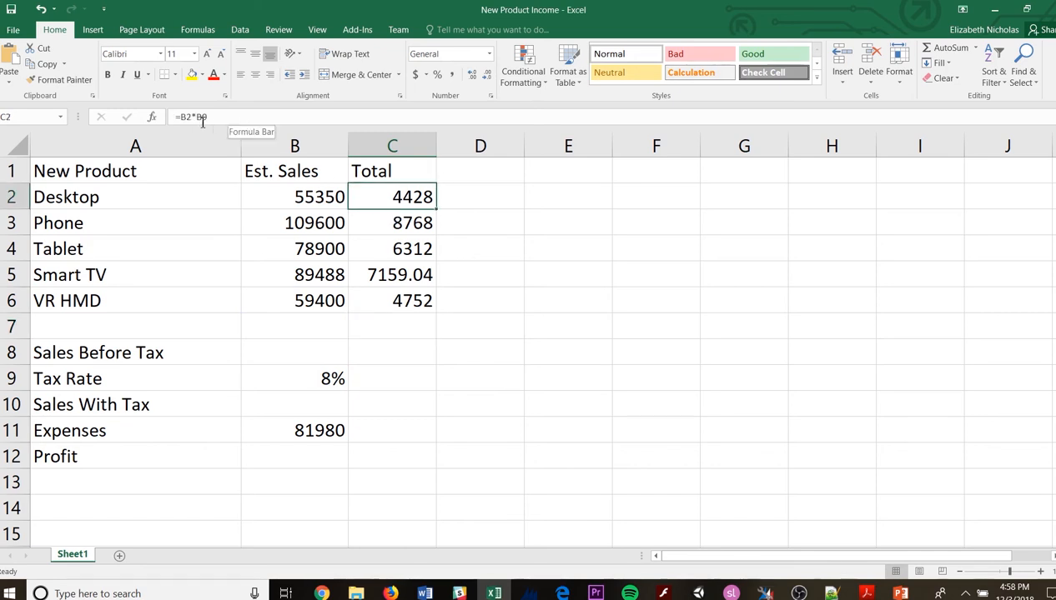
pyautogui.click(392, 223)
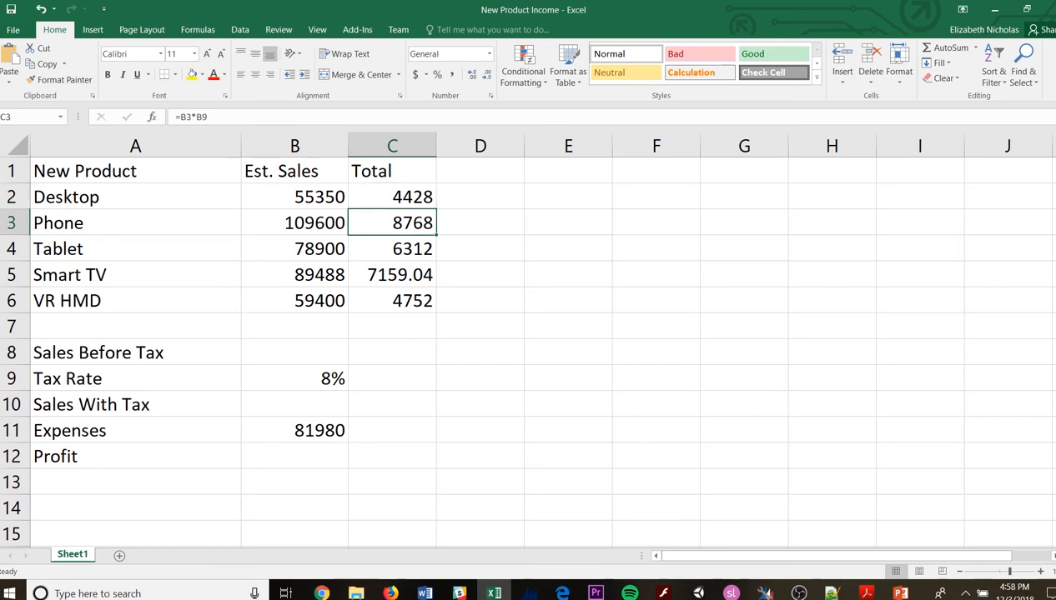
pyautogui.click(392, 300)
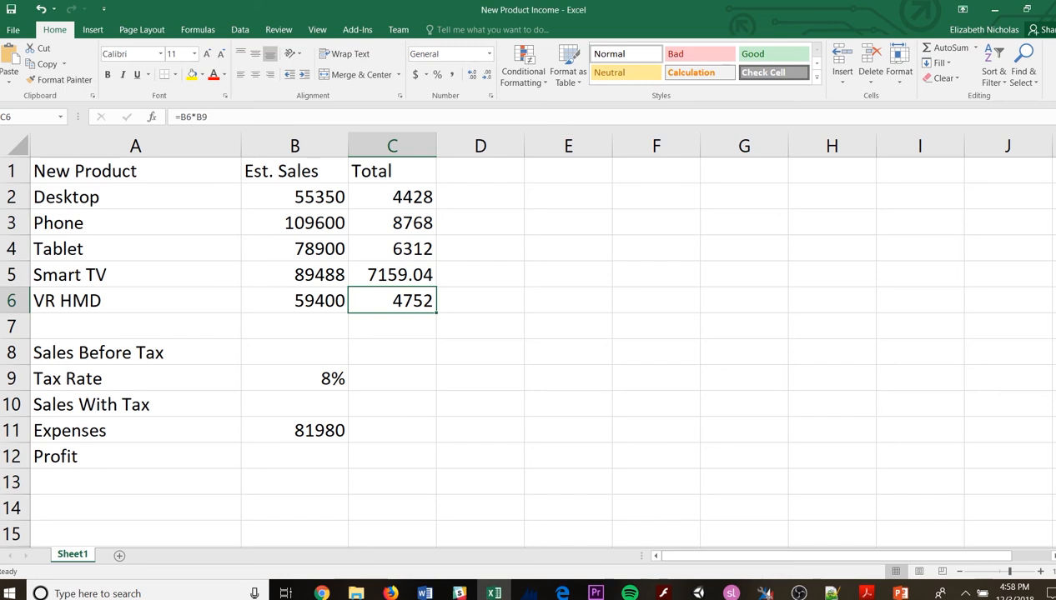
pyautogui.moveTo(501, 489)
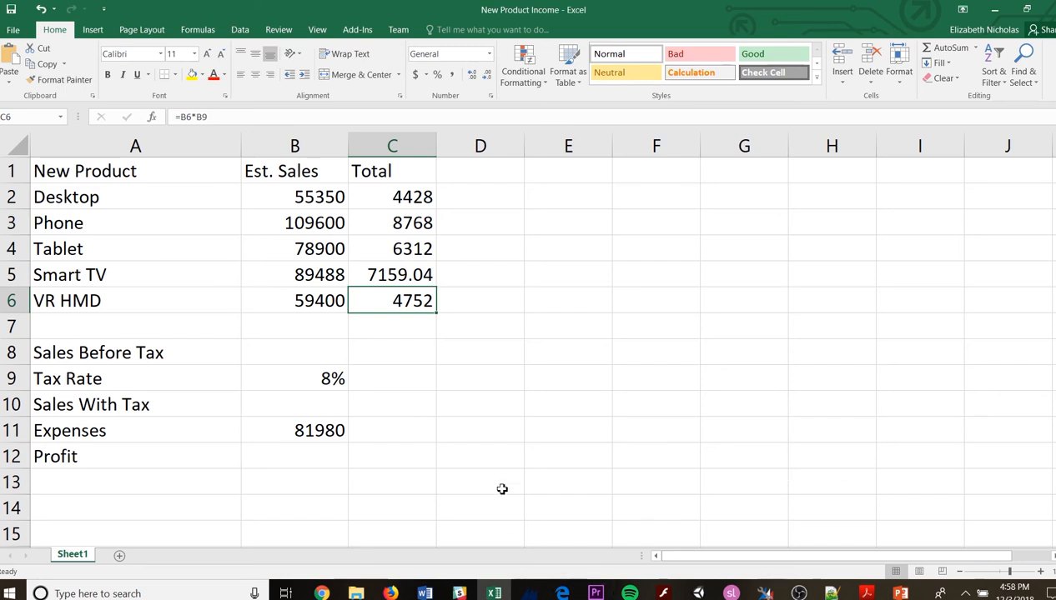
pyautogui.click(293, 352)
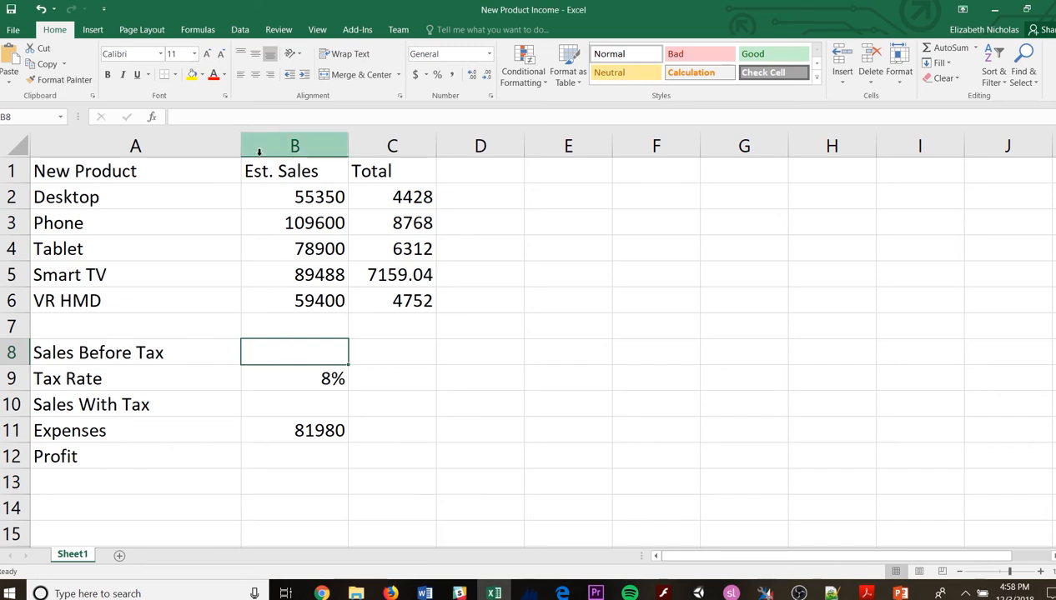
pyautogui.moveTo(300, 354)
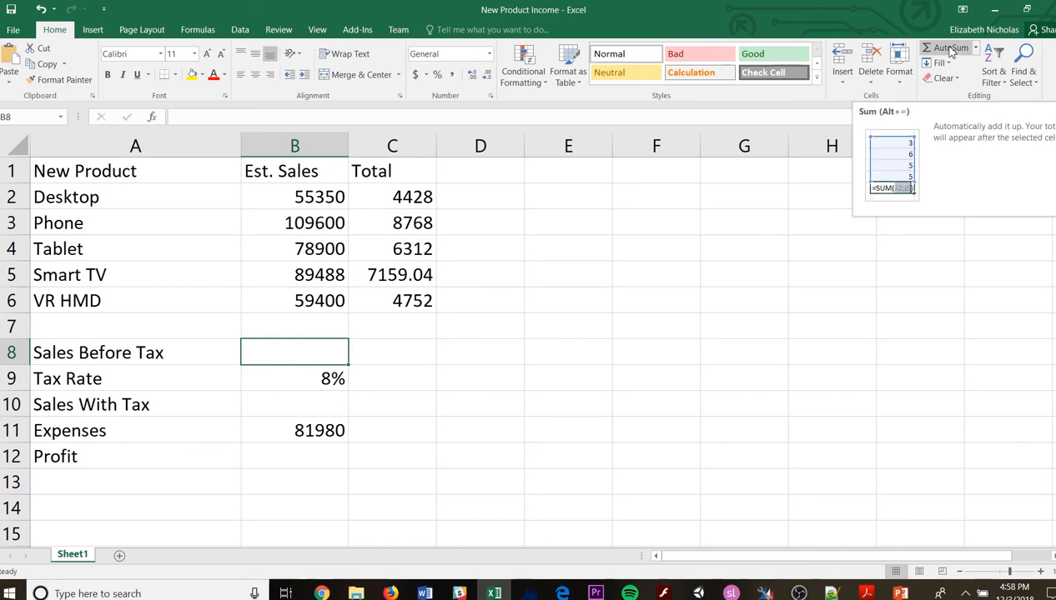
# - AutoSum the sales into B8 as =SUM(B2:B7) and dismiss the circular reference warning
pyautogui.click(950, 47)
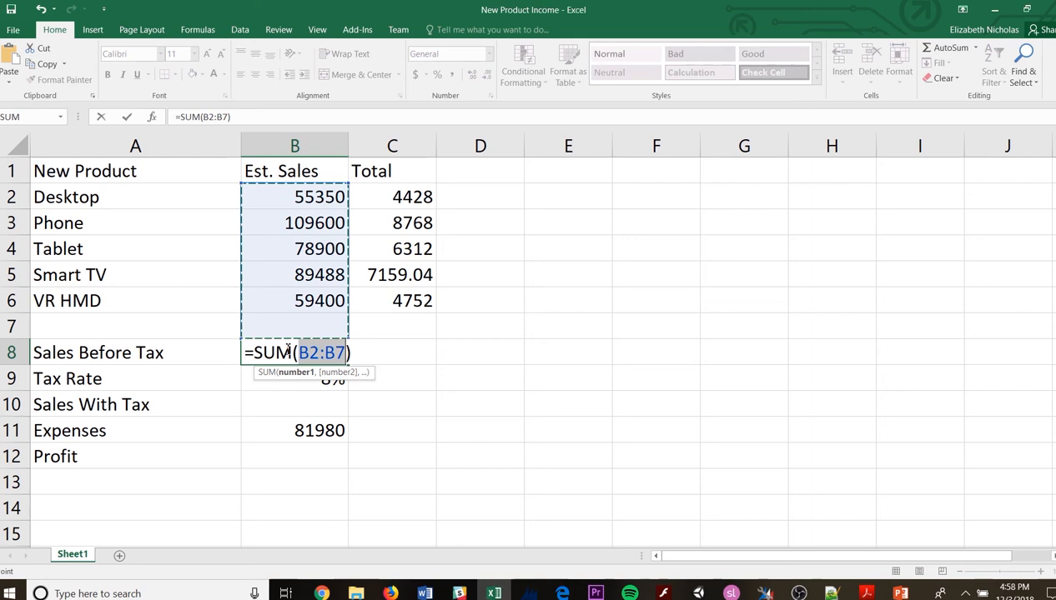
pyautogui.moveTo(300, 325)
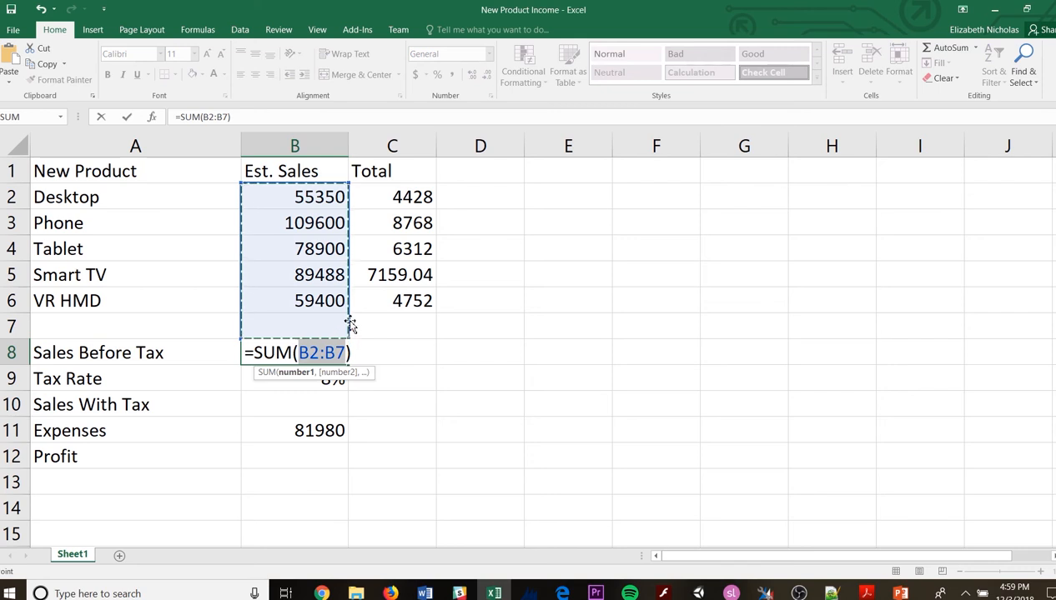
pyautogui.moveTo(349, 341)
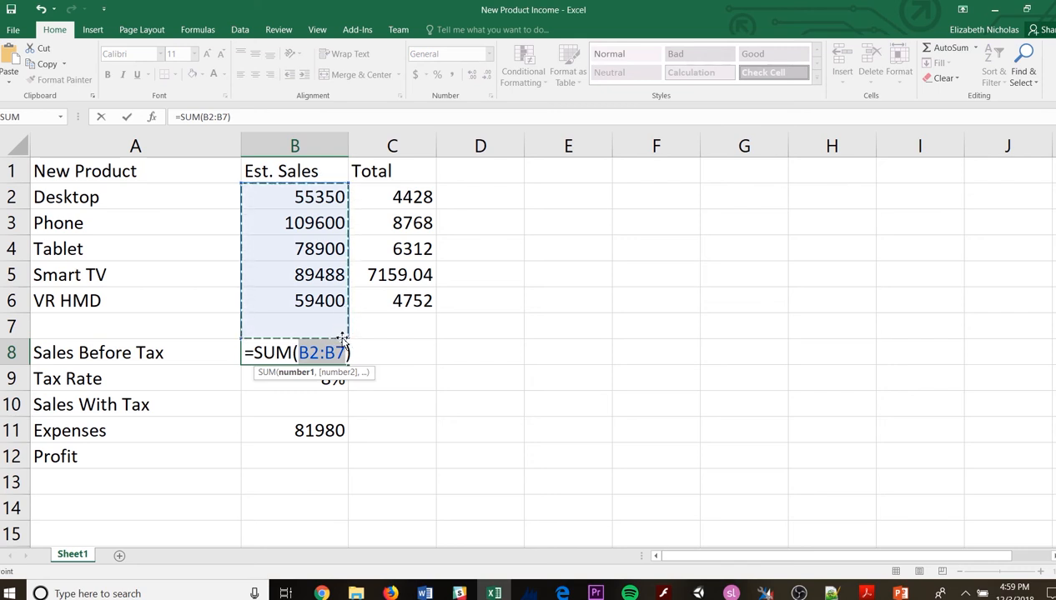
pyautogui.moveTo(349, 340)
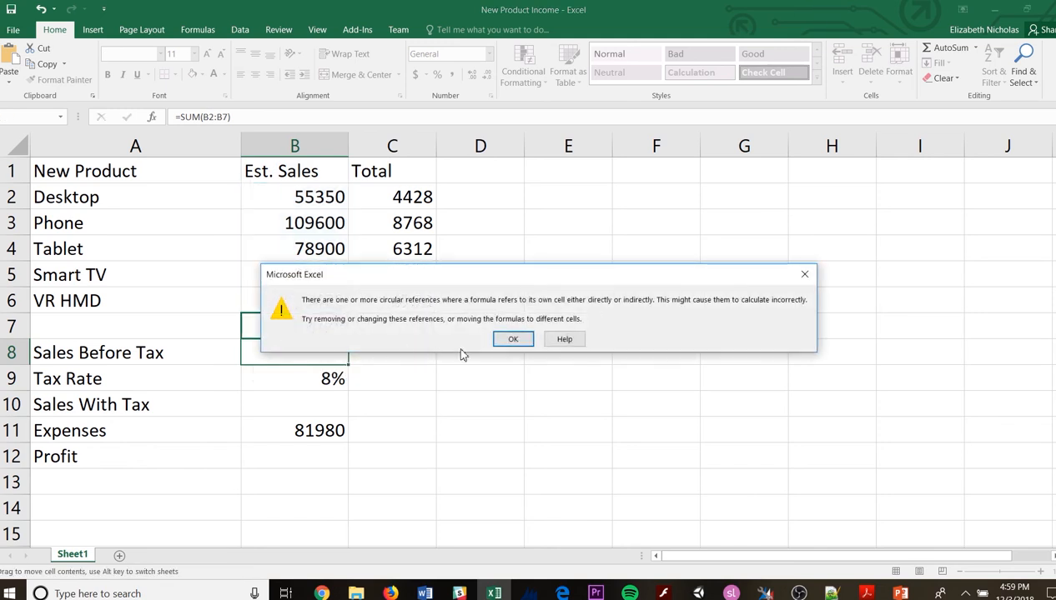
pyautogui.click(514, 338)
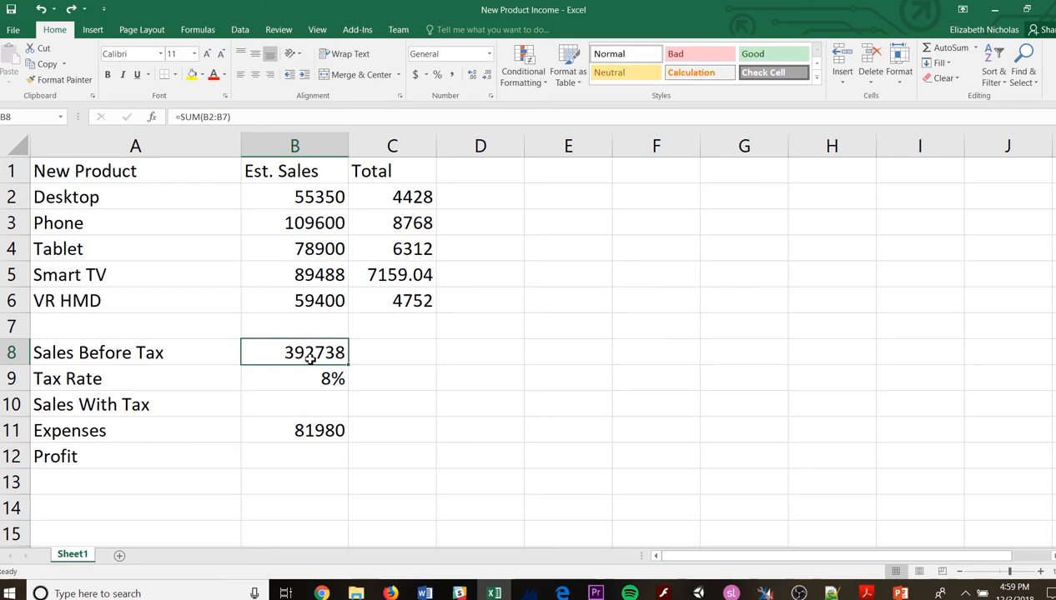
pyautogui.moveTo(320, 309)
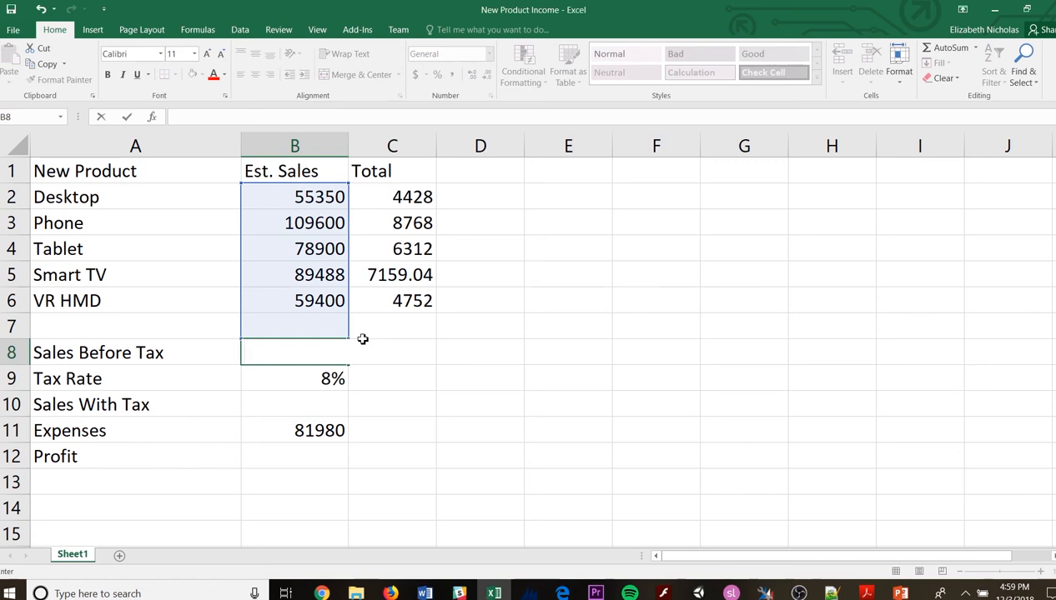
# - Re-enter Sales Before Tax in B8 as a SUM of B2:B6, showing 392738
pyautogui.doubleClick(293, 352)
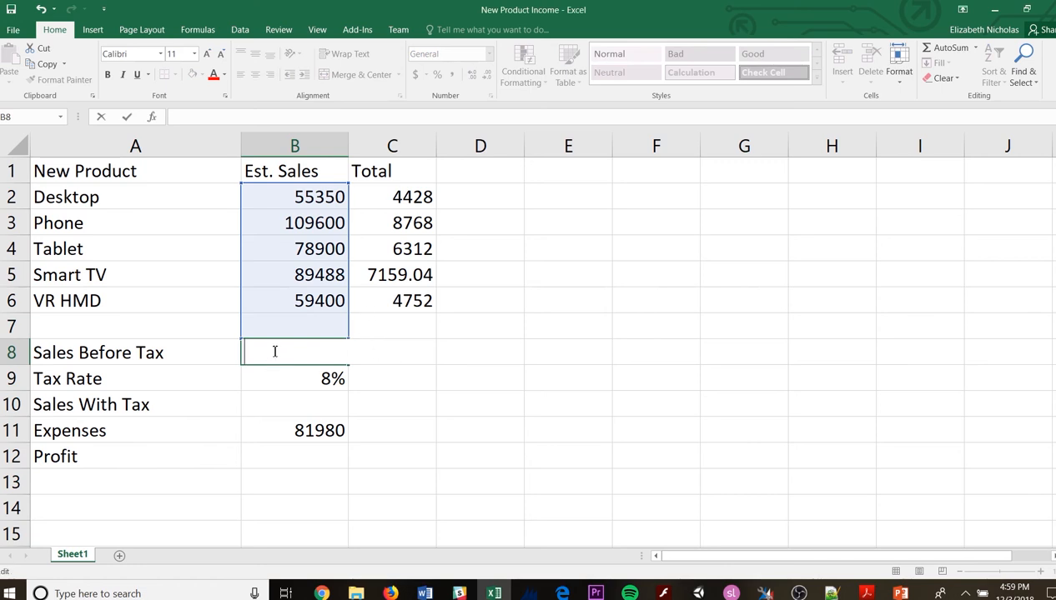
pyautogui.moveTo(744, 147)
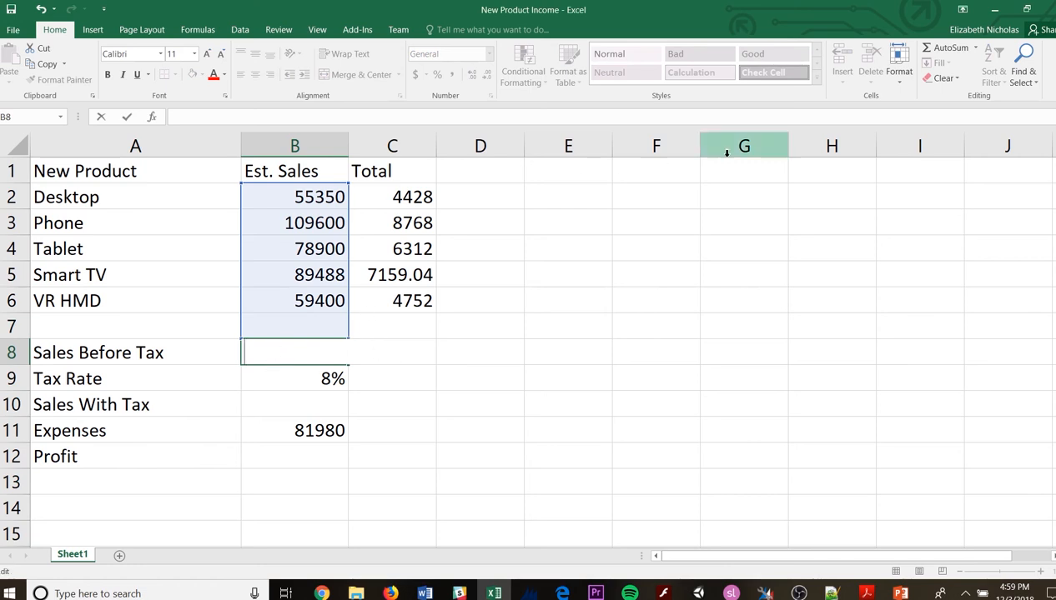
pyautogui.click(293, 352)
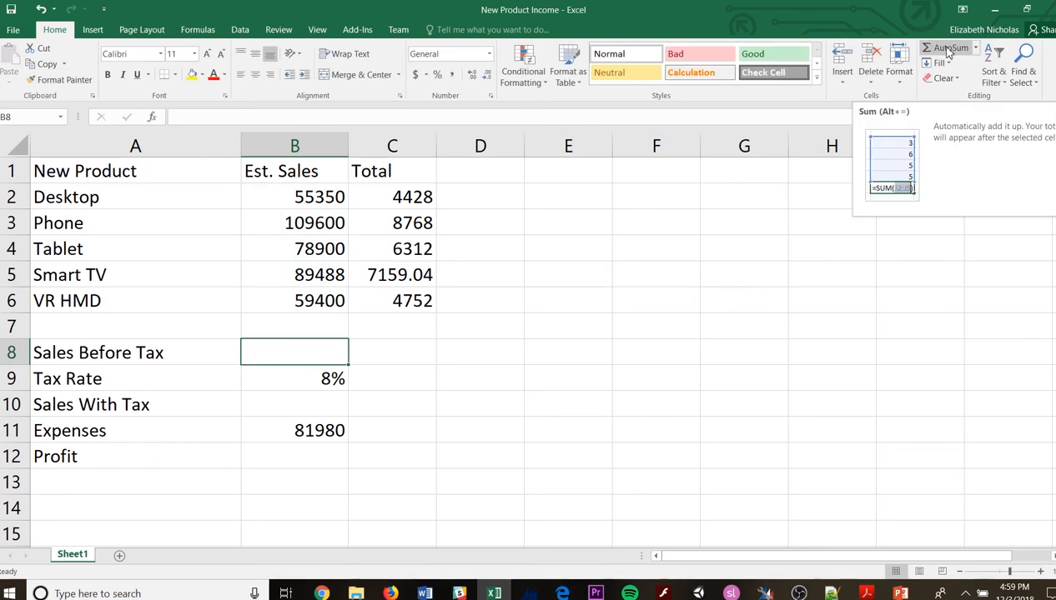
pyautogui.click(951, 47)
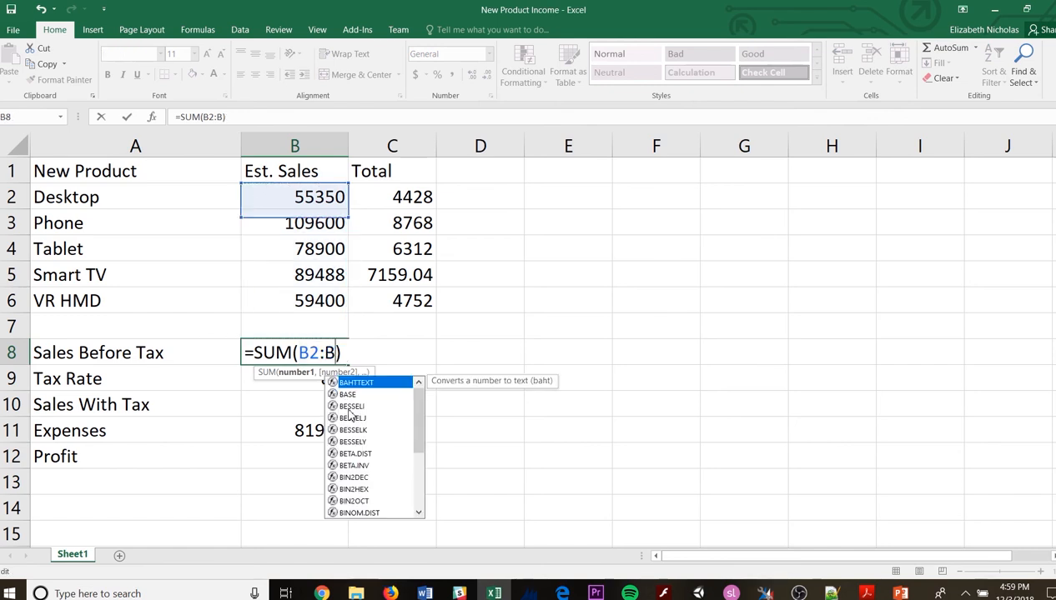
pyautogui.click(293, 300)
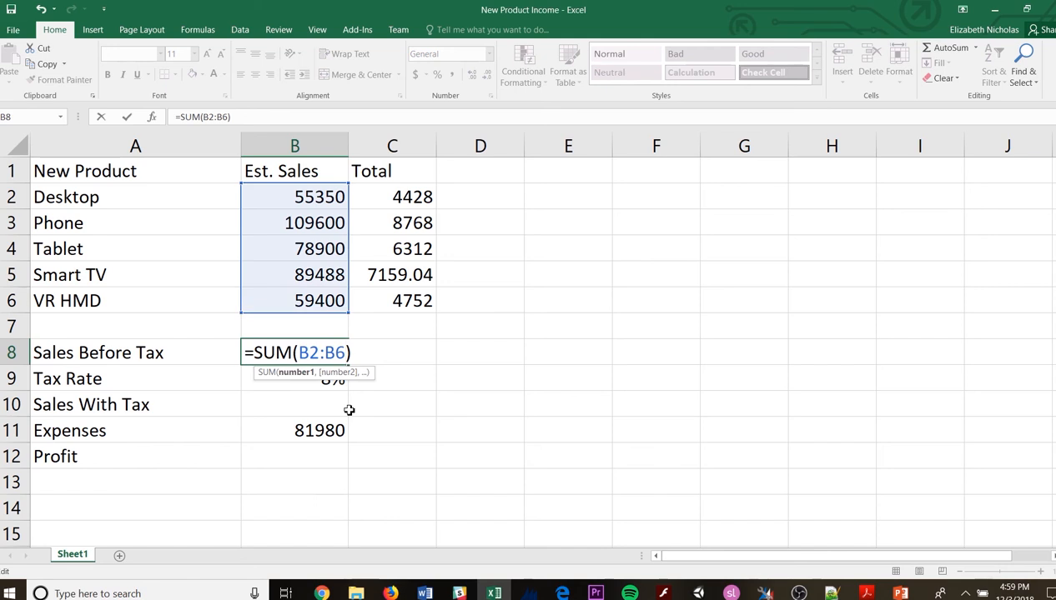
pyautogui.moveTo(314, 290)
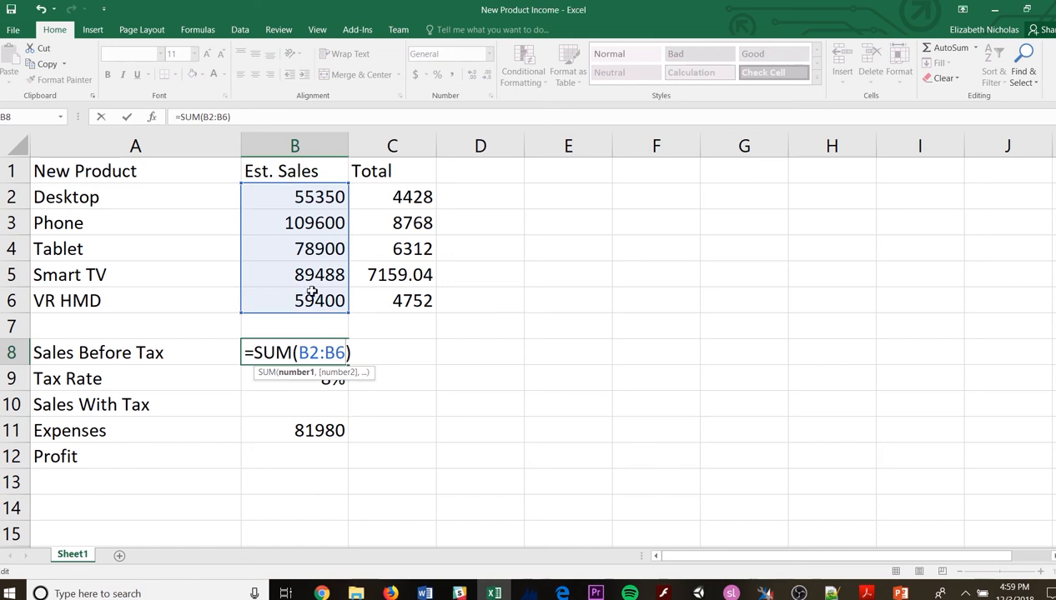
pyautogui.press('Return')
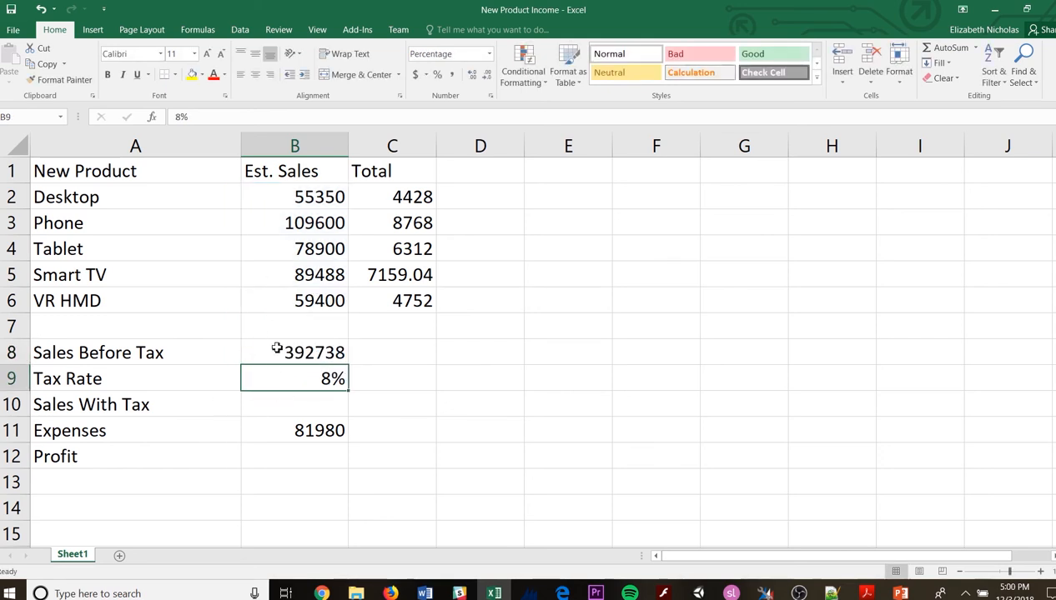
# - Sum the Total column C2:C6 into C8, showing 31419.04
pyautogui.click(392, 352)
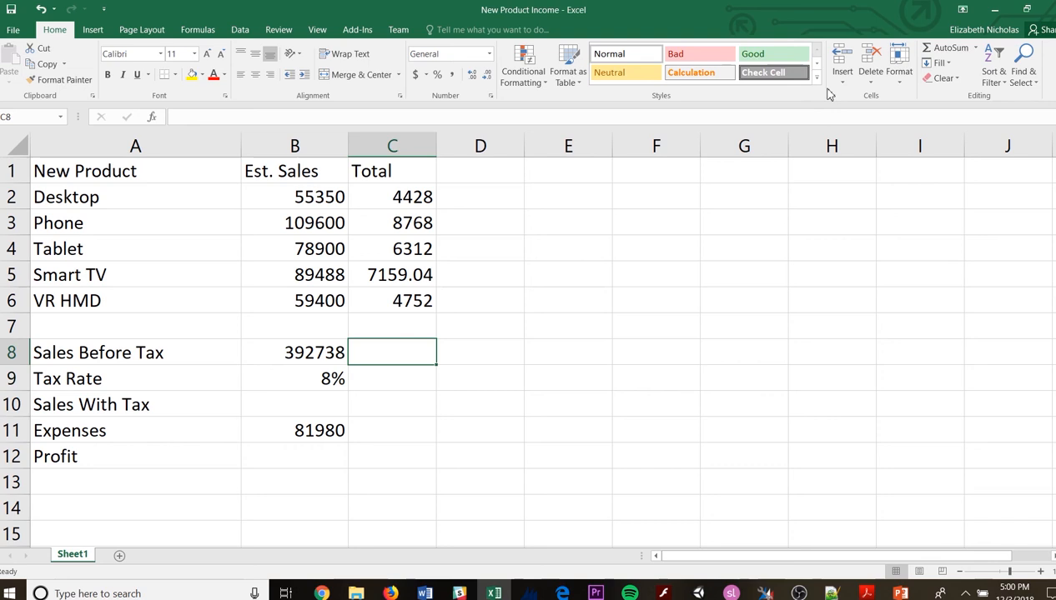
pyautogui.click(950, 47)
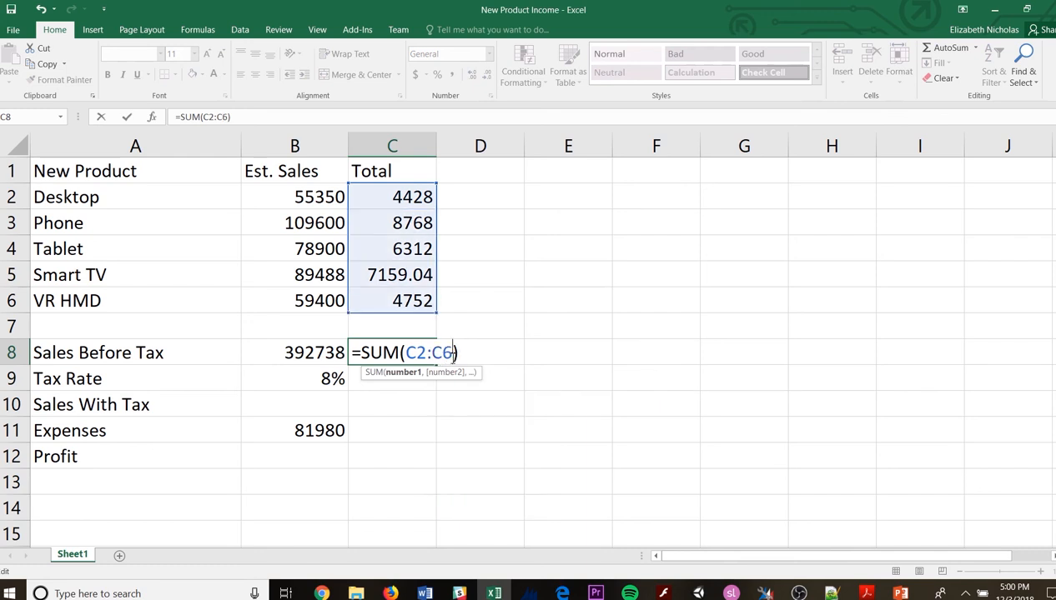
pyautogui.press('Return')
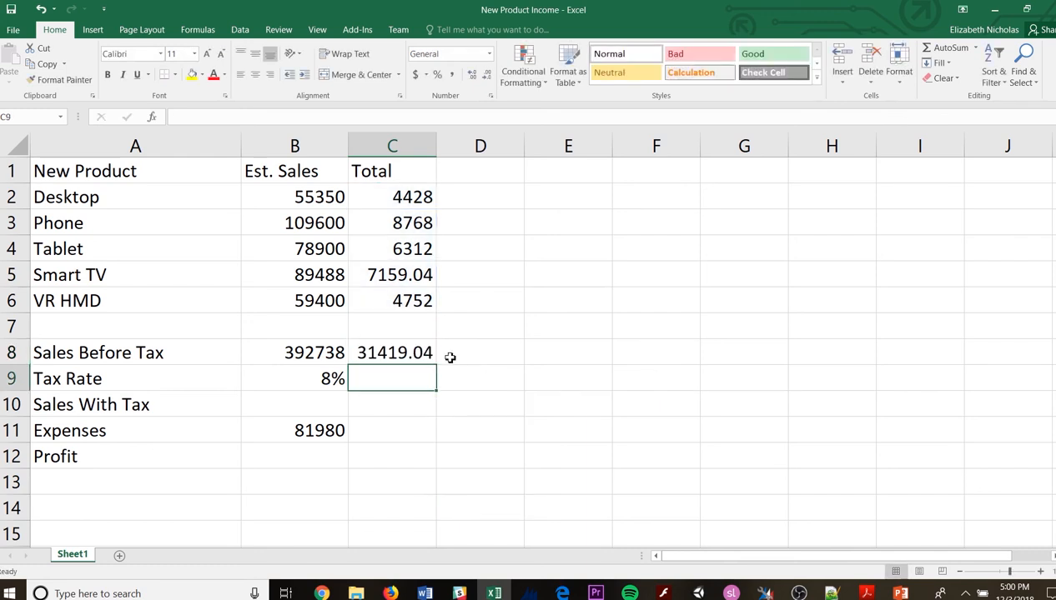
pyautogui.moveTo(410, 290)
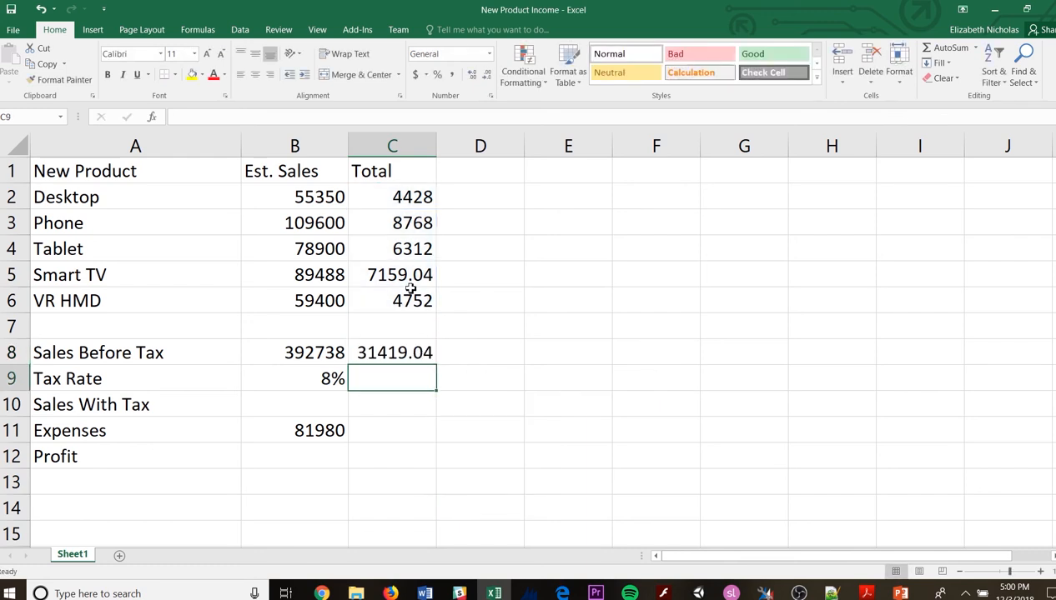
pyautogui.moveTo(416, 370)
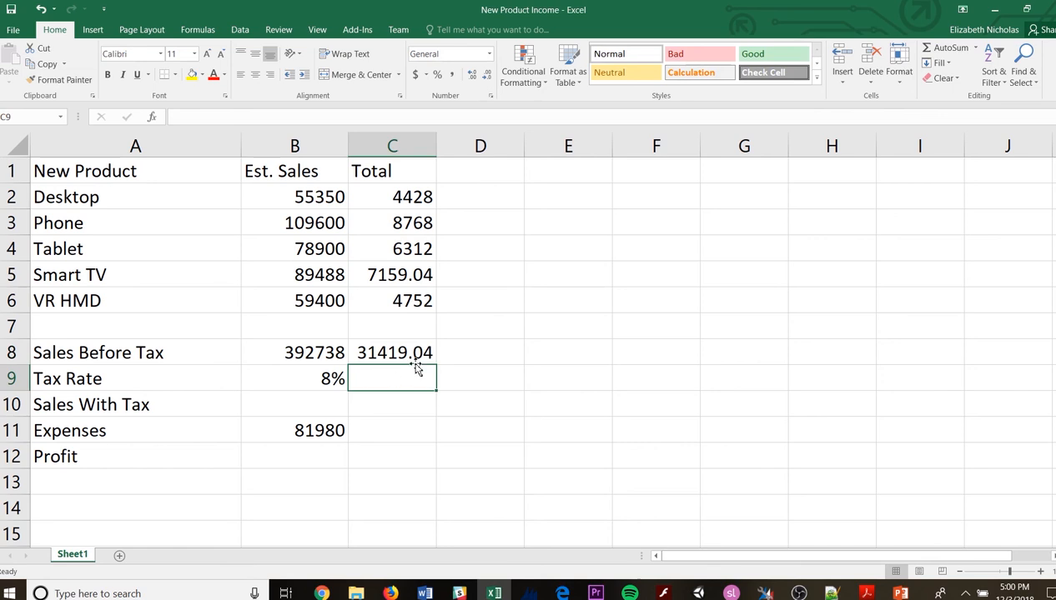
pyautogui.click(392, 274)
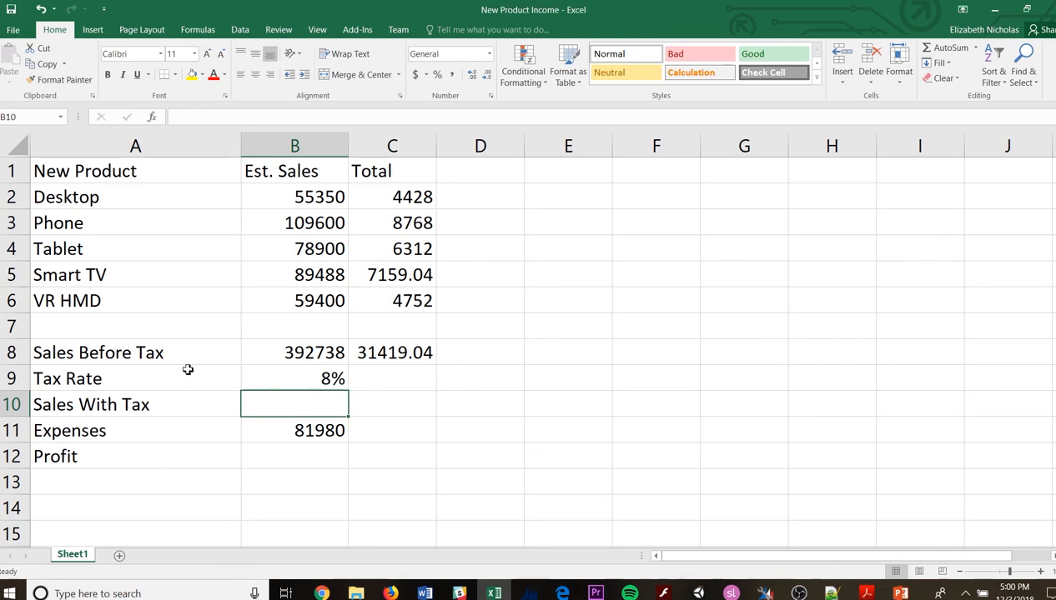
pyautogui.moveTo(361, 384)
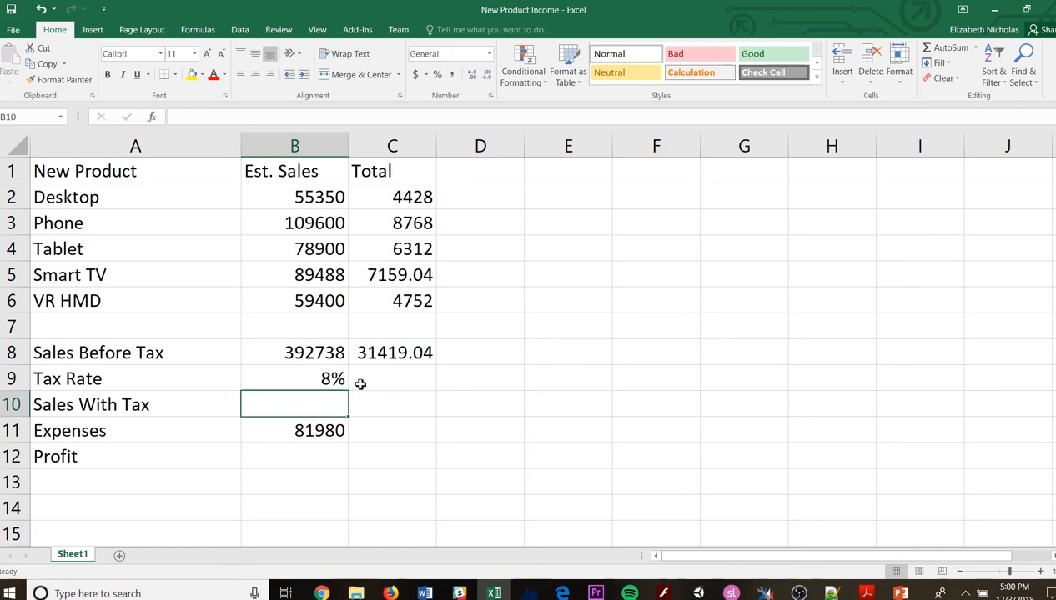
pyautogui.moveTo(391, 364)
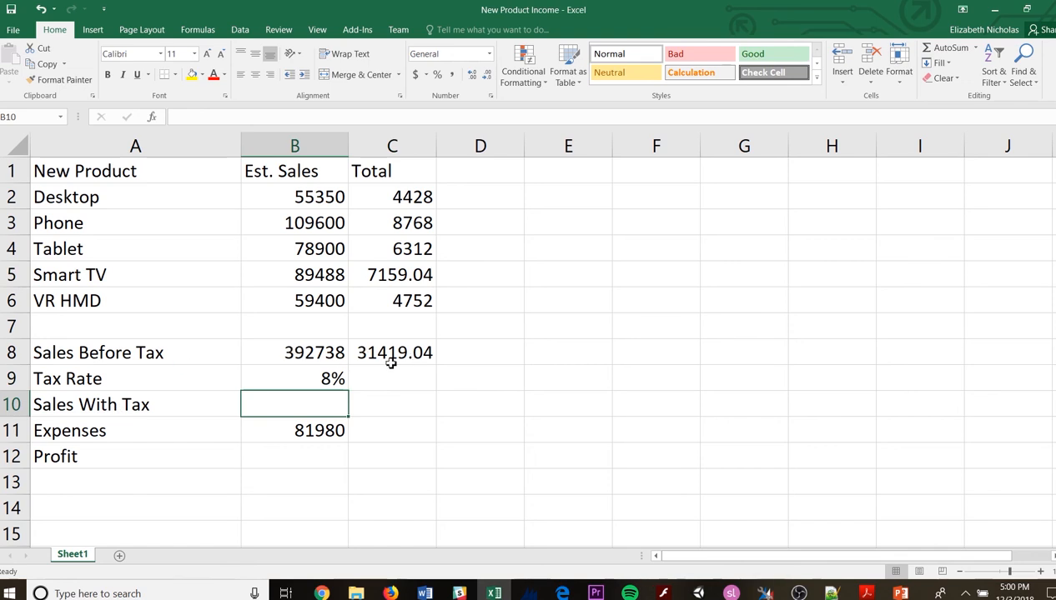
pyautogui.moveTo(301, 414)
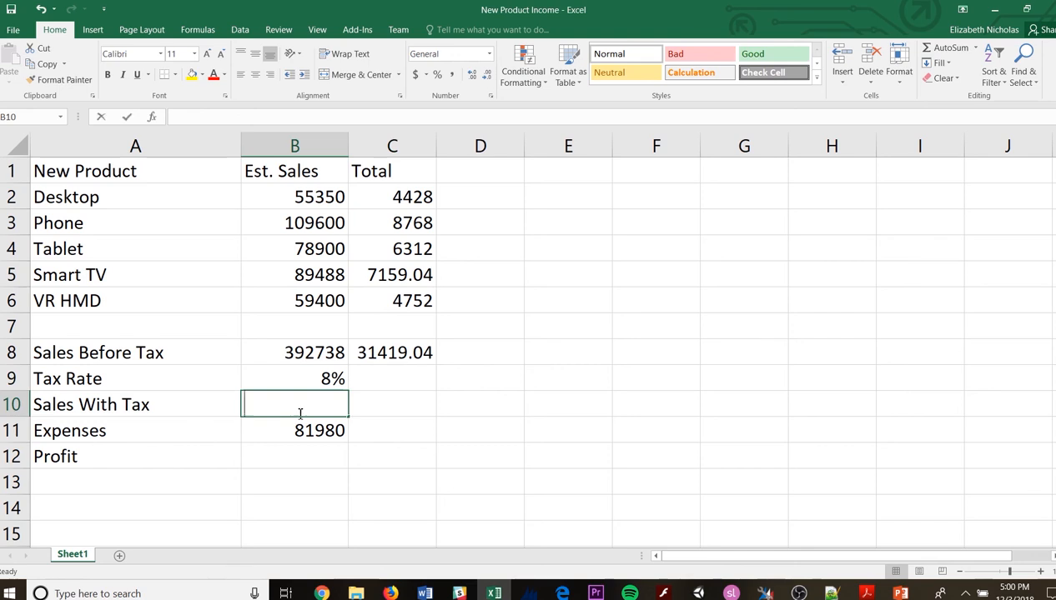
# - Set Sales With Tax in B10 to =B8*B9, showing 31419.04
pyautogui.write('=b')
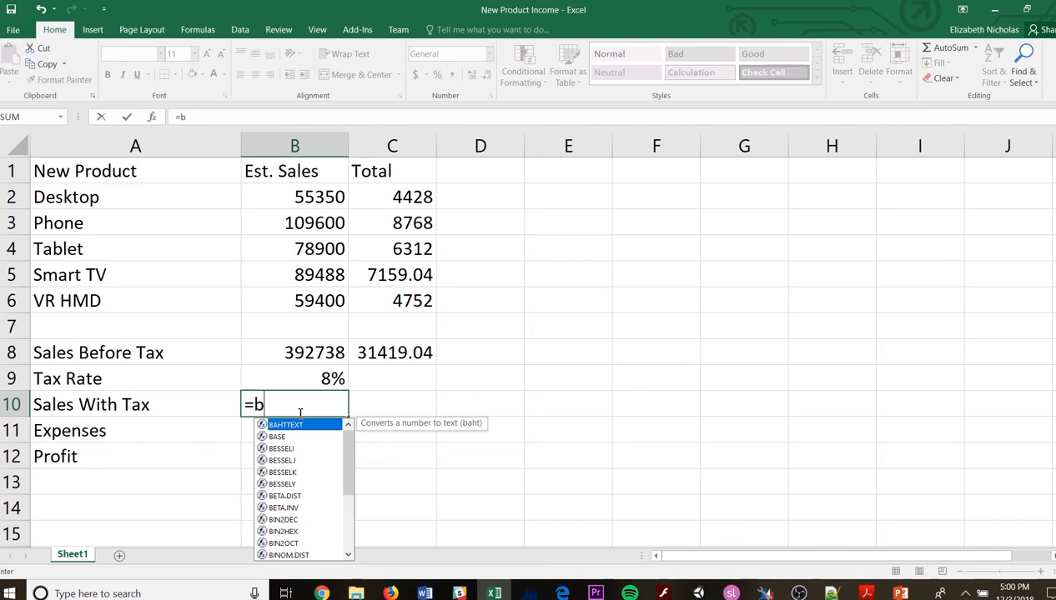
pyautogui.write('8*')
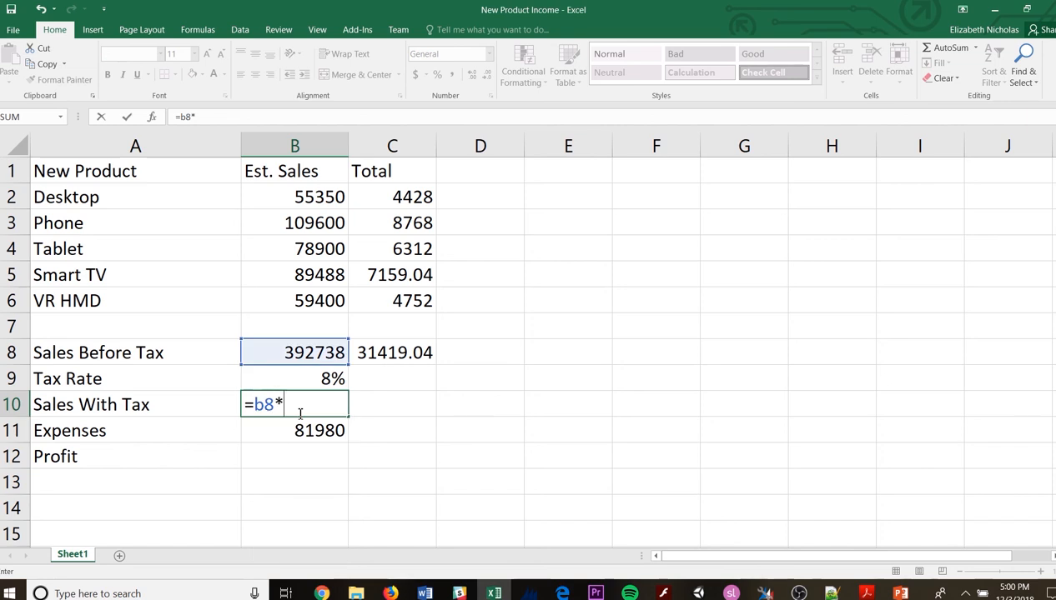
pyautogui.moveTo(302, 378)
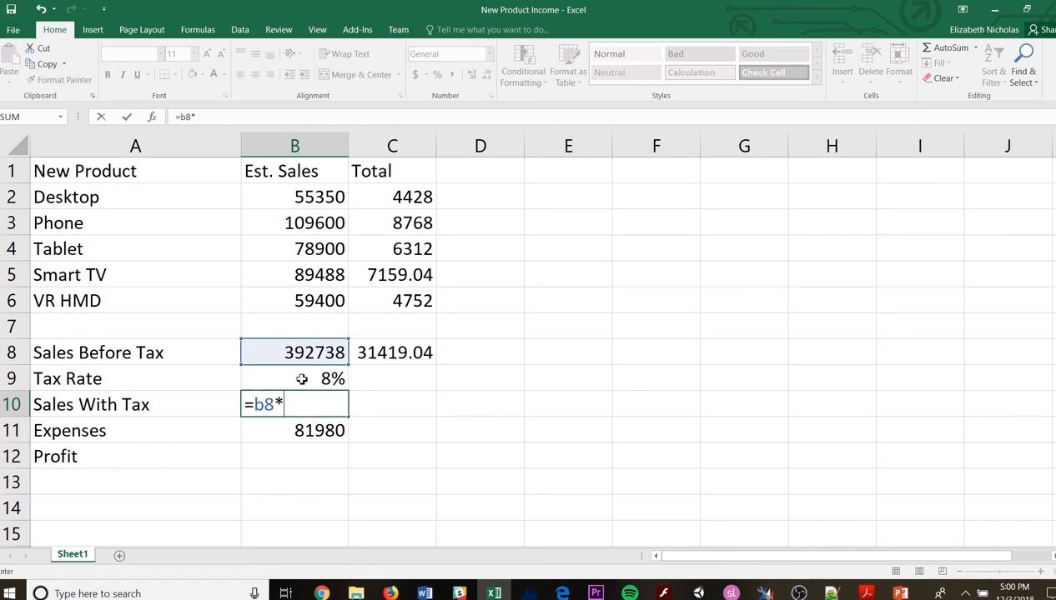
pyautogui.click(293, 379)
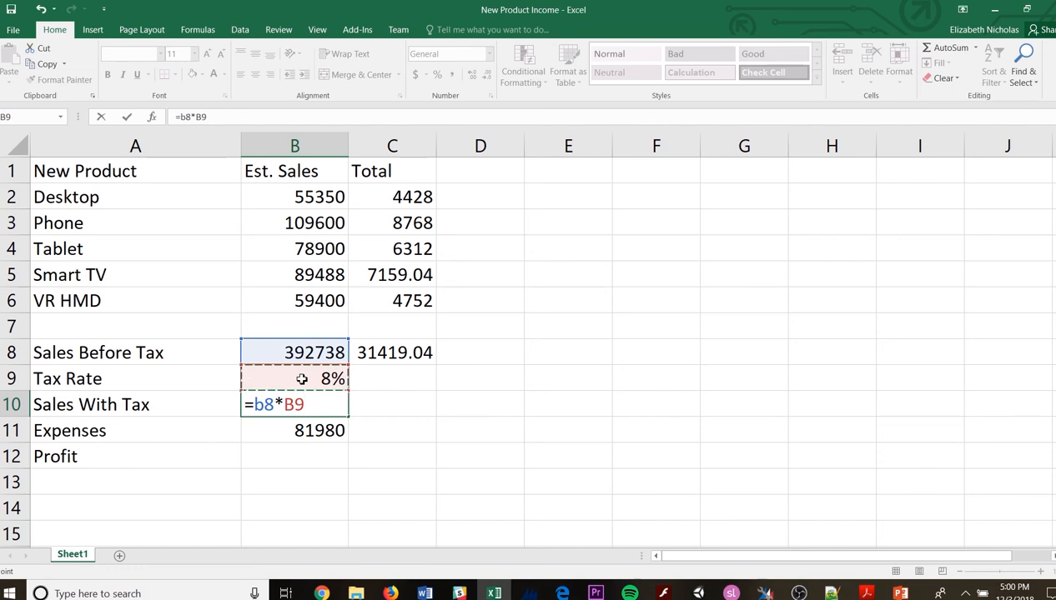
pyautogui.press('Return')
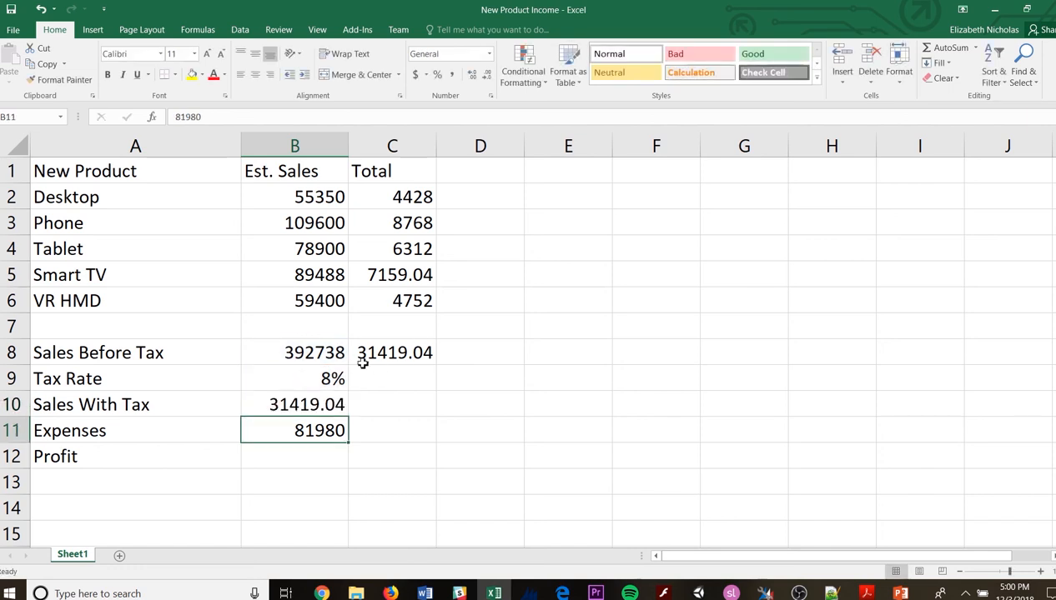
pyautogui.moveTo(371, 407)
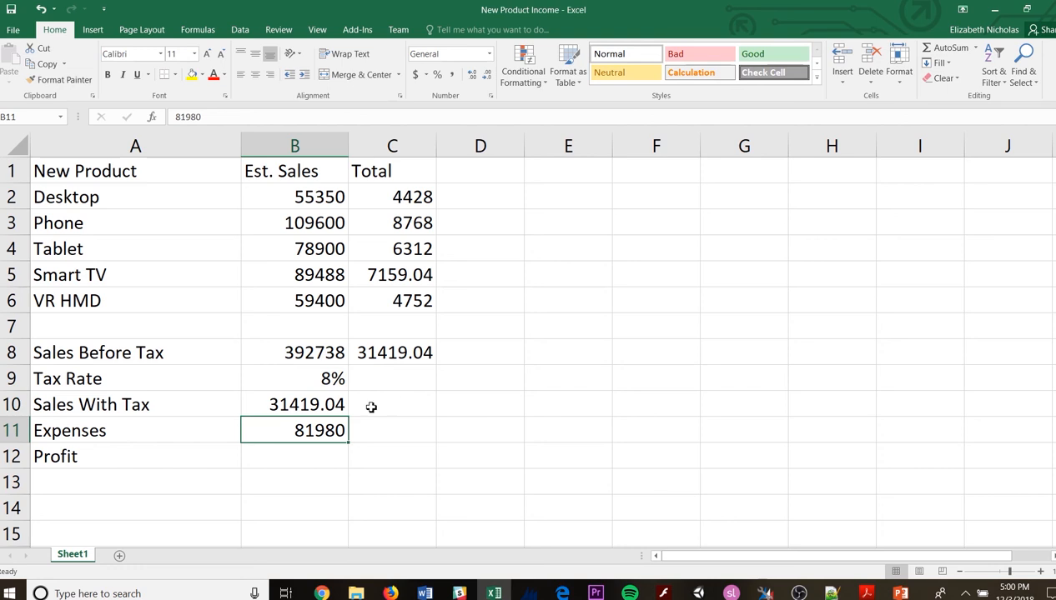
pyautogui.moveTo(383, 360)
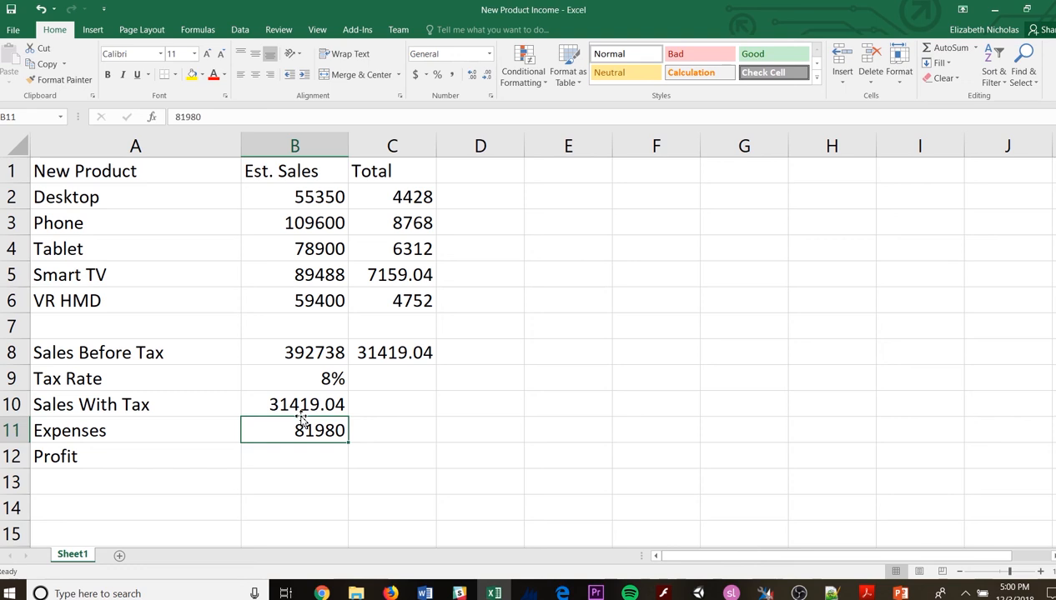
pyautogui.moveTo(301, 405)
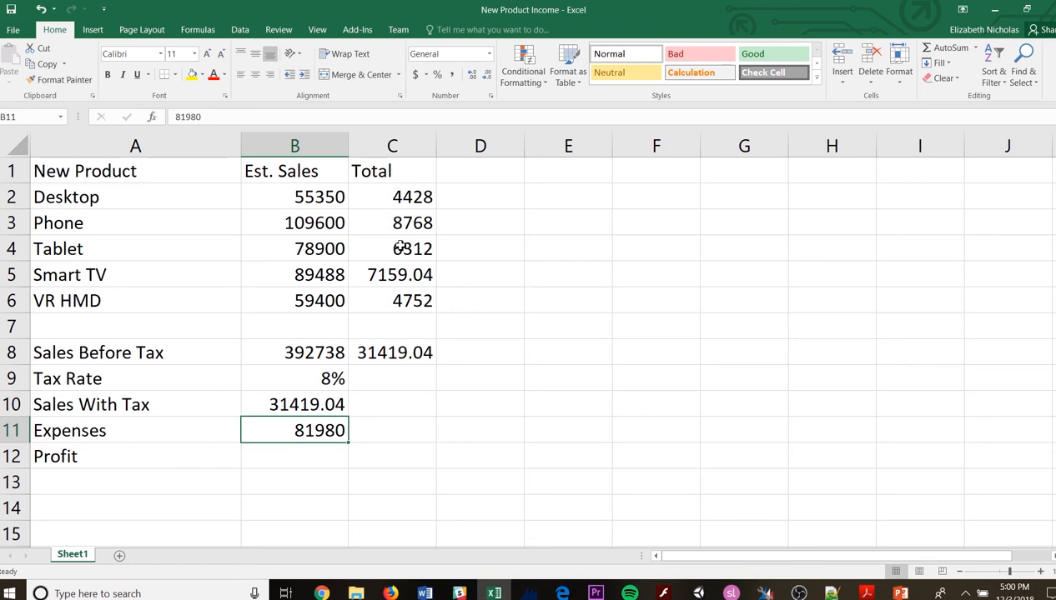
pyautogui.moveTo(369, 237)
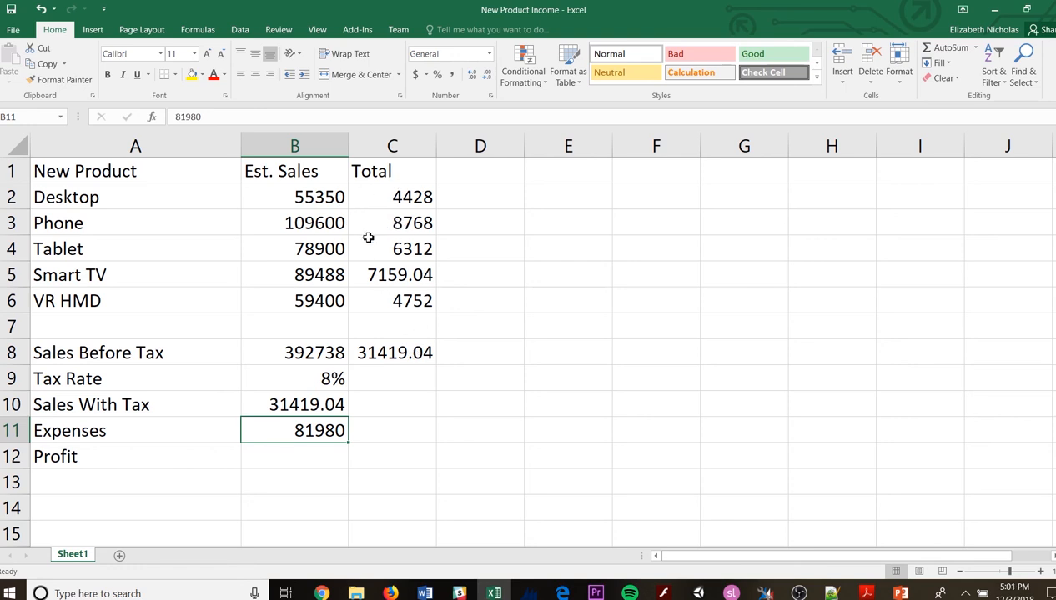
pyautogui.moveTo(422, 317)
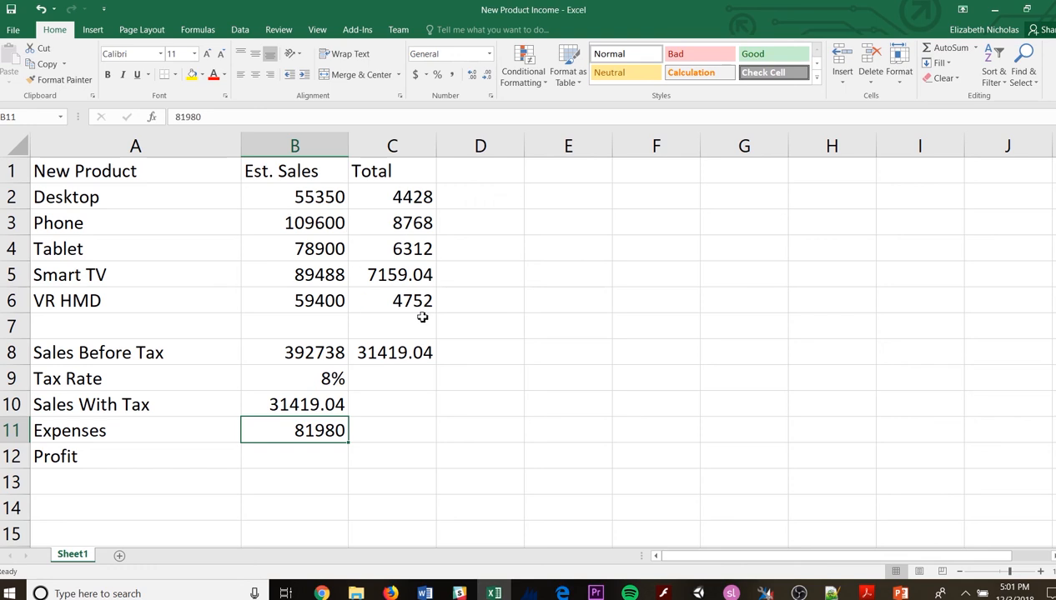
# - Reopen Sales With Tax in B10 for editing, showing =B8*B9 with result 31419.04
pyautogui.click(293, 352)
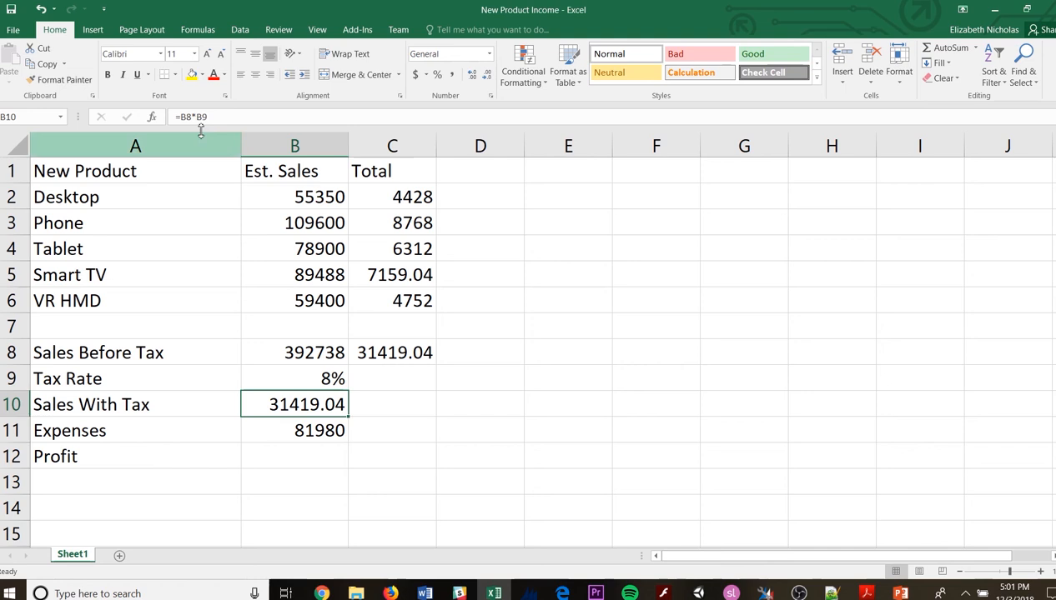
pyautogui.doubleClick(293, 406)
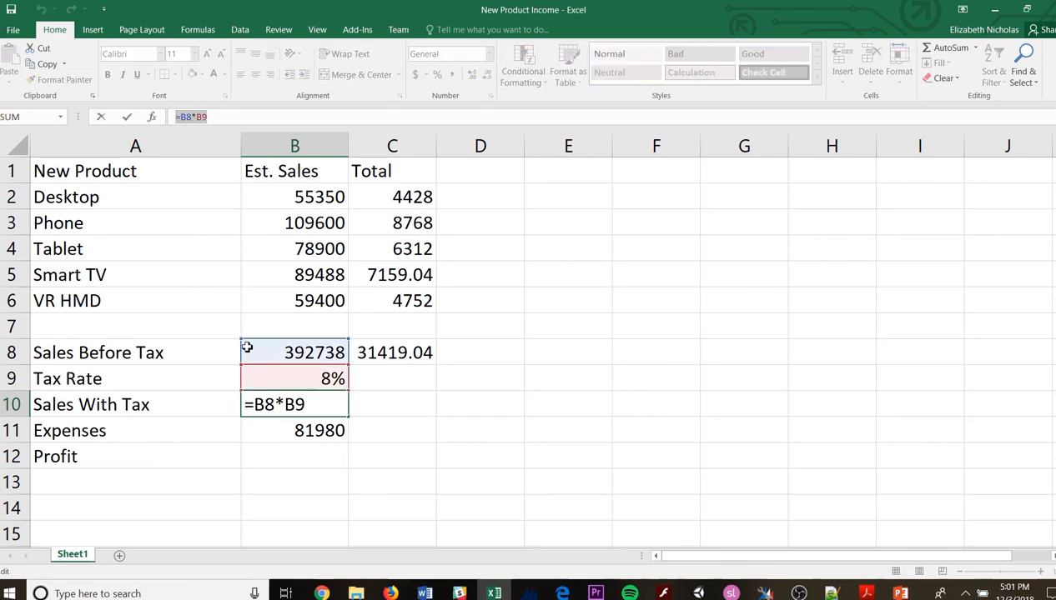